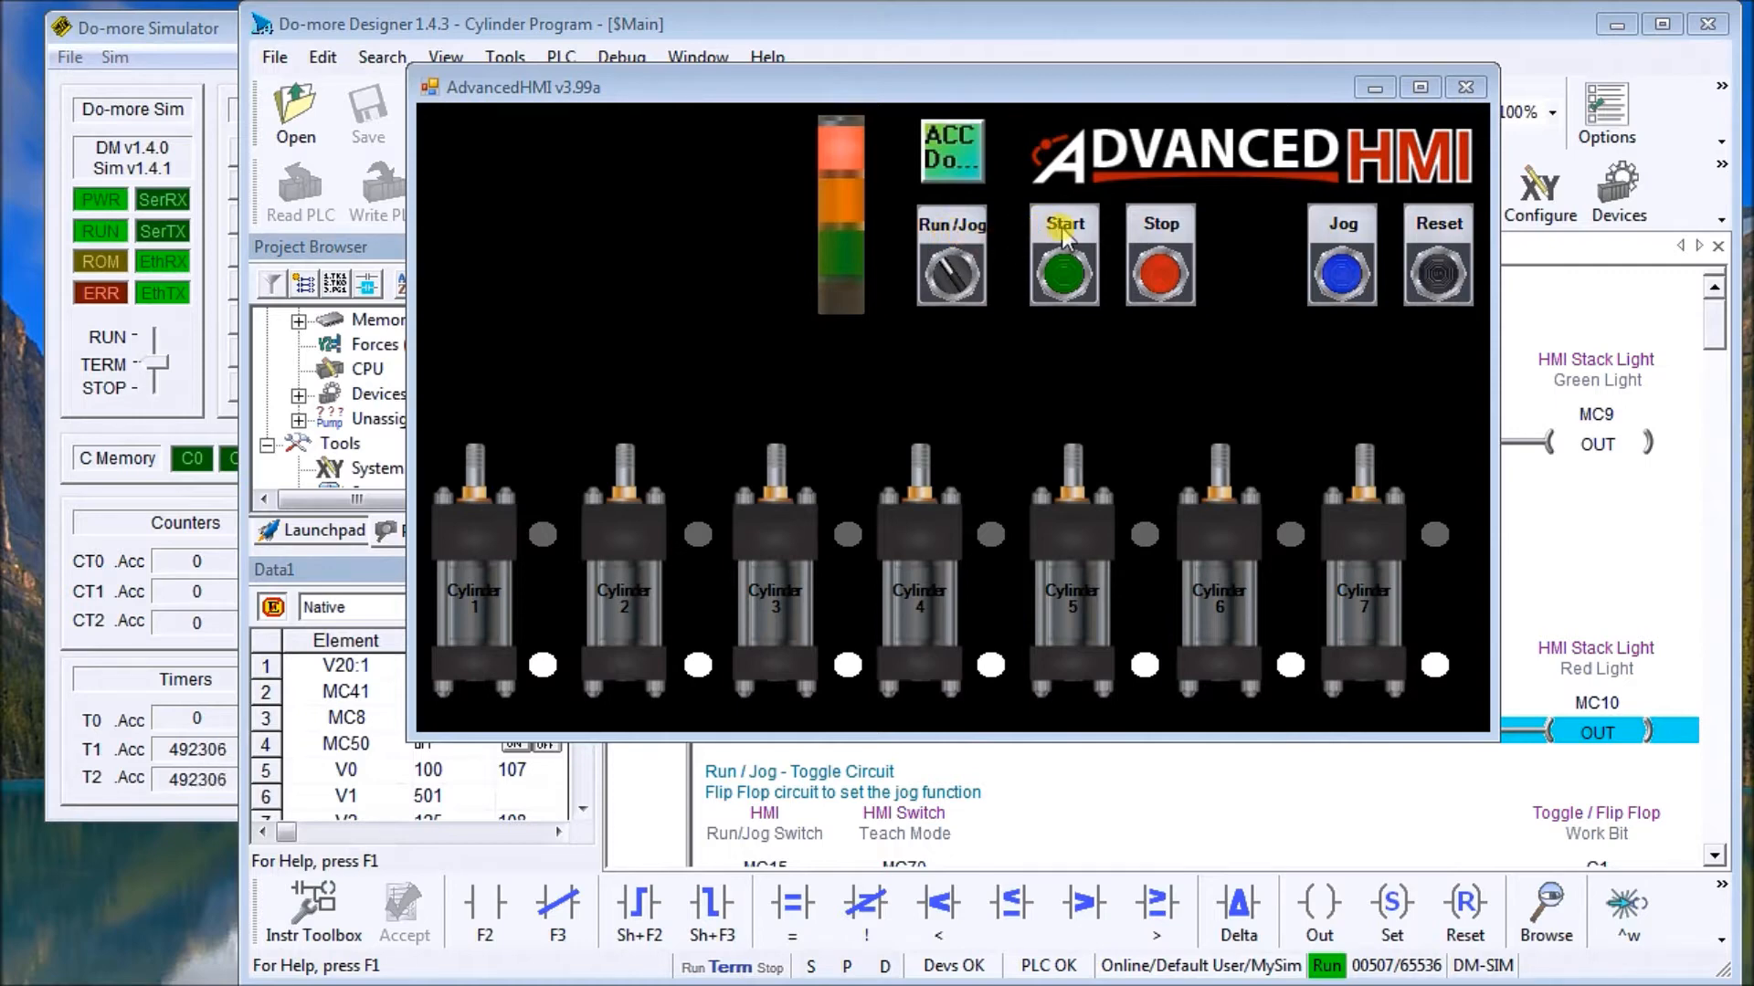
mouse_move(1341, 231)
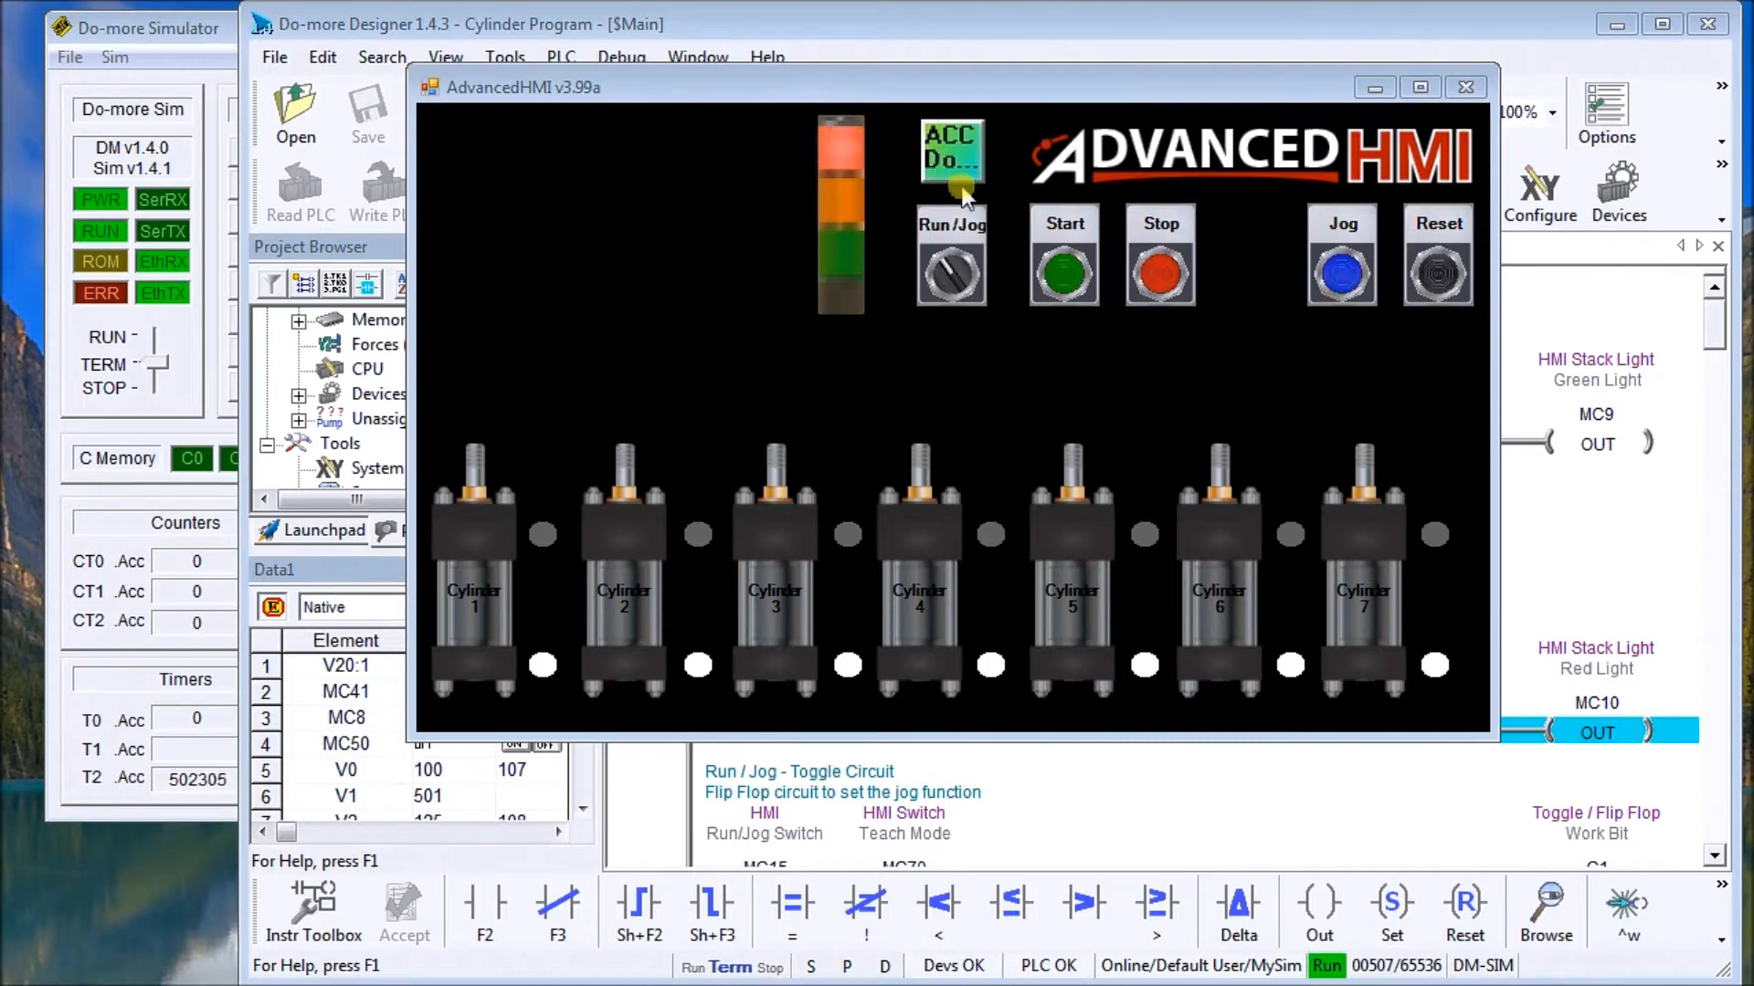
Start the automatic cylinder sequence so cylinder 1 extends and the stack light turns green
click(1061, 260)
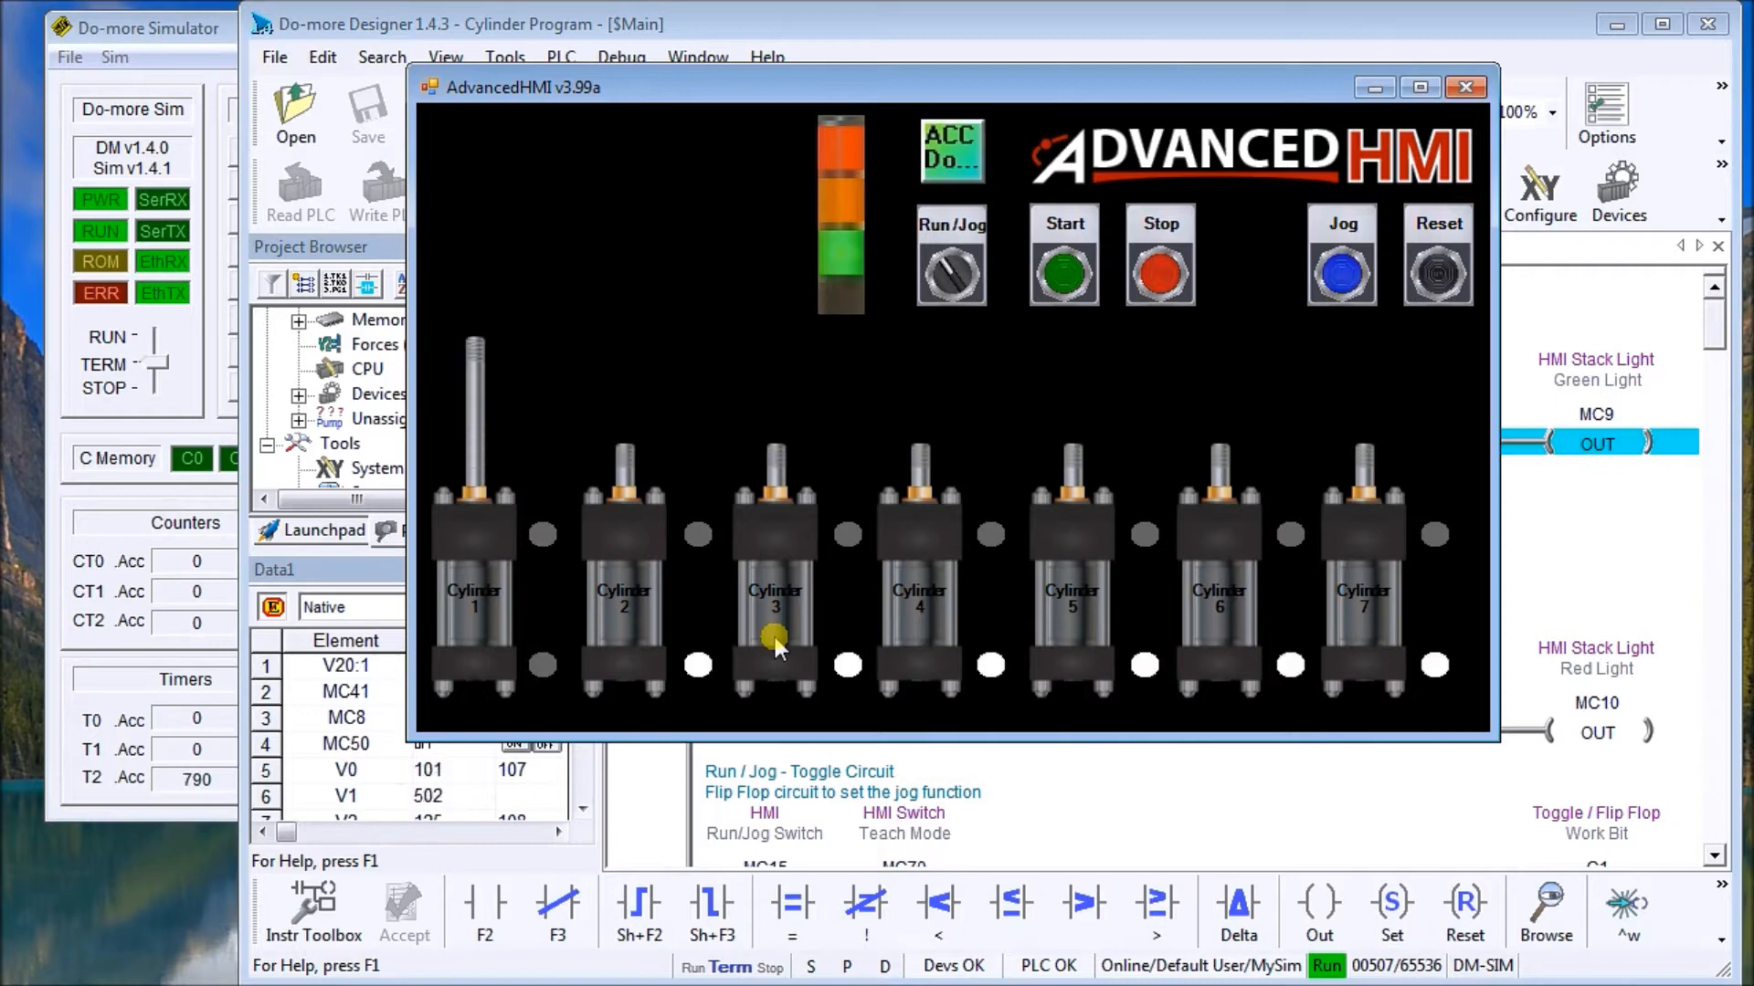
Stop the running sequence and reset so all cylinders retract to the start
click(1160, 274)
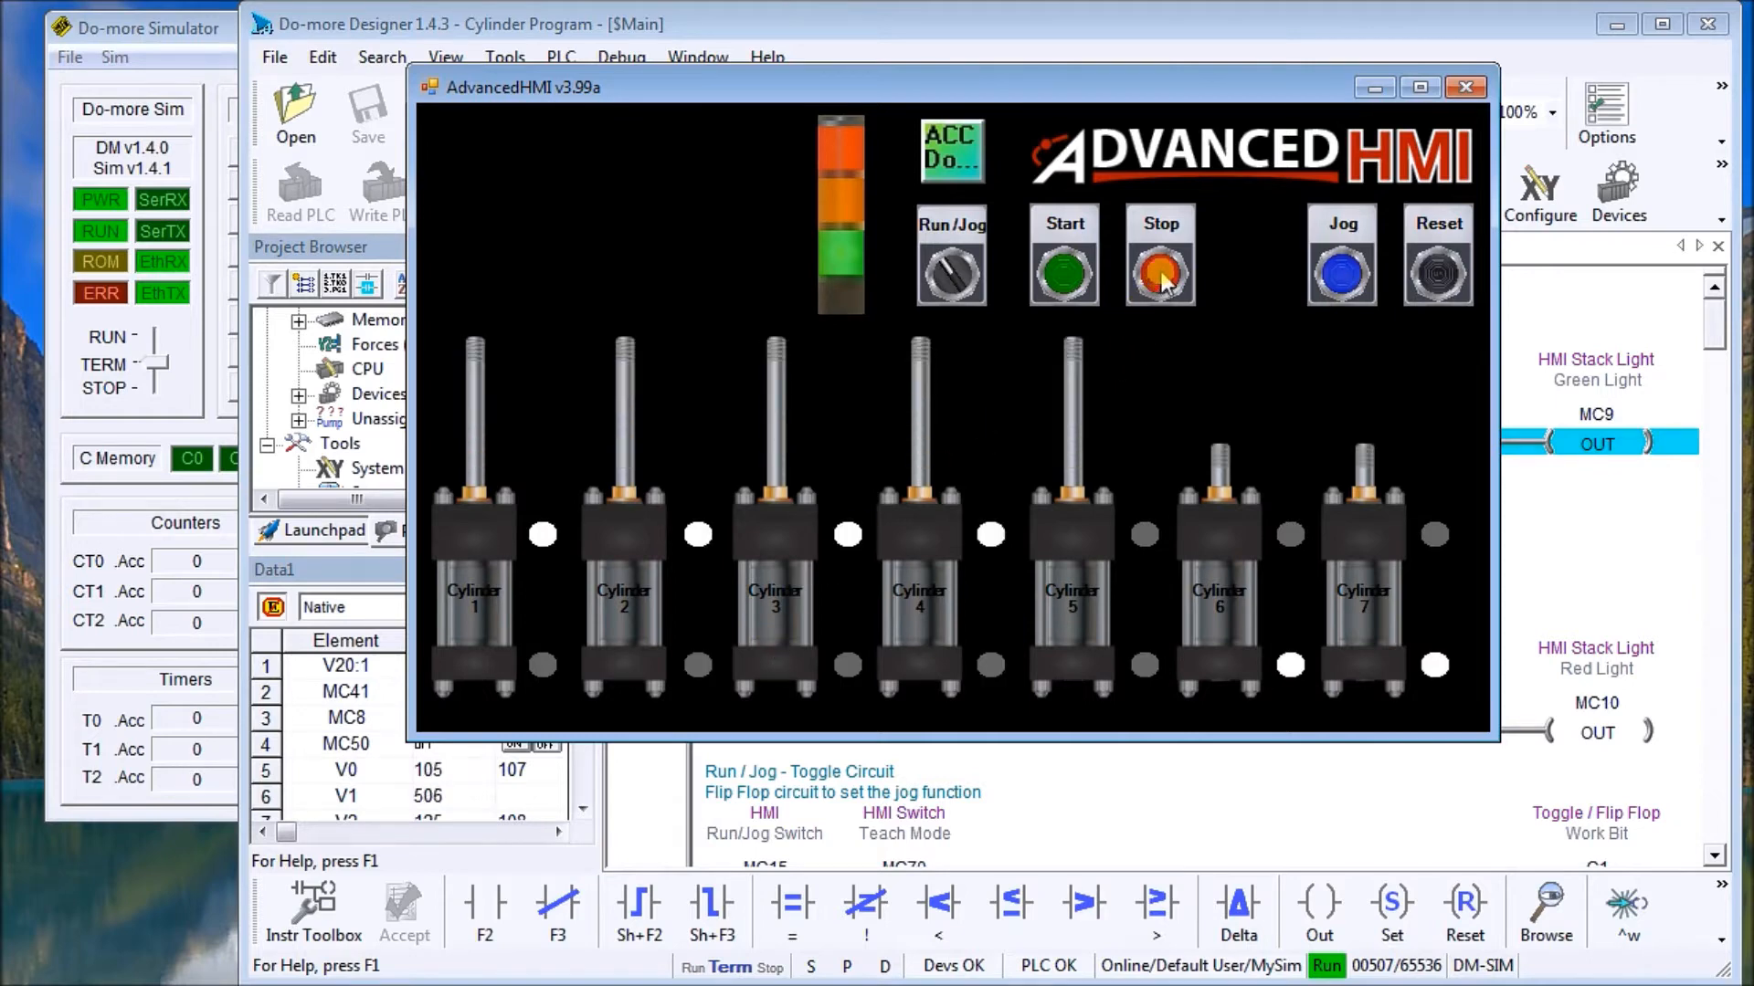
click(1160, 274)
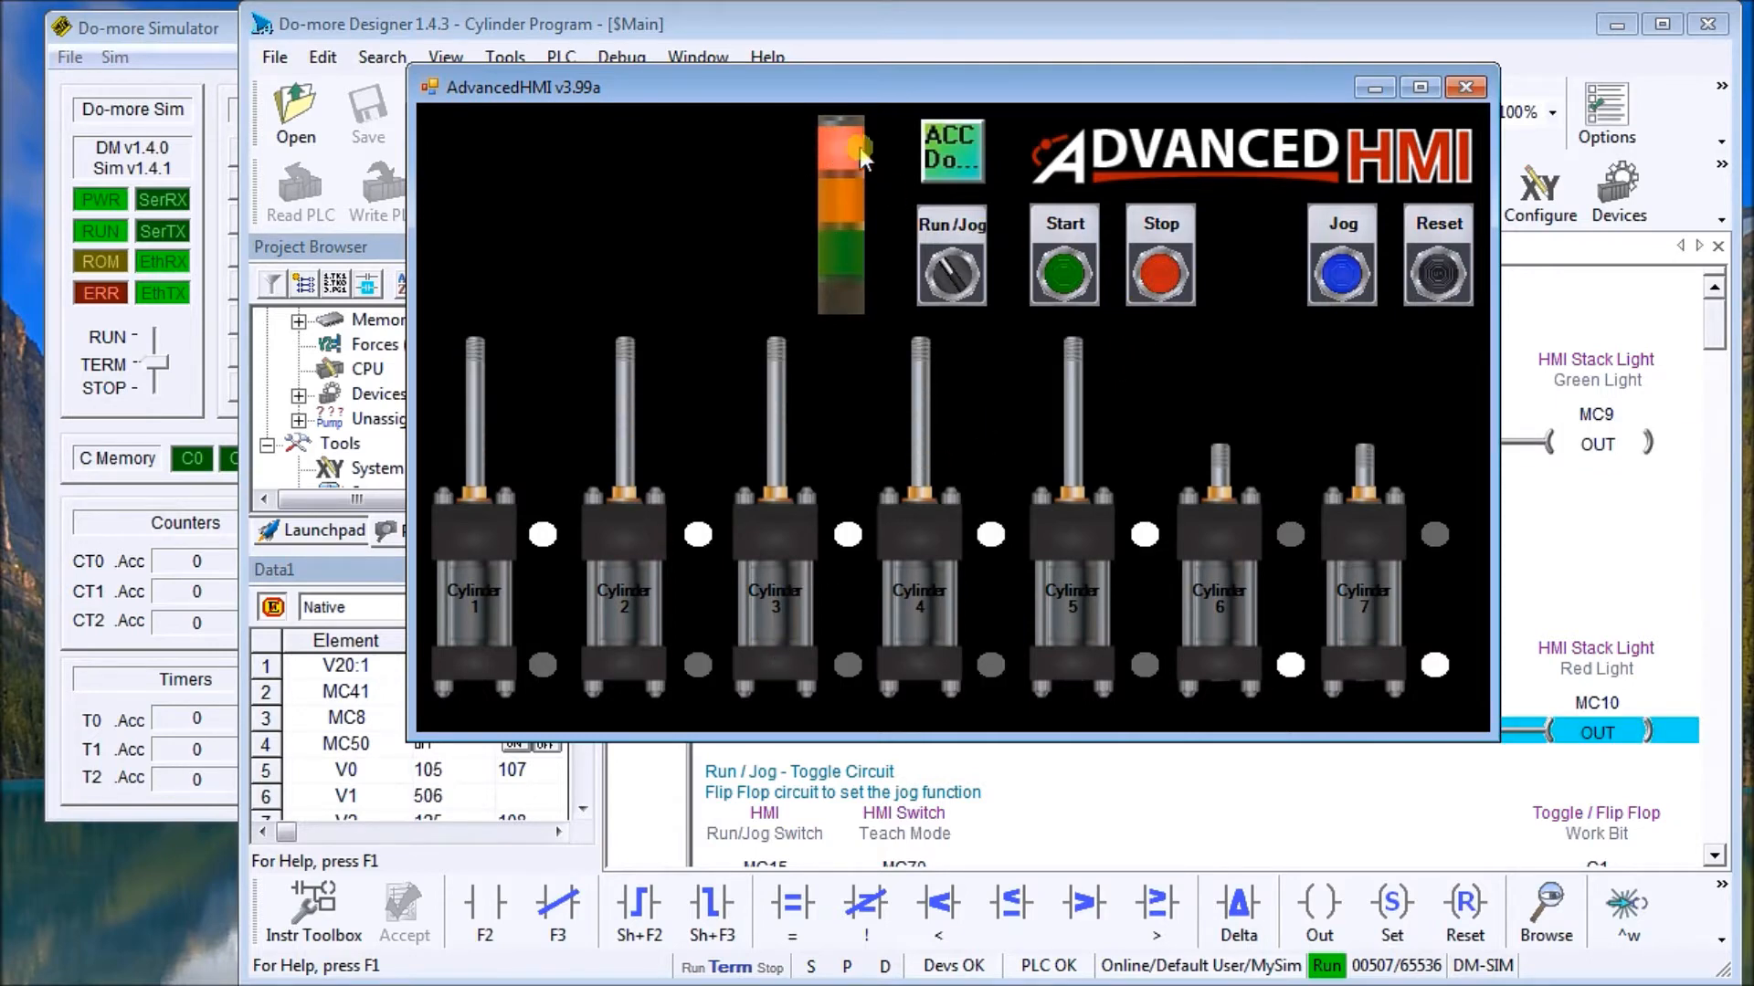
mouse_move(826, 143)
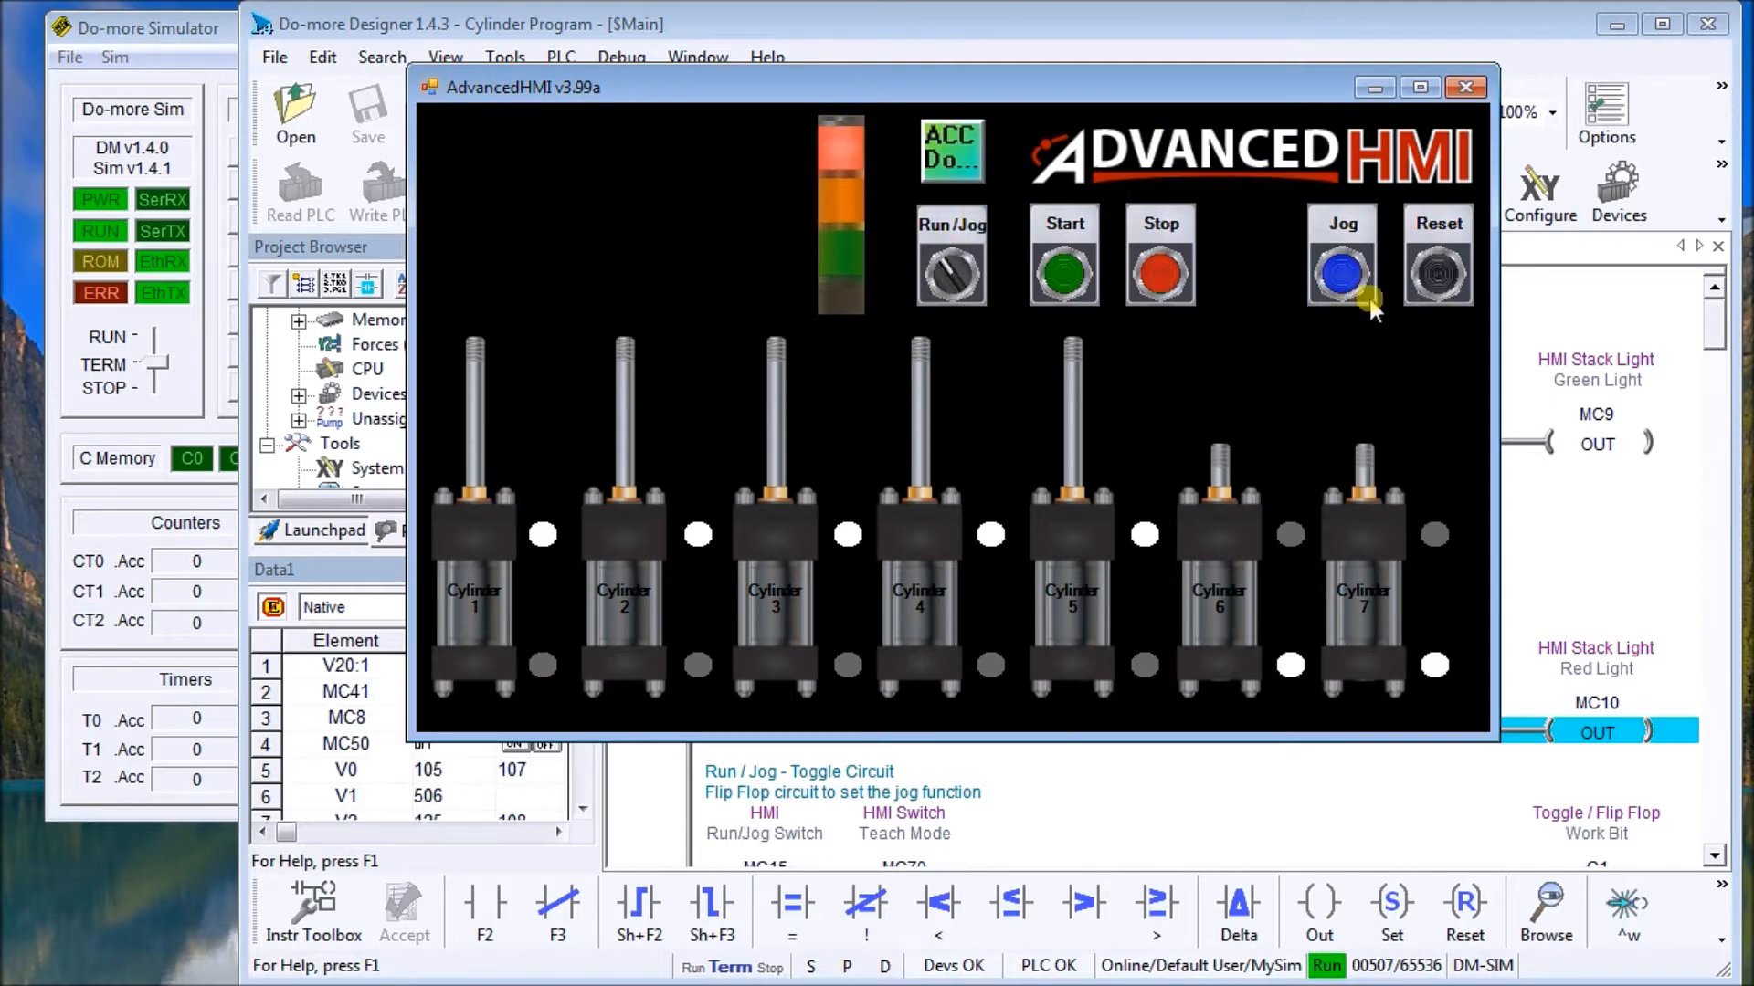
click(1438, 272)
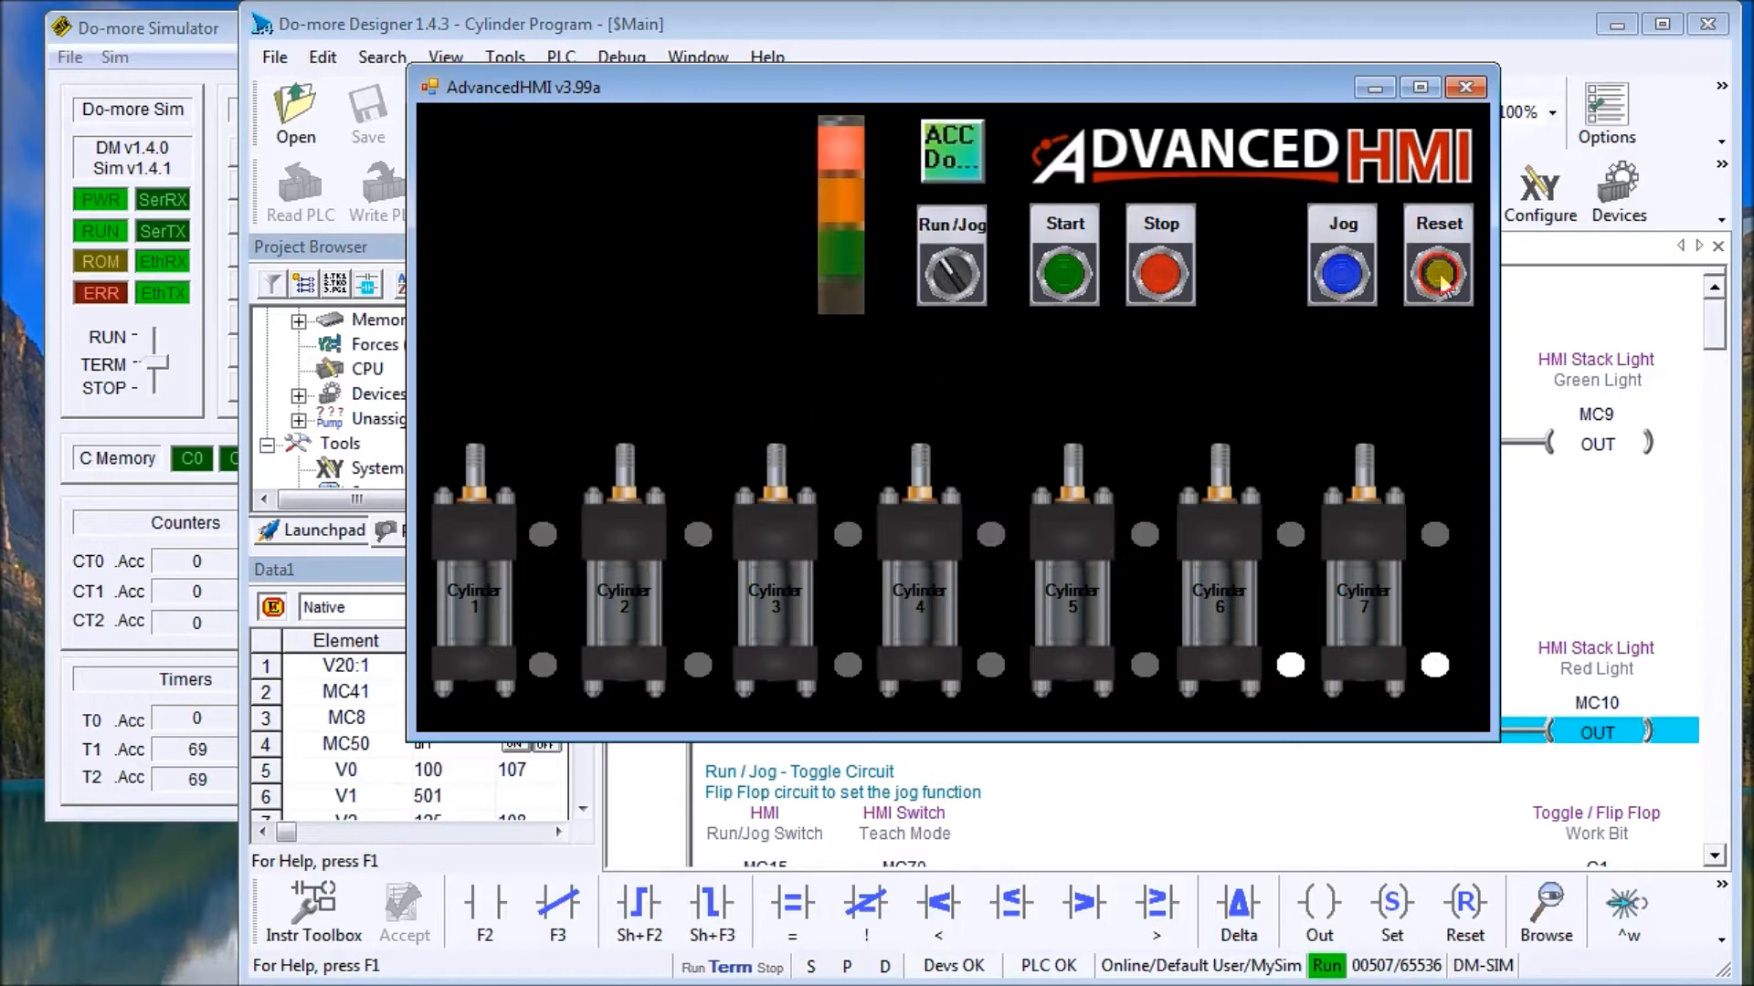
click(1438, 272)
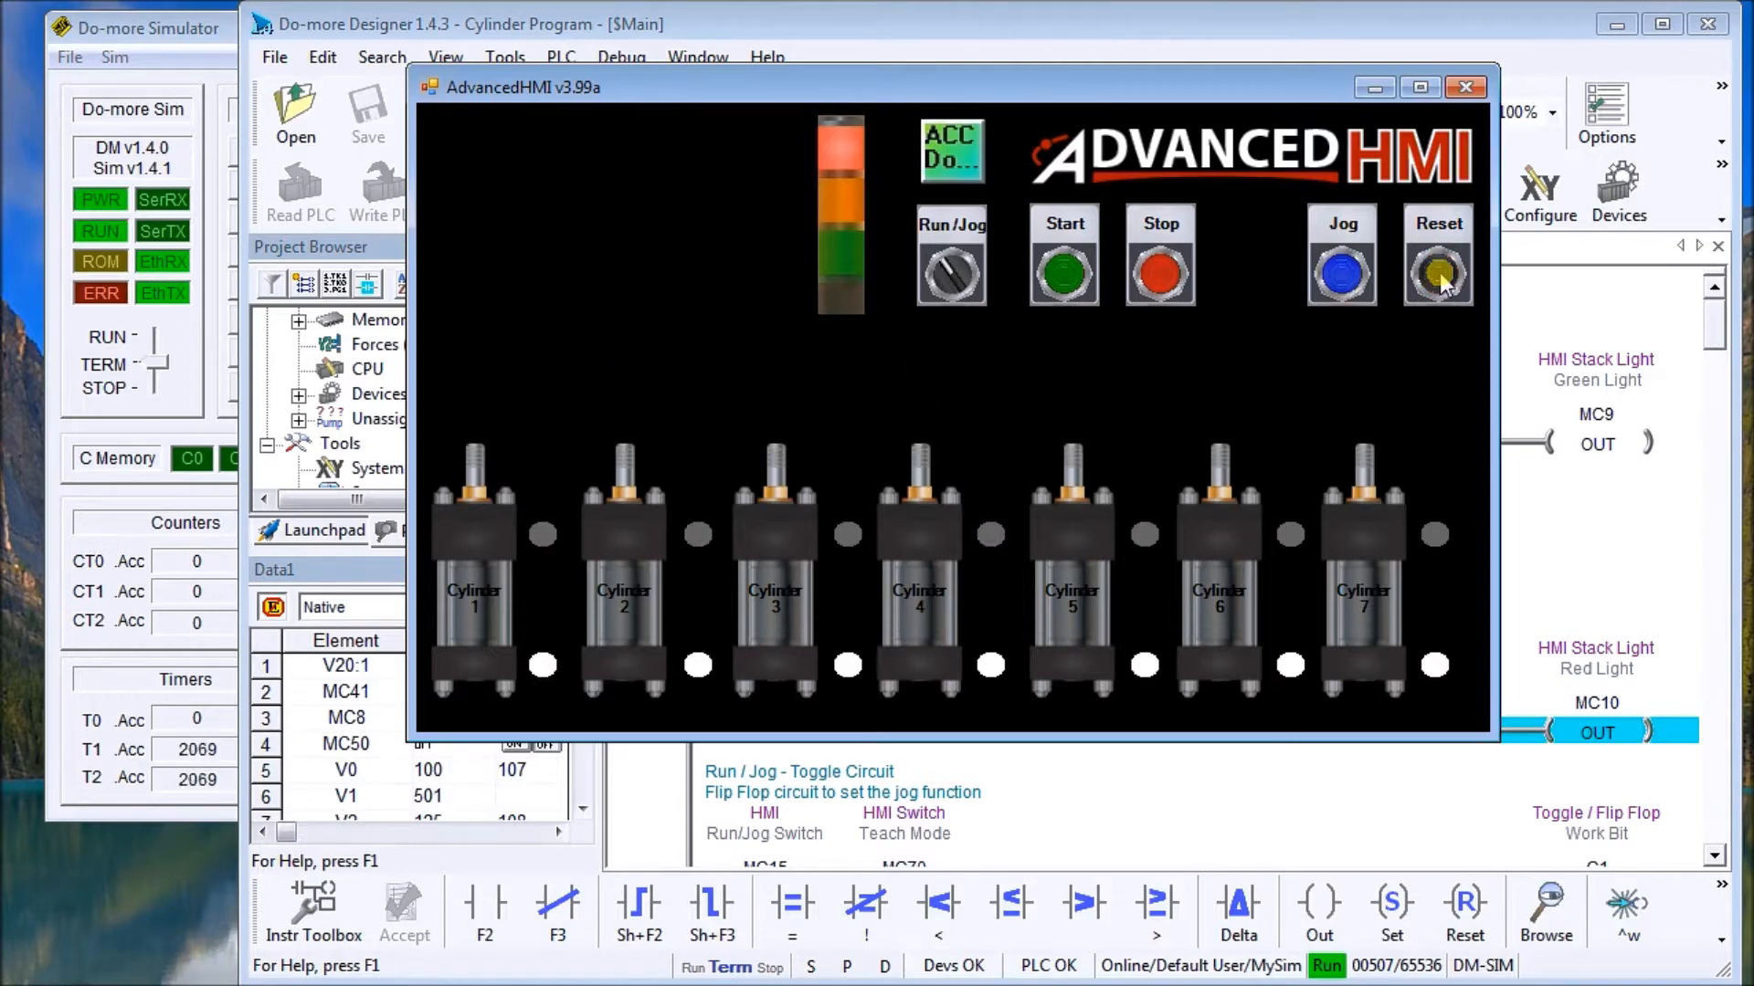
Rerun the sequence and stop it once all seven cylinders are extended
click(1061, 273)
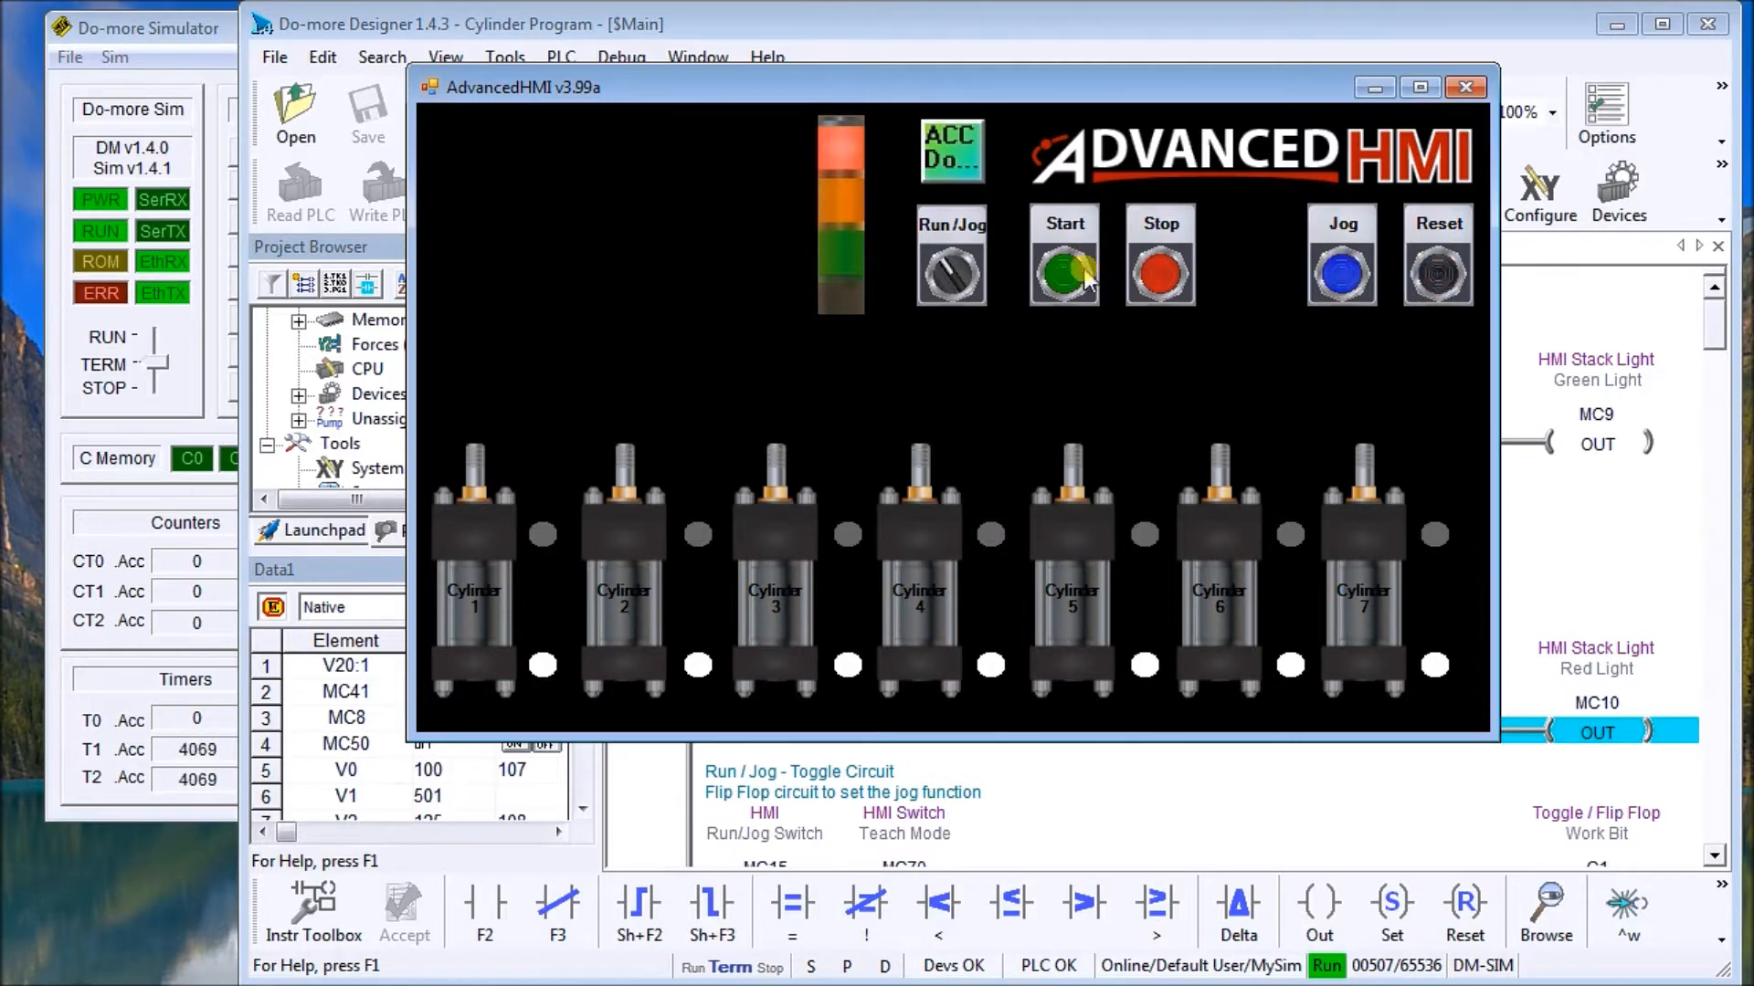
click(1063, 257)
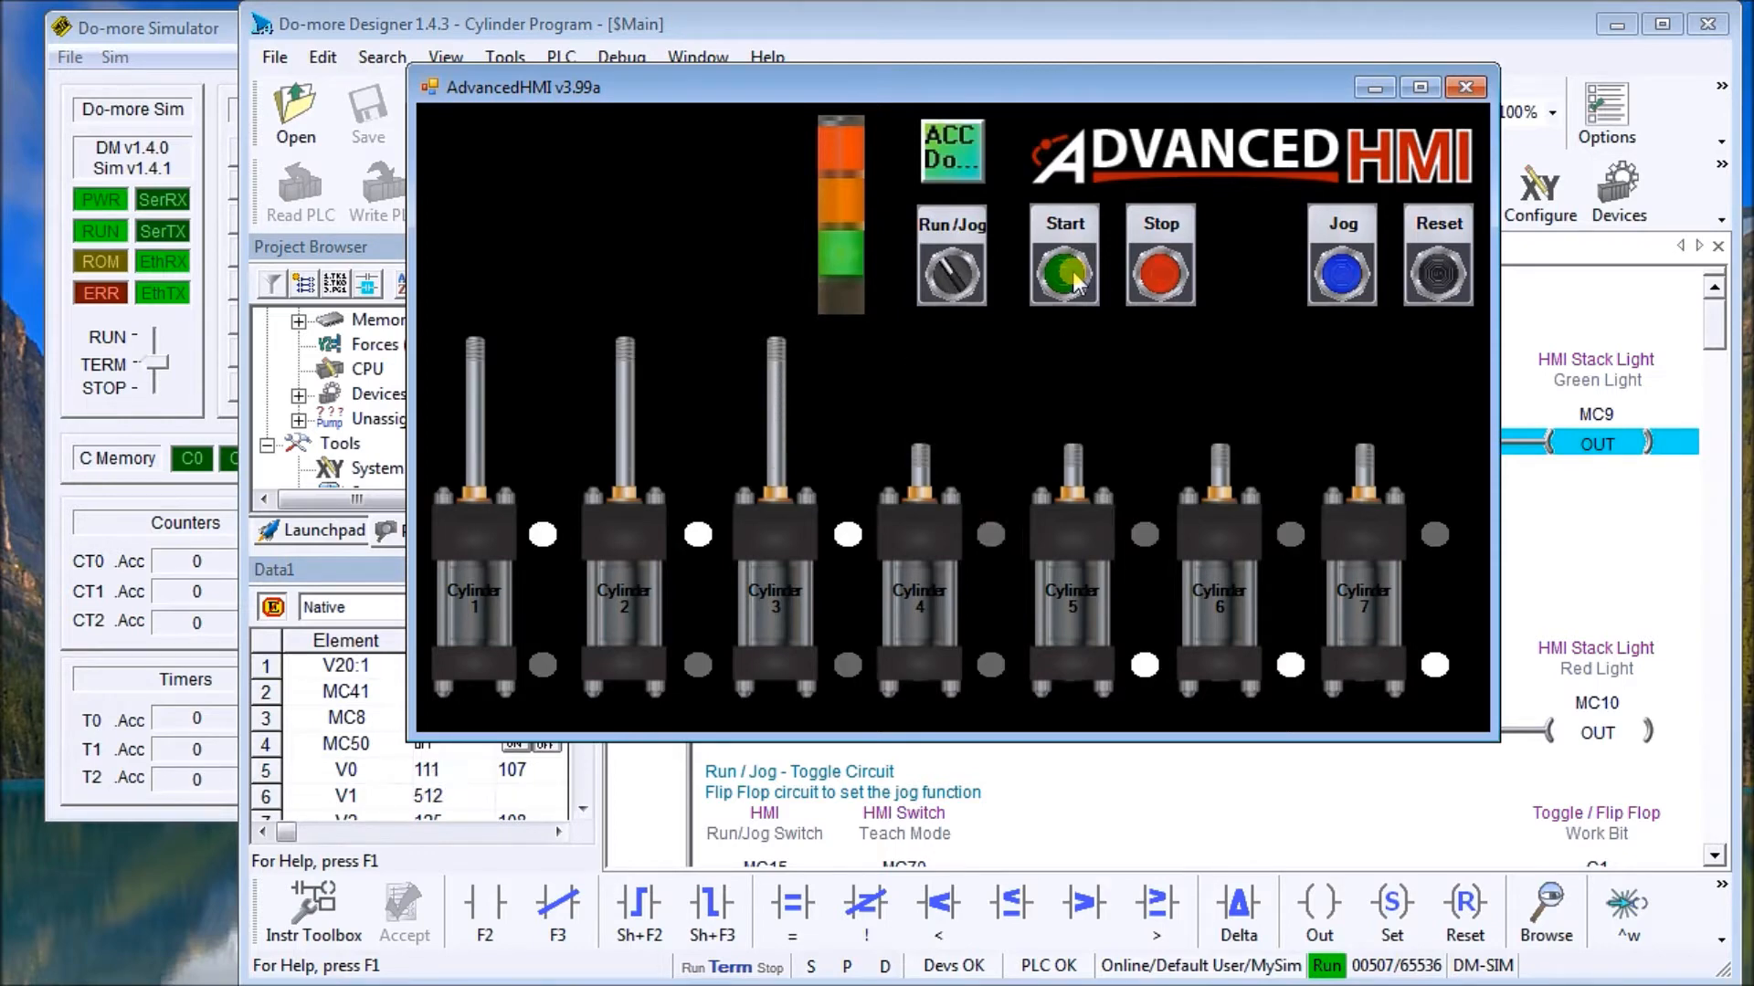
click(1160, 272)
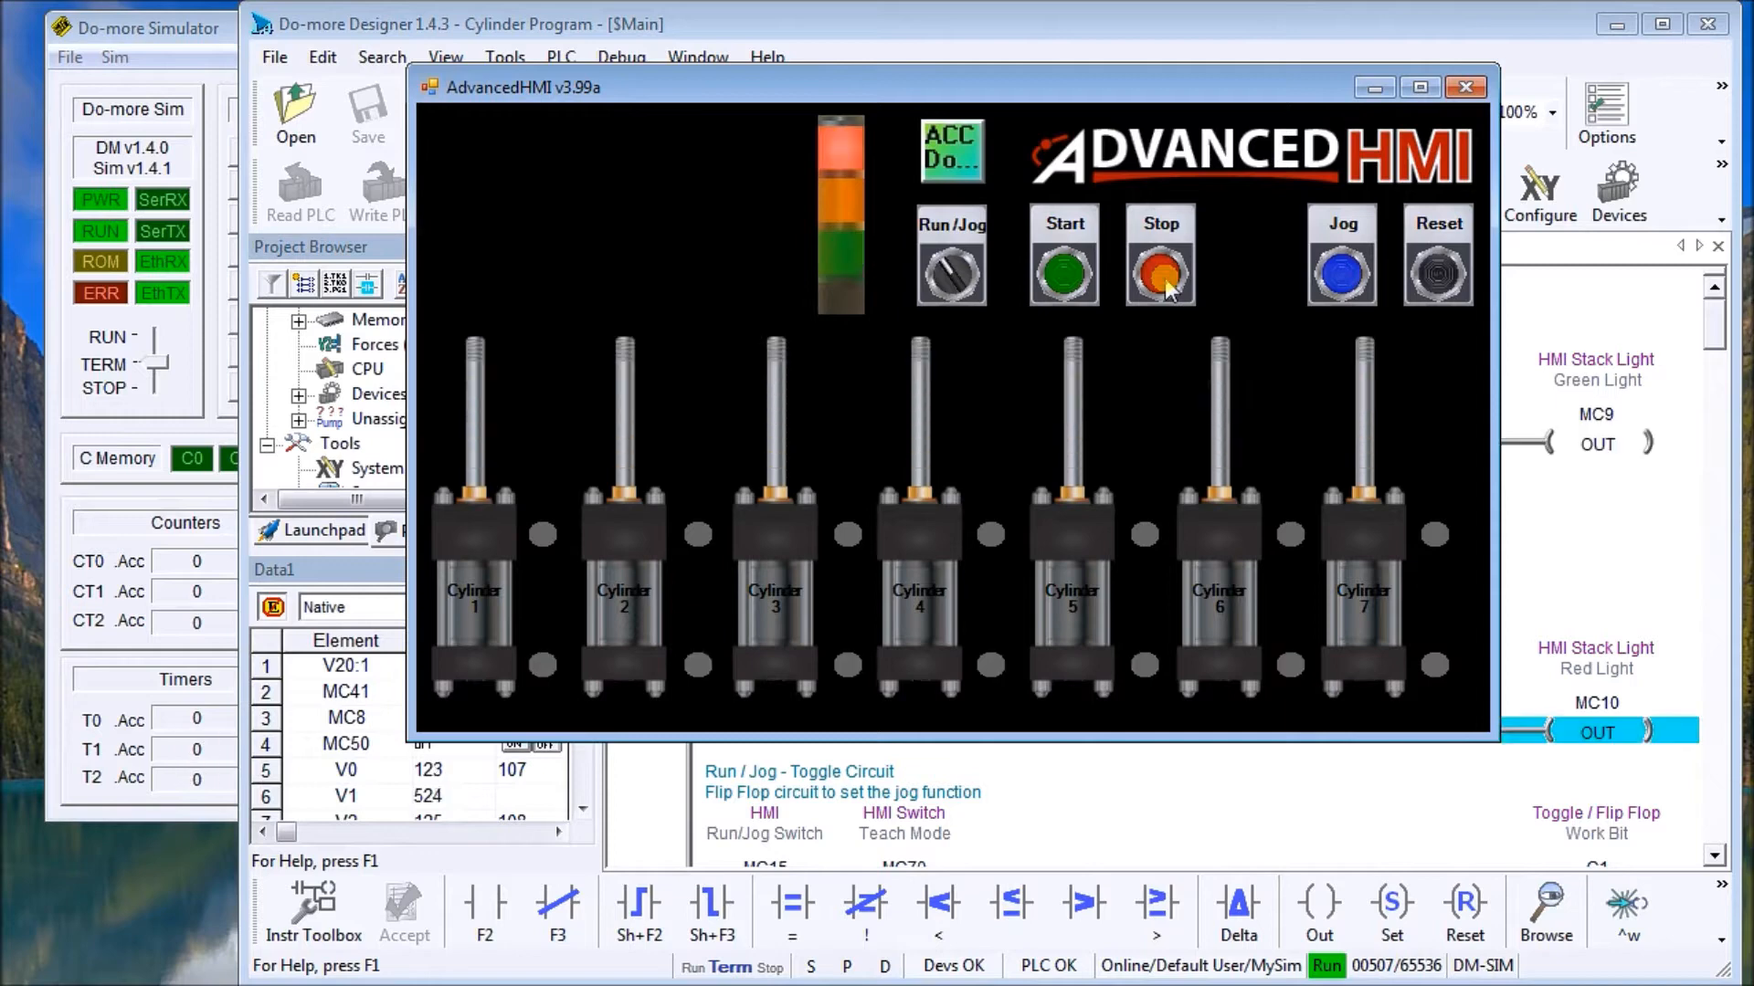
Stop the sequence and turn the Run/Jog selector to Jog, showing step 23 and I/O bits
click(1160, 272)
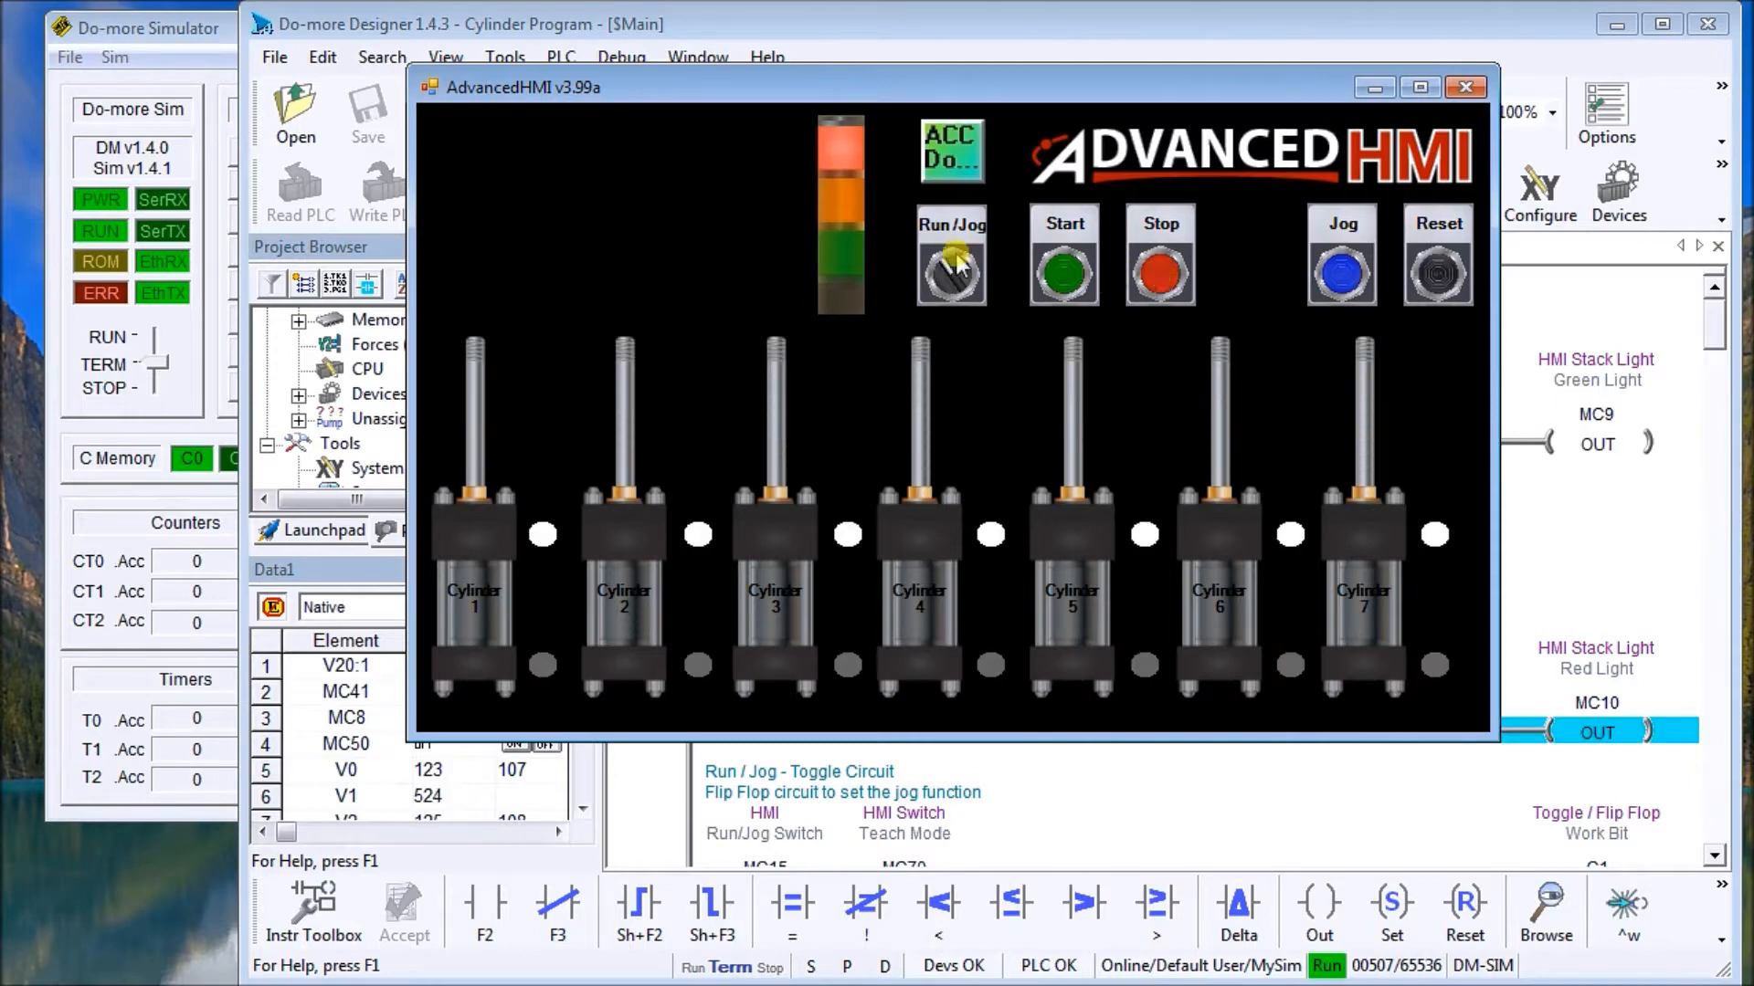
click(950, 268)
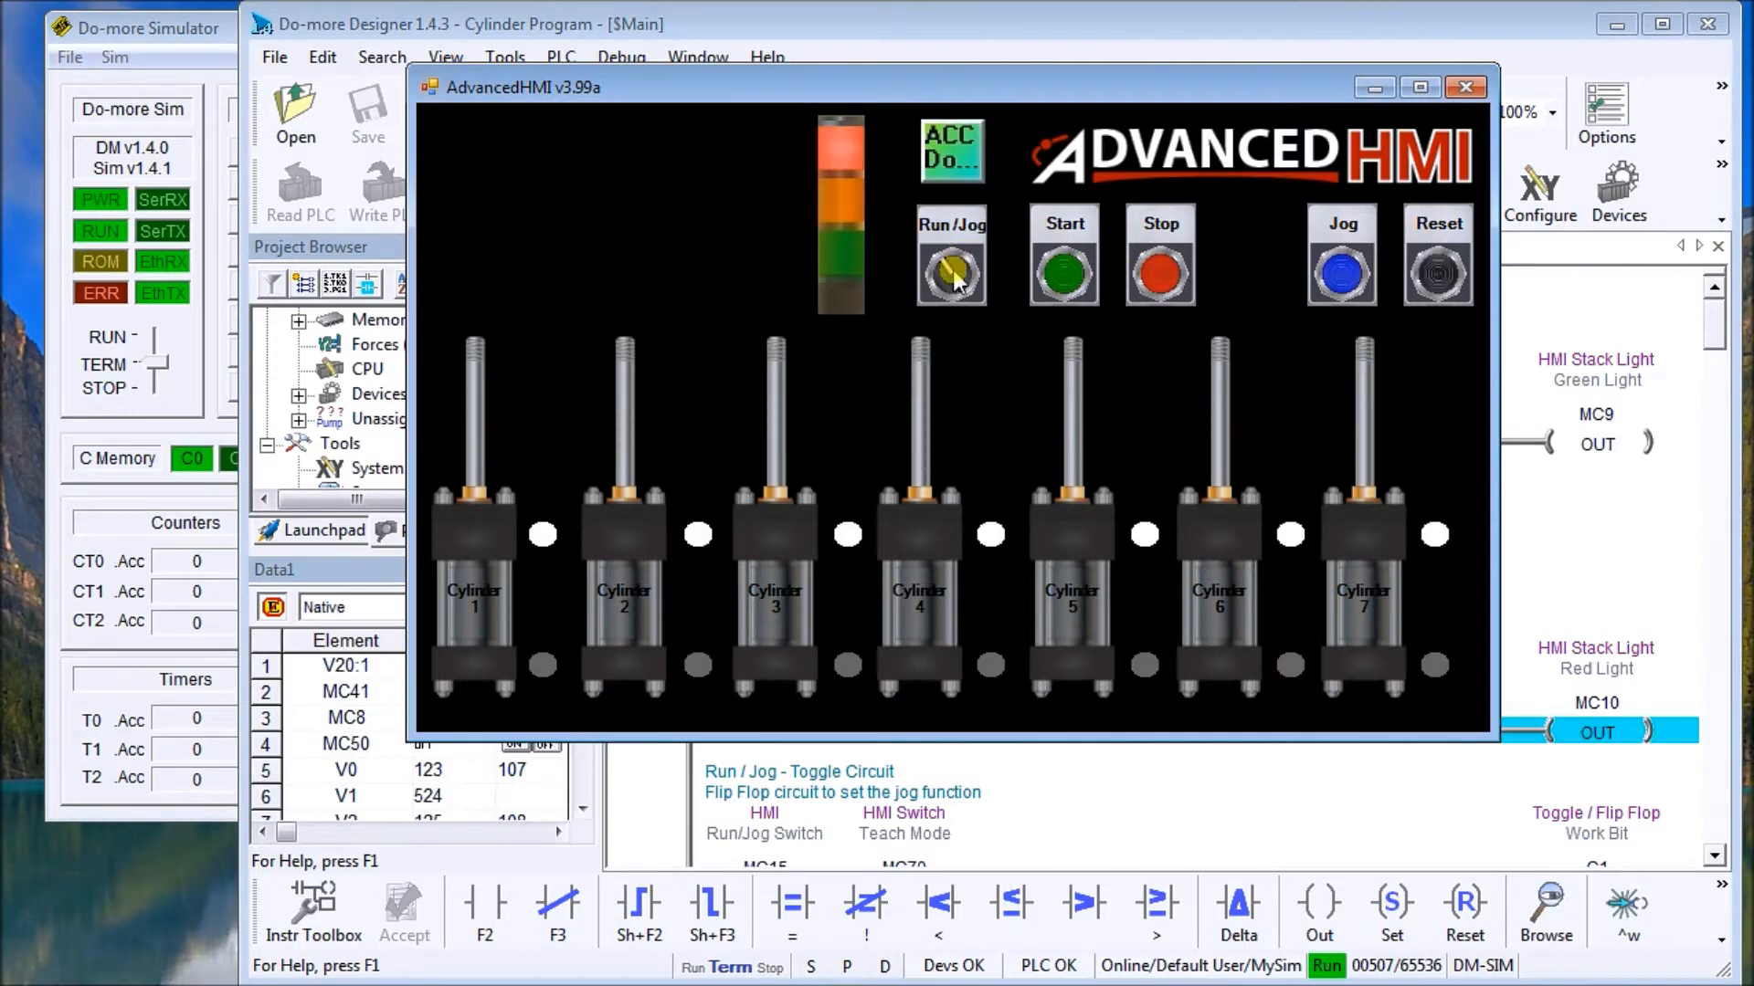
click(950, 272)
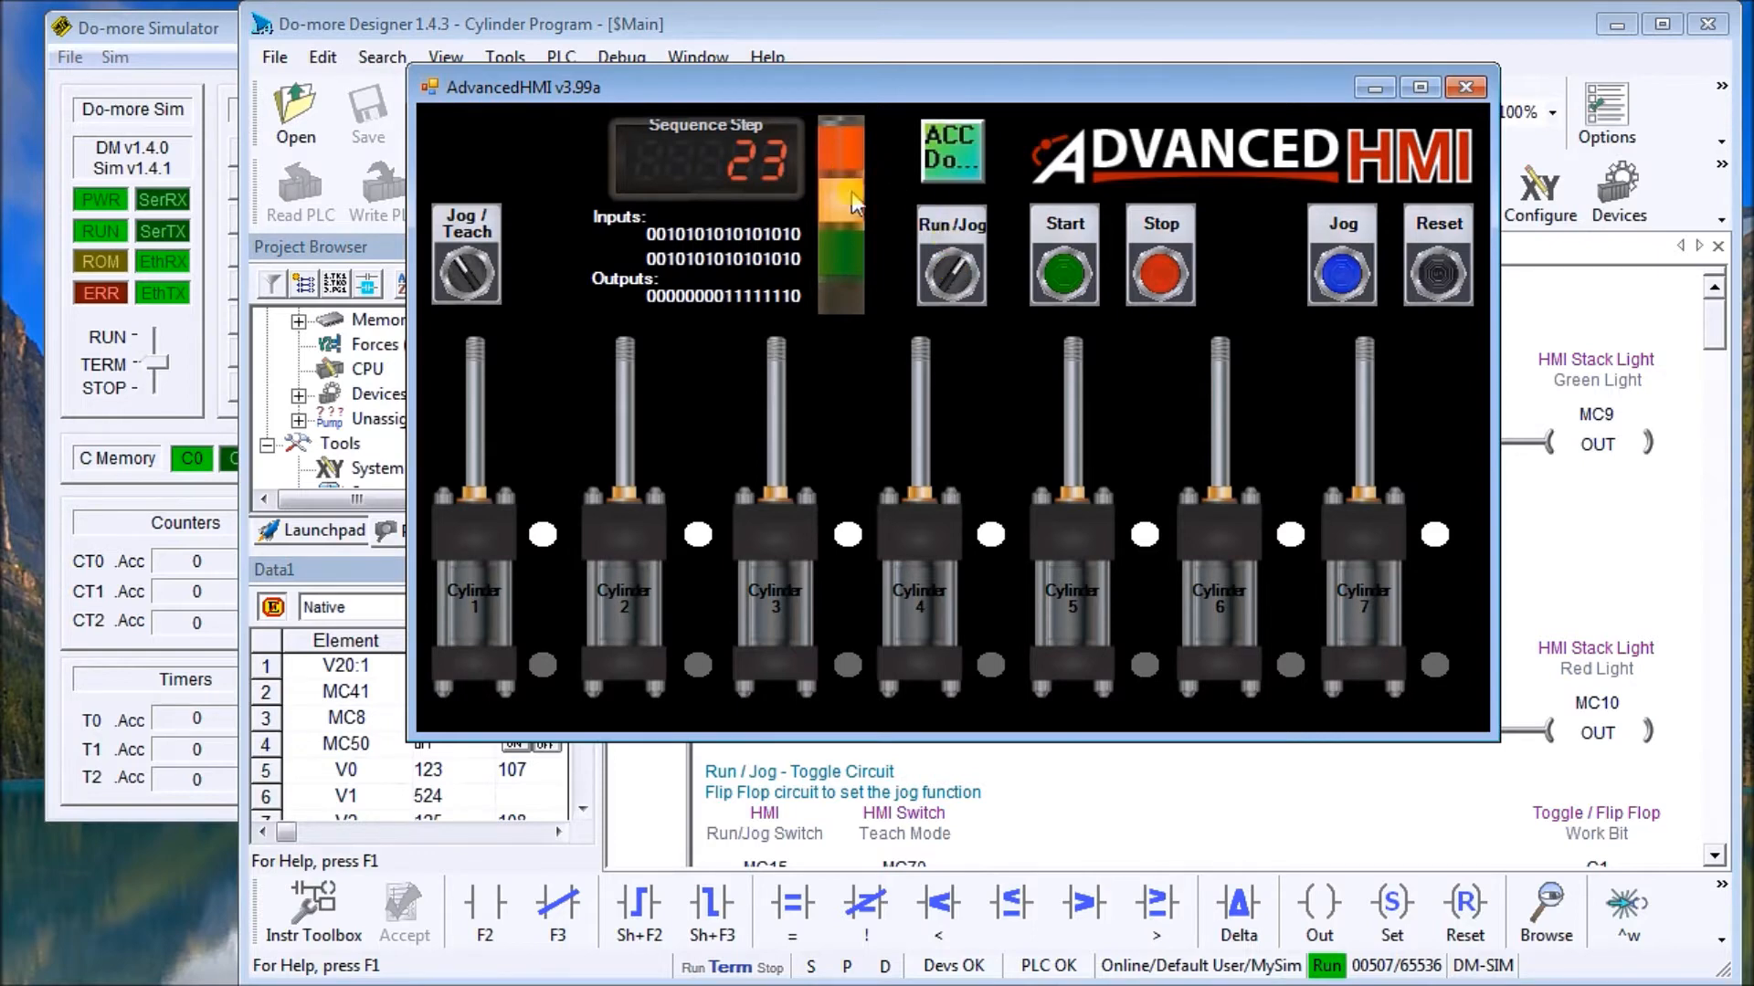
mouse_move(827, 210)
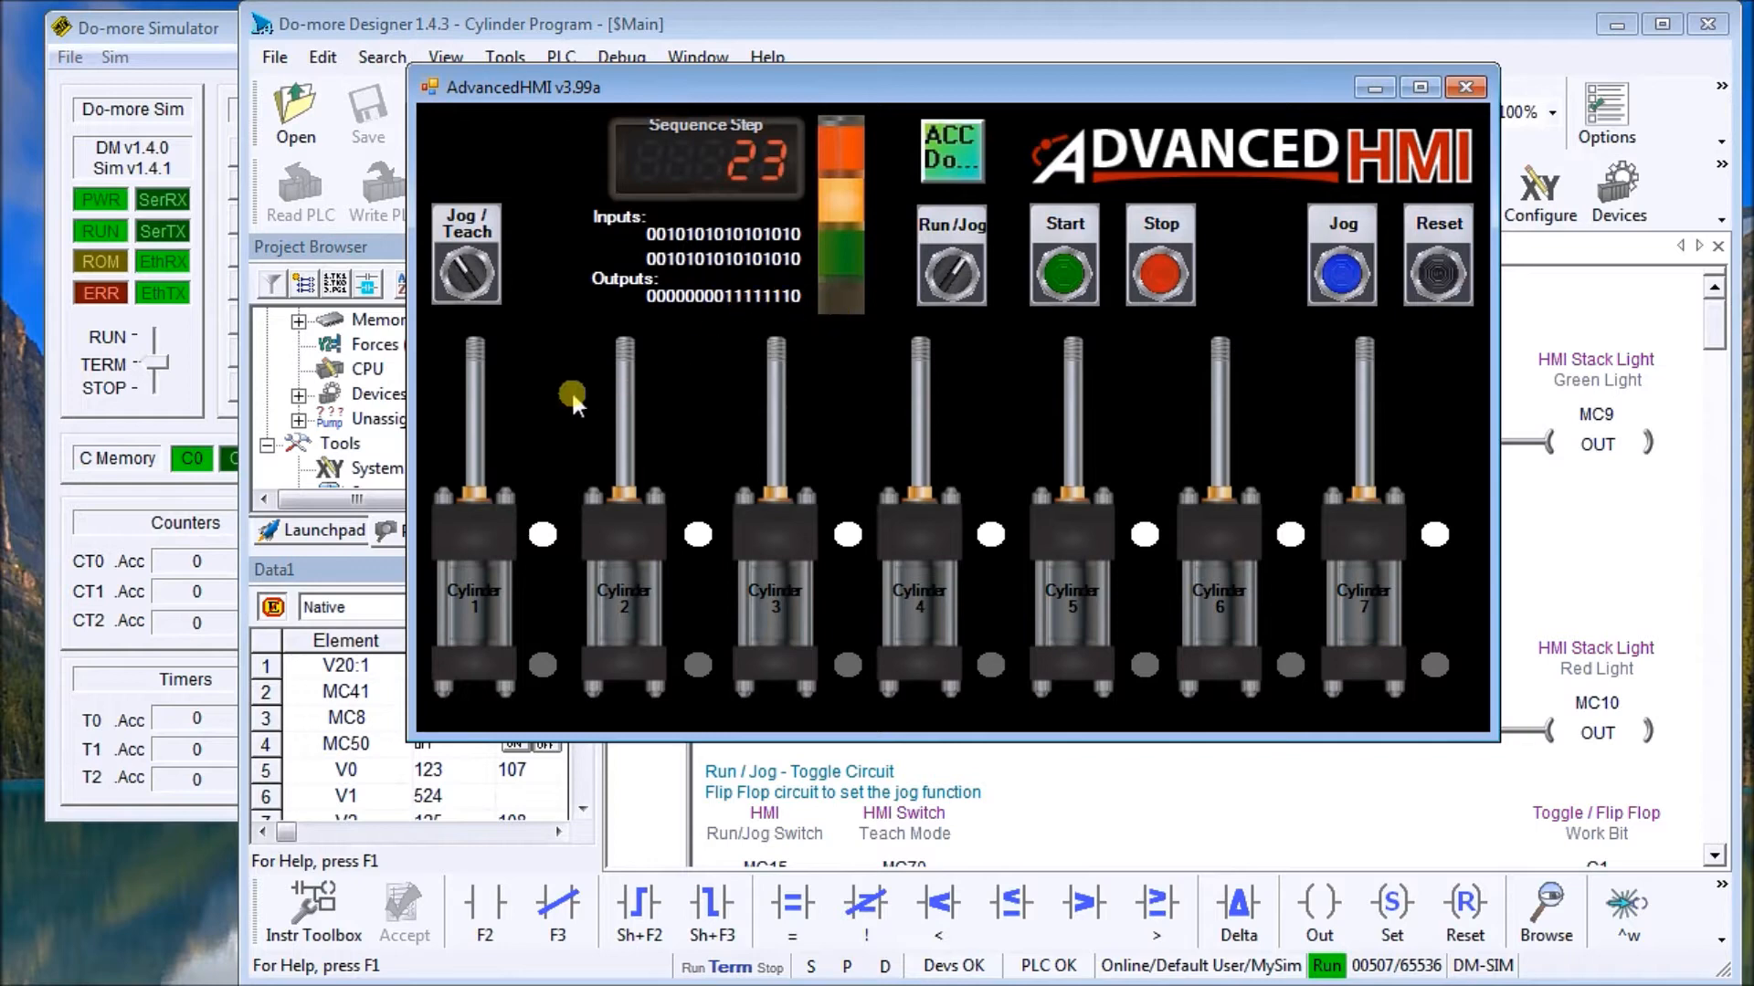
mouse_move(674, 230)
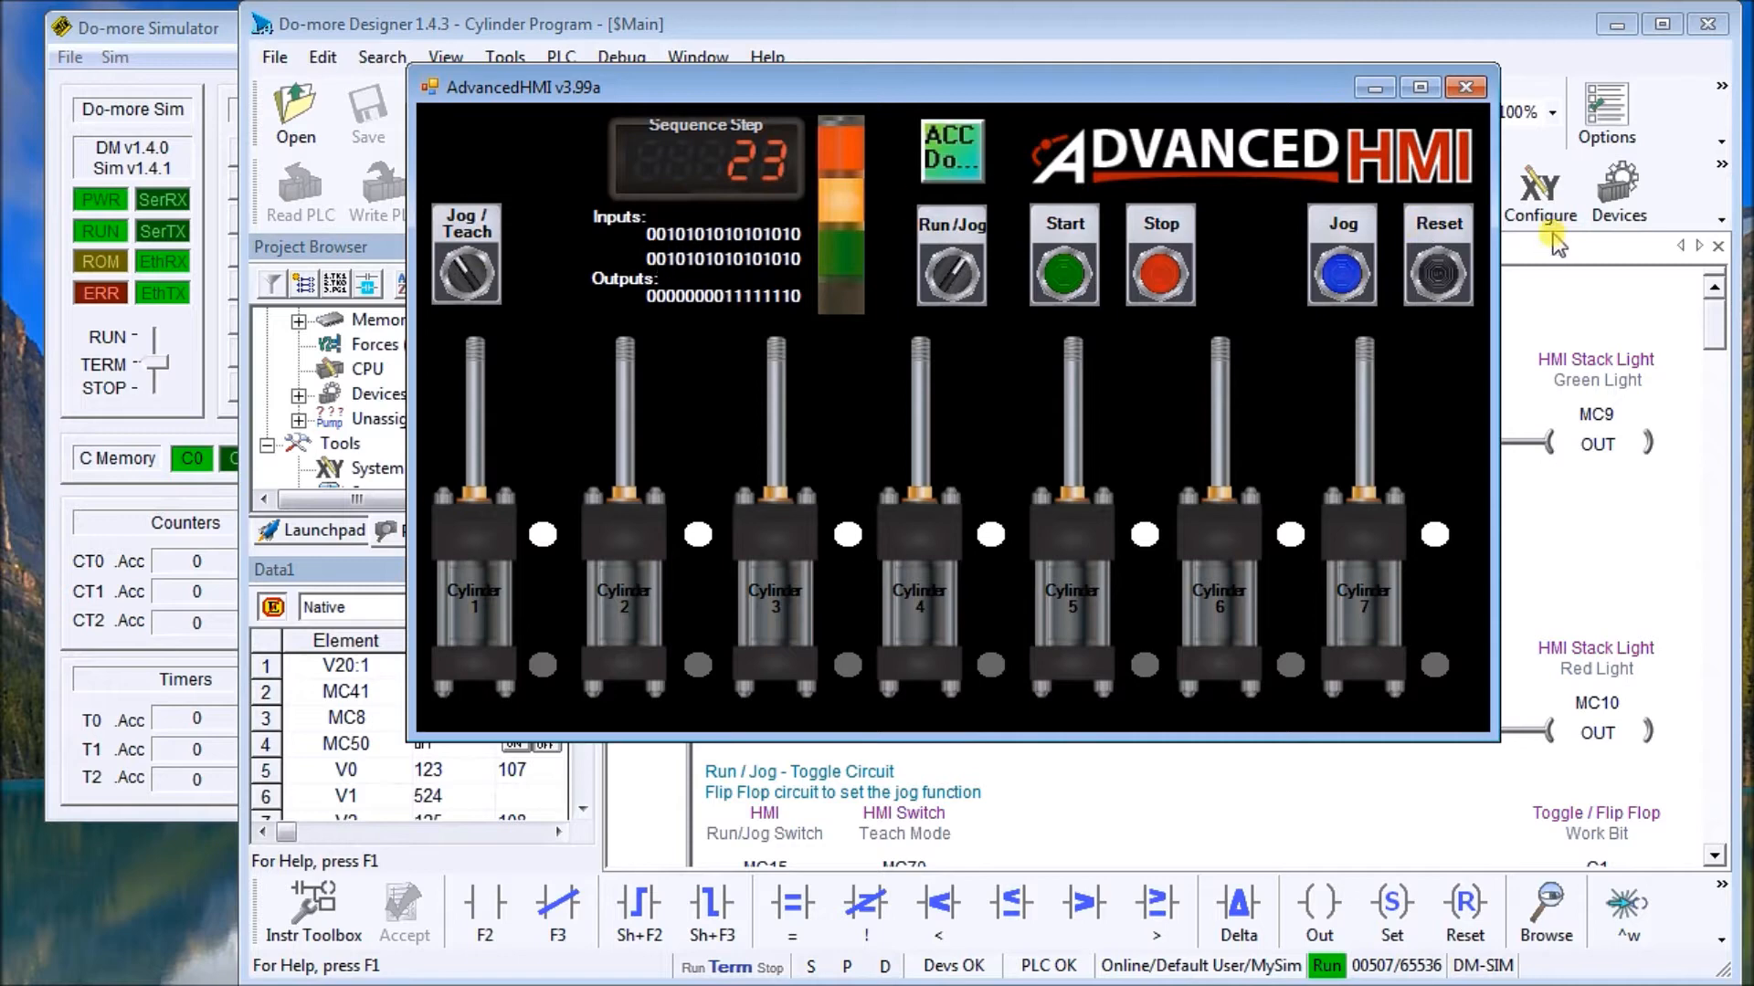
mouse_move(955, 236)
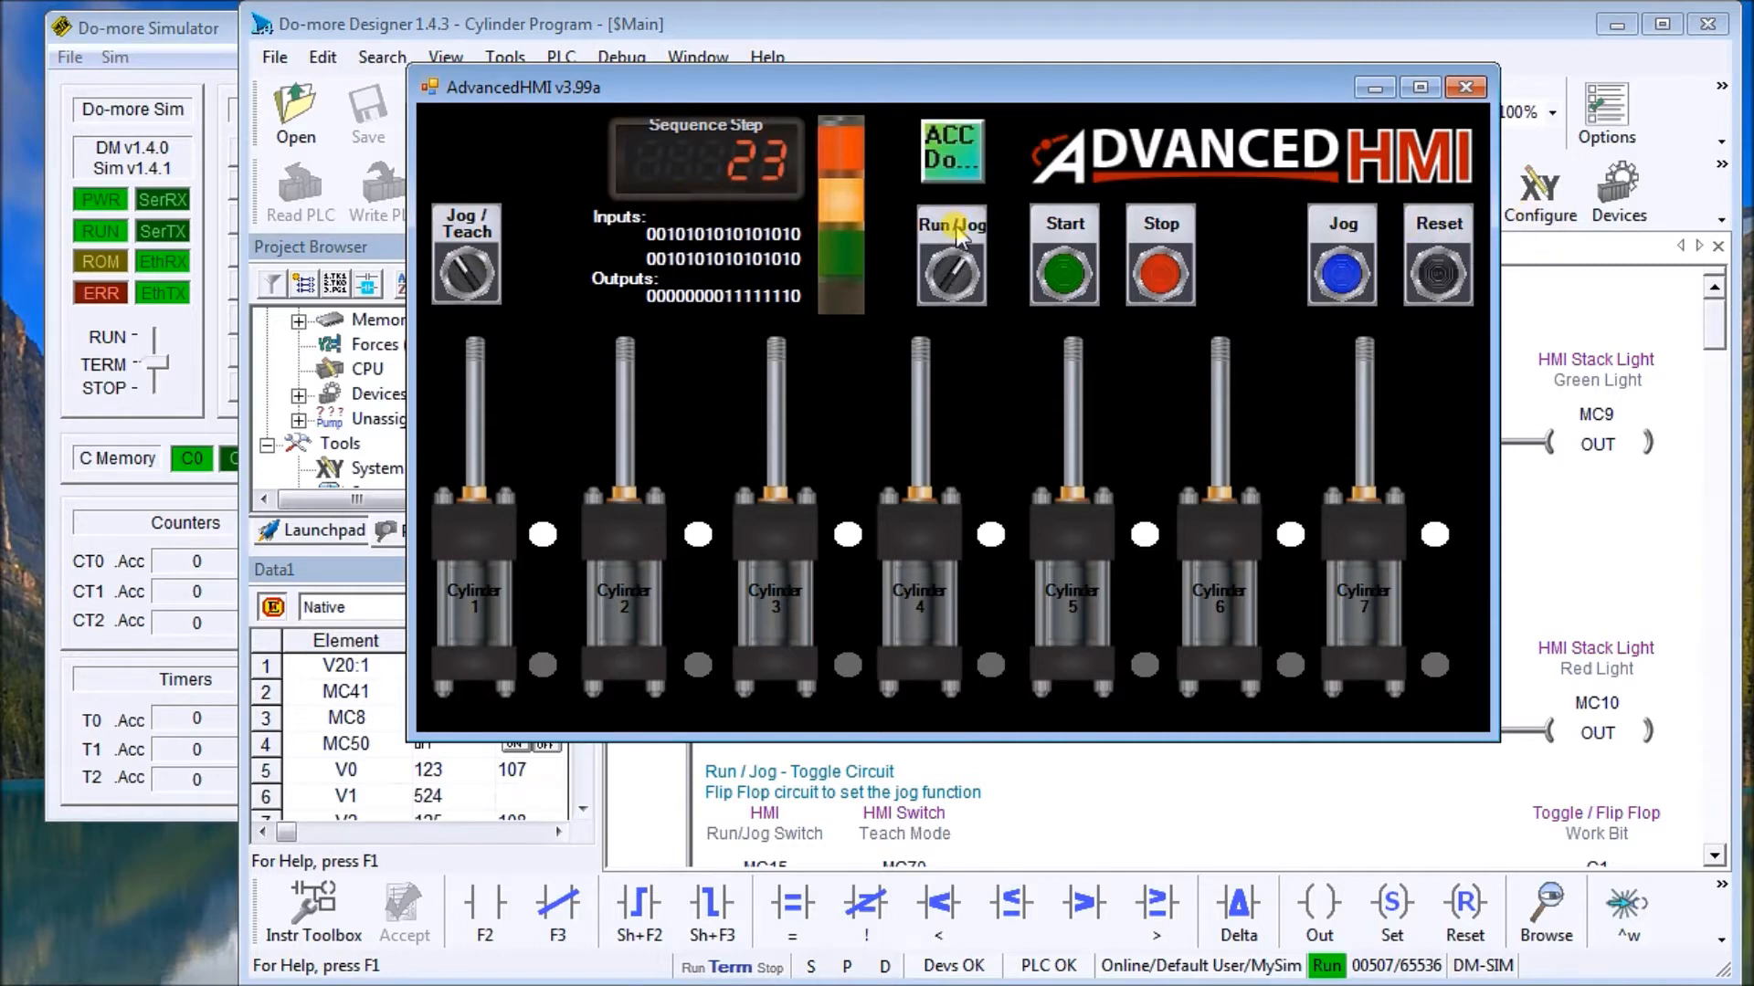
Jog the sequence forward with the blue Jog pushbutton until cylinders 1–3 are extended
click(1341, 272)
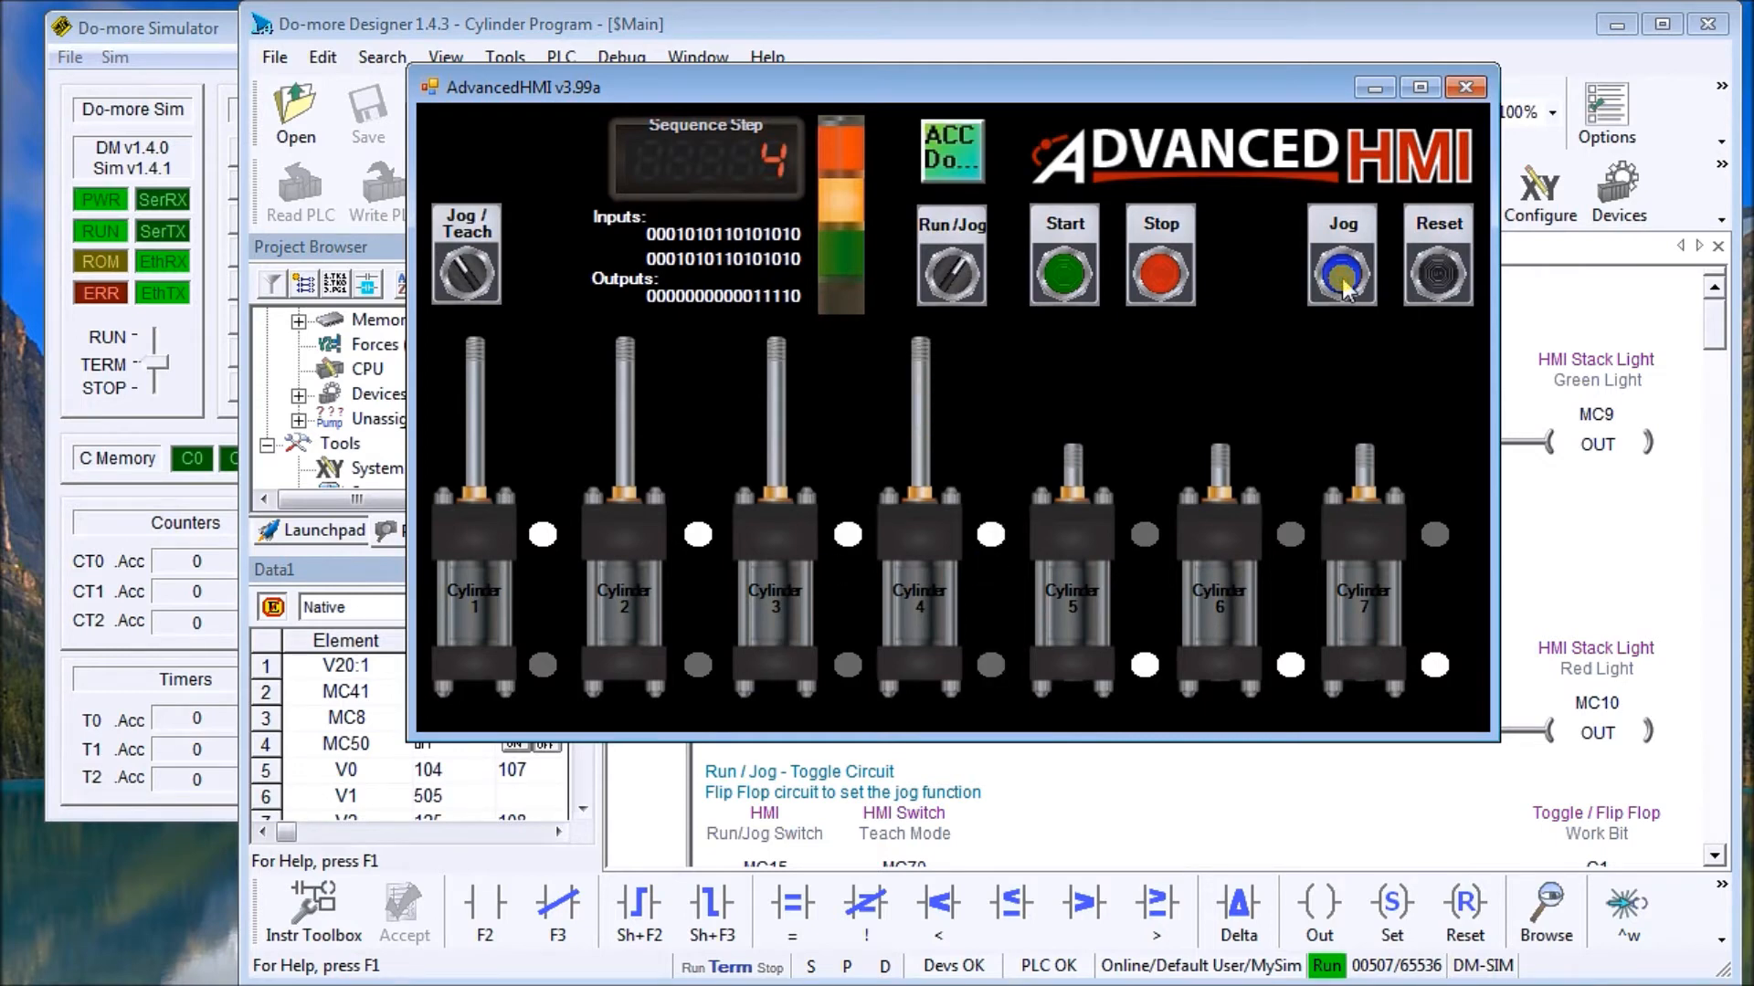
click(1341, 274)
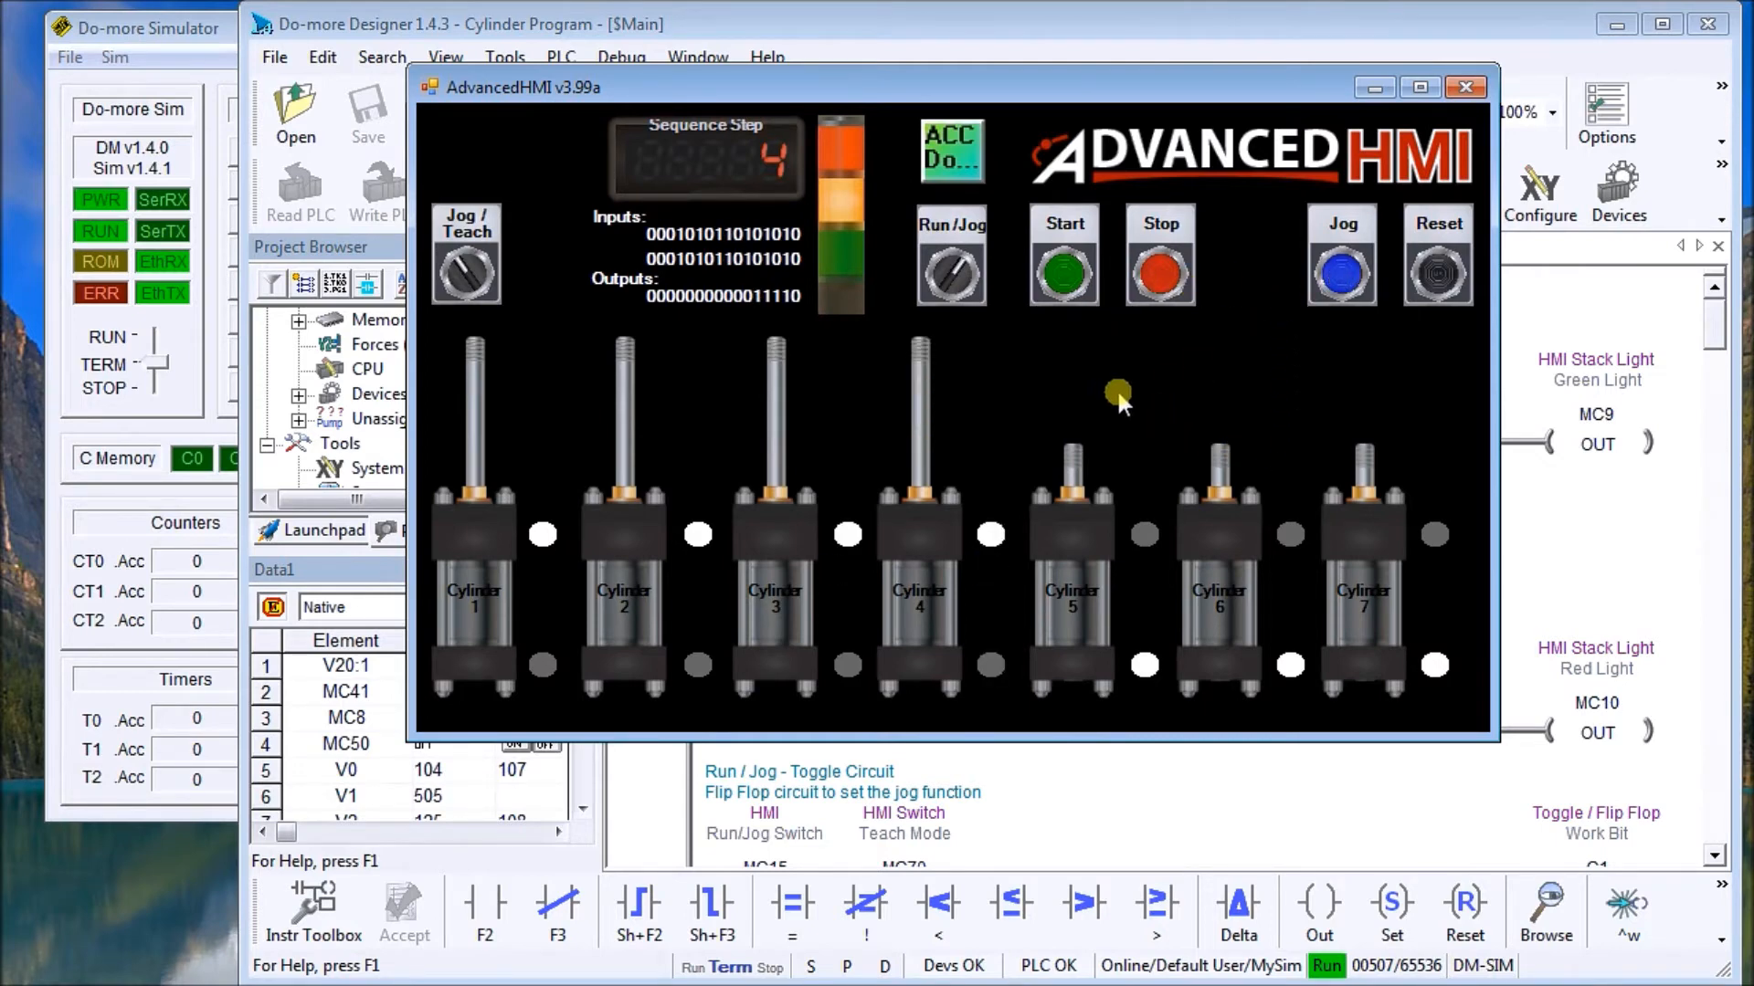
mouse_move(1012, 526)
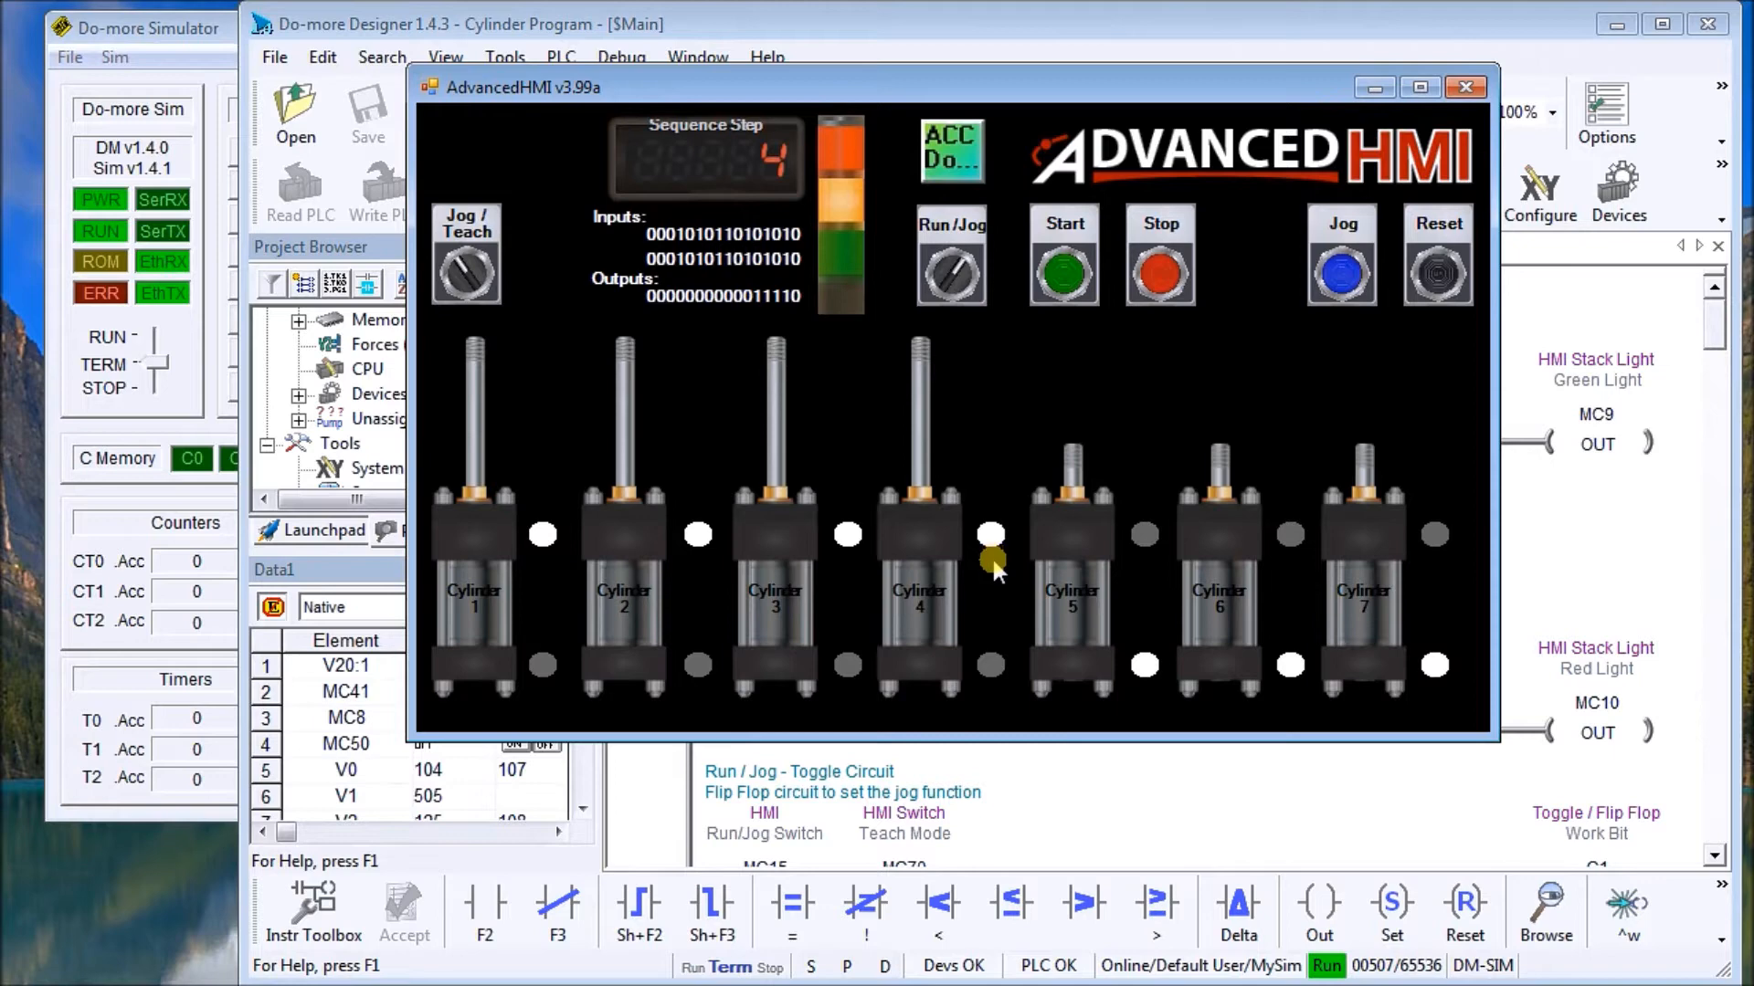
mouse_move(988, 585)
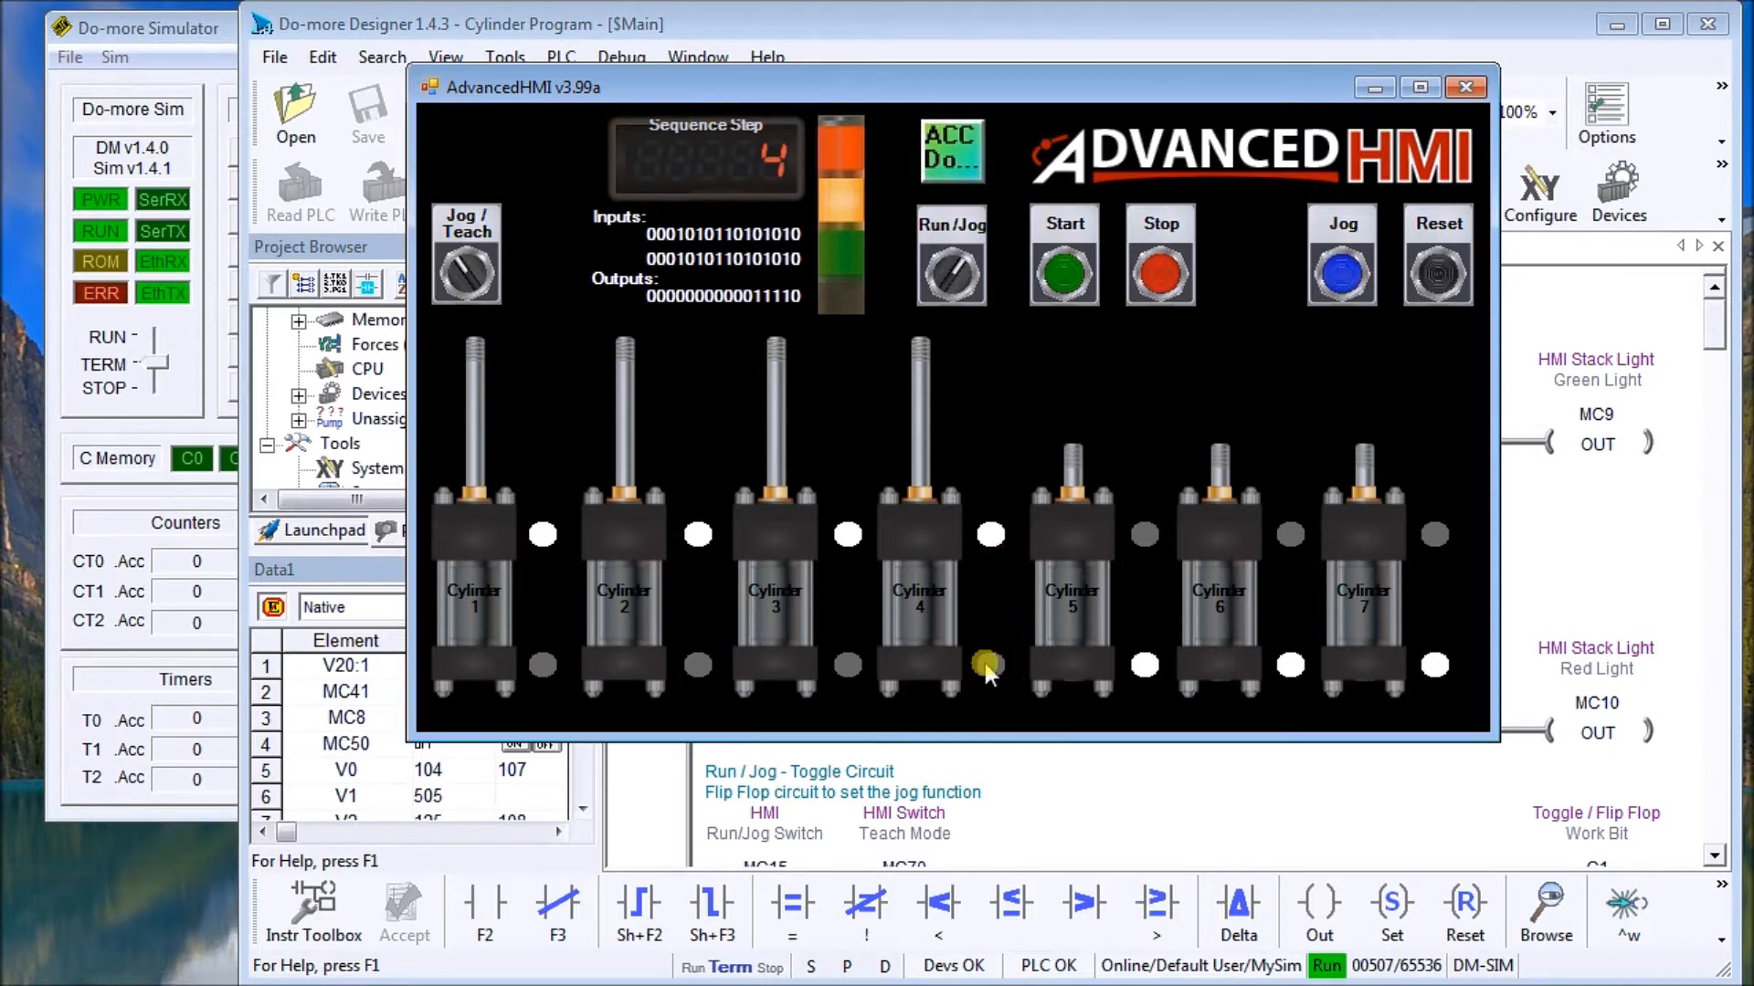
mouse_move(996, 701)
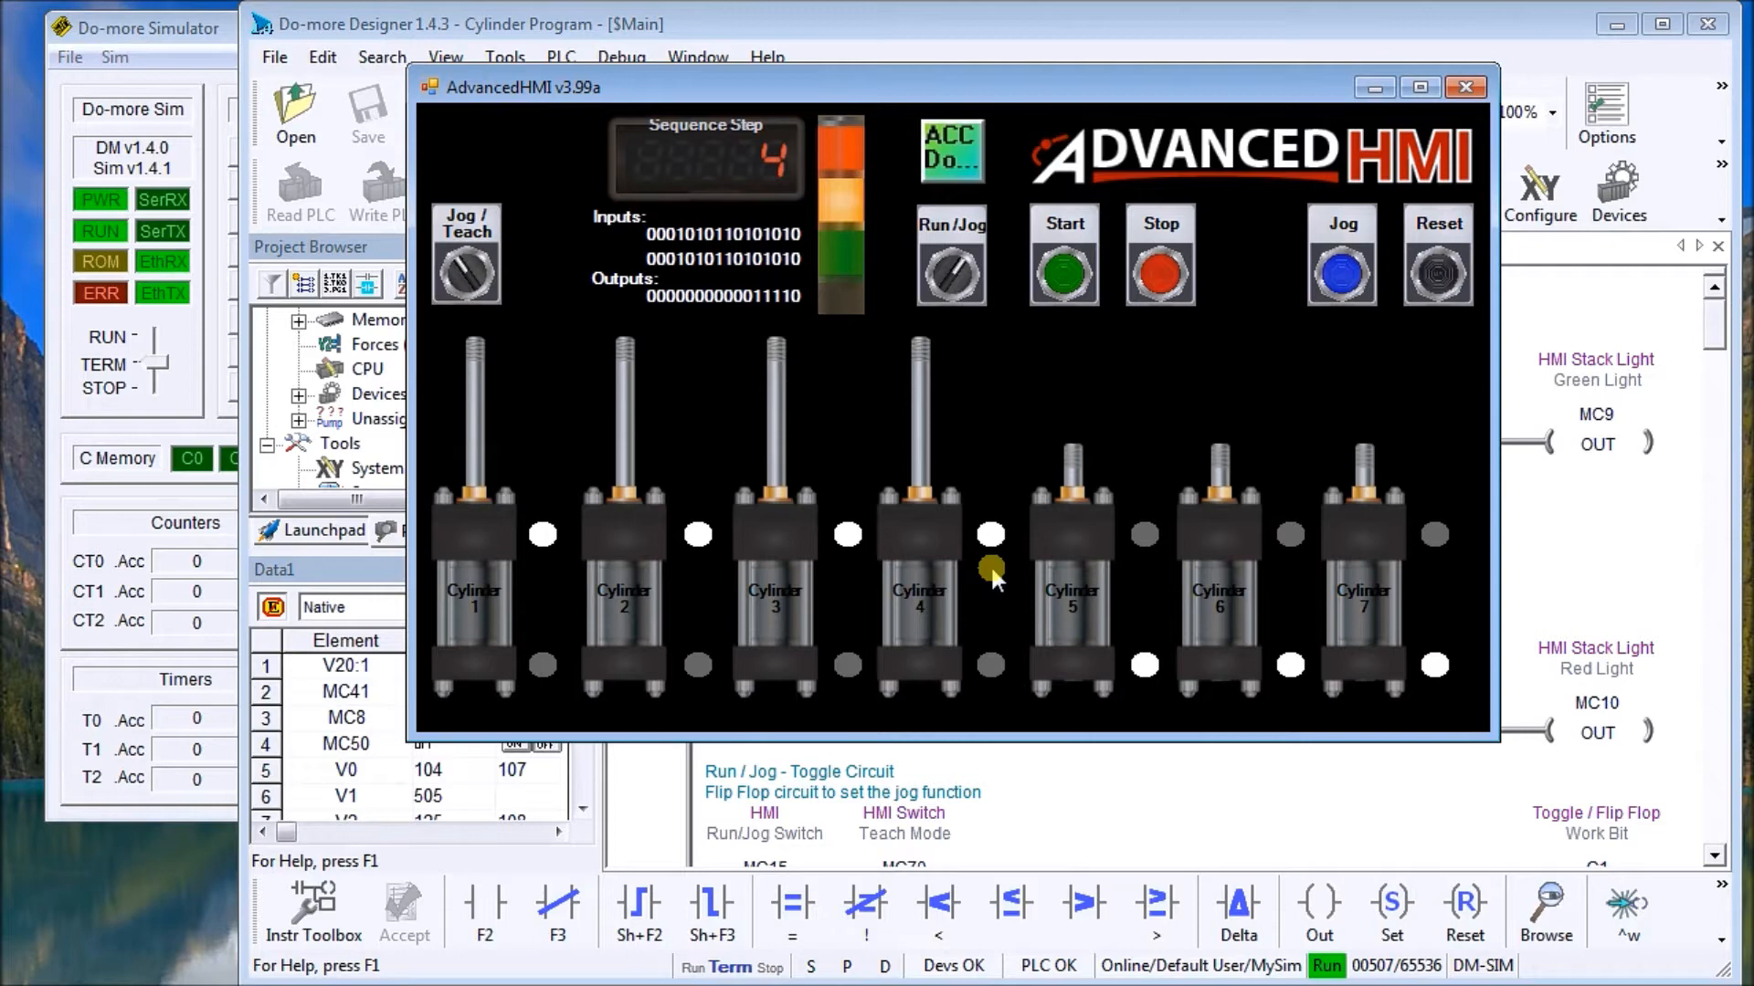
mouse_move(1246, 333)
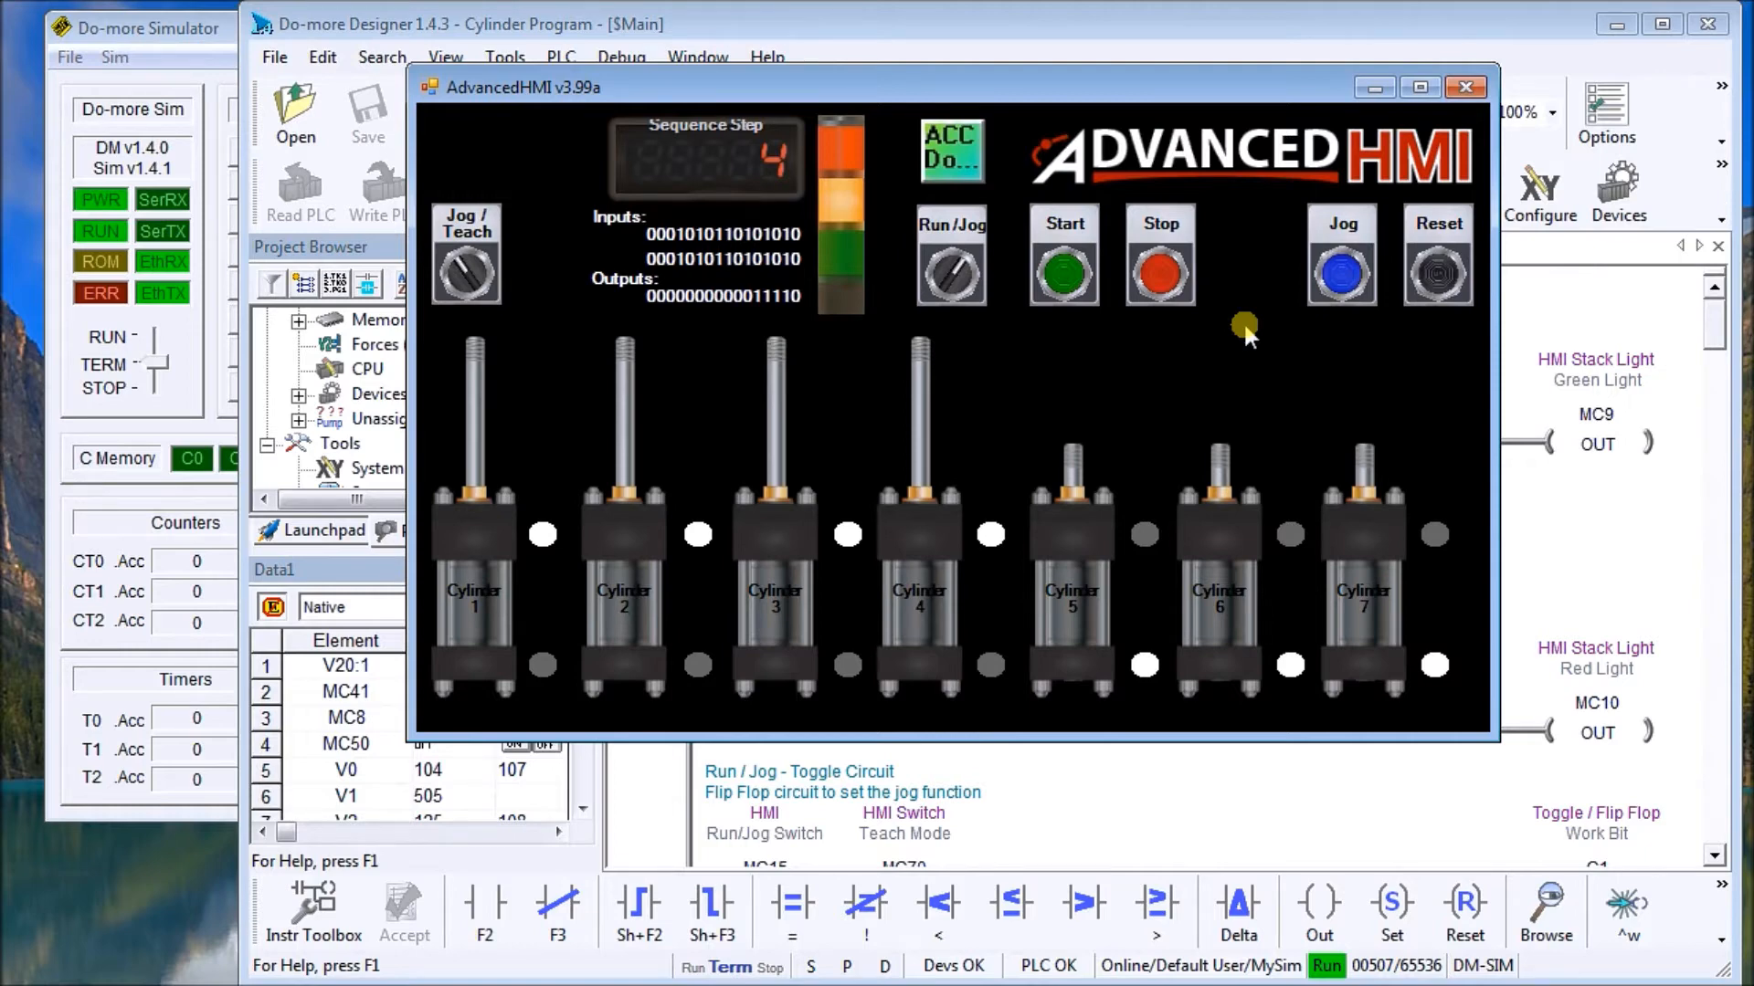
click(1339, 269)
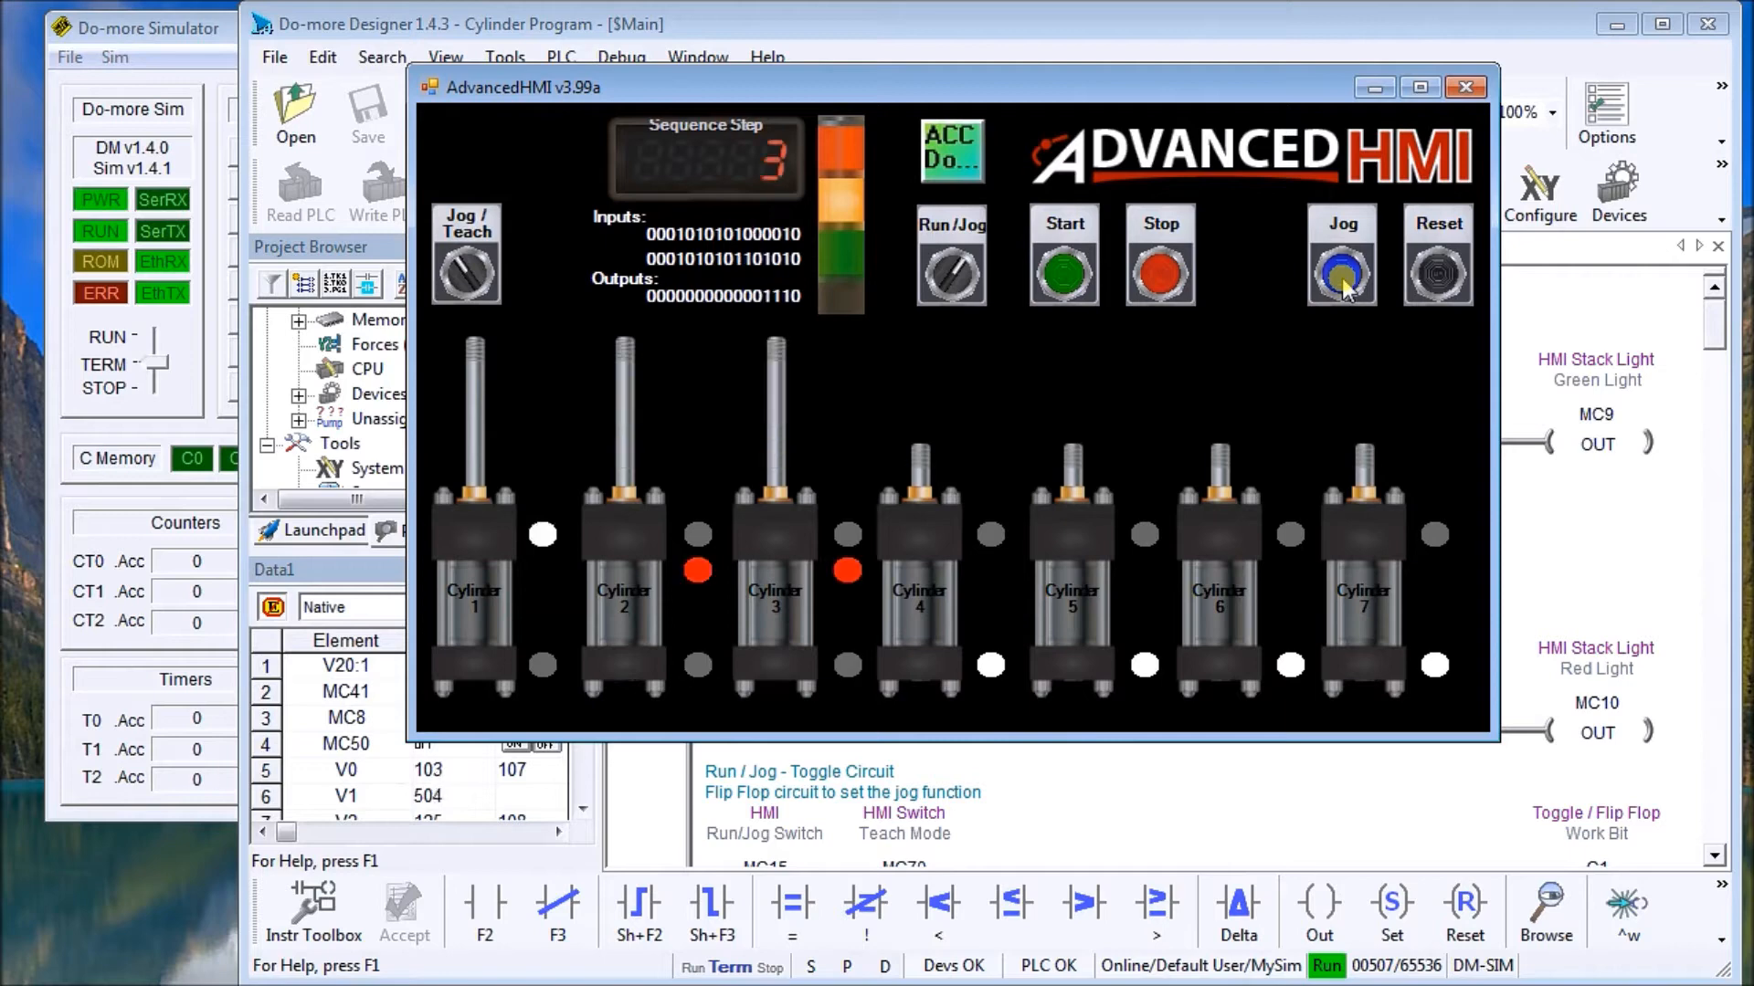
Reset the sequence to step 0 with every cylinder retracted, ready for teach mode
click(1438, 272)
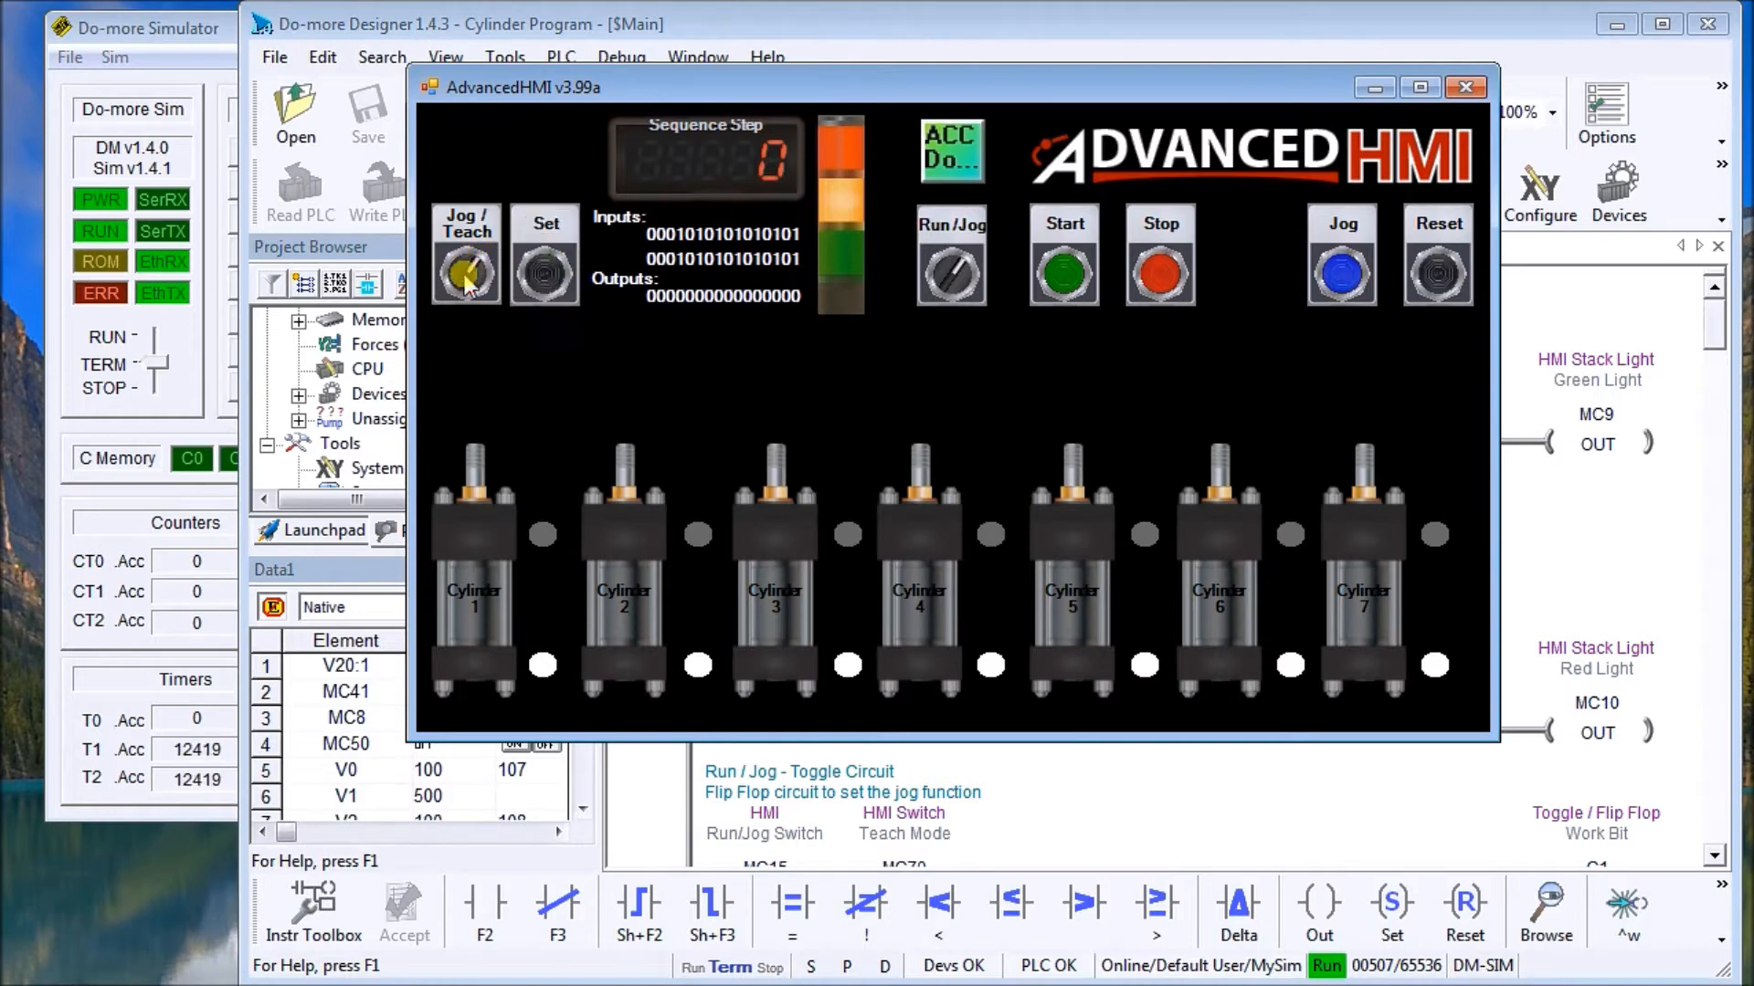
Teach the first steps one cylinder each, starting with cylinder 7 extended, storing each with Set
click(466, 272)
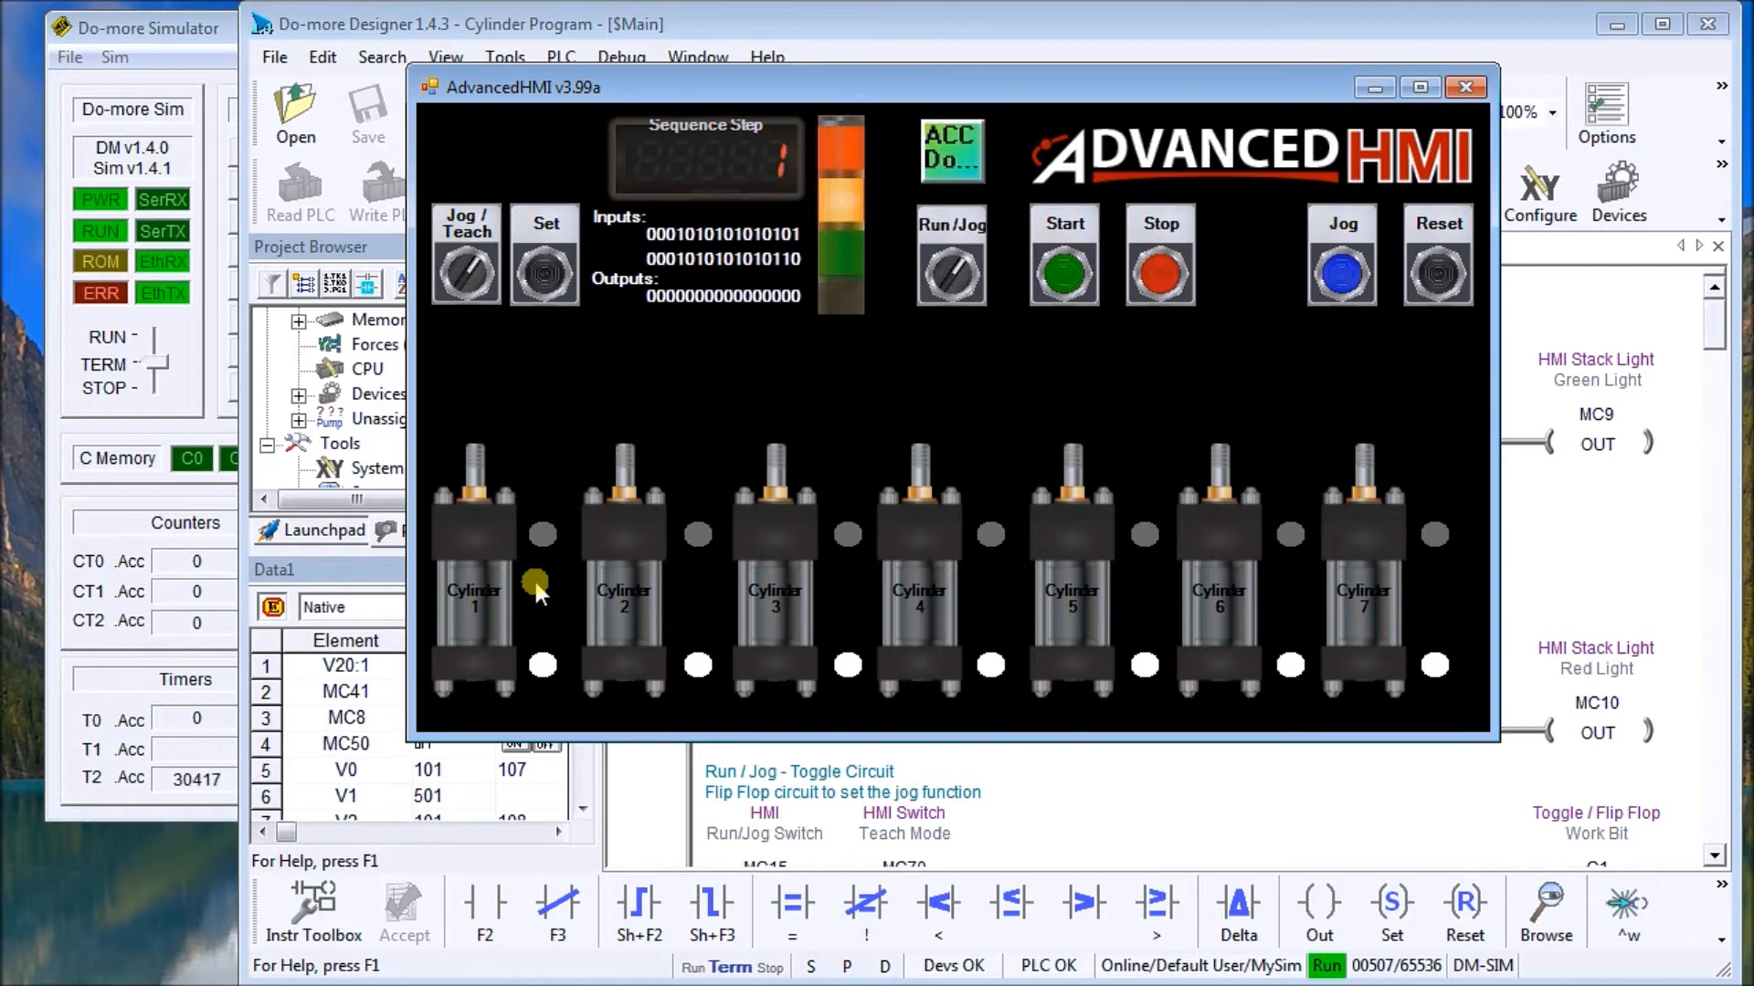
mouse_move(1374, 625)
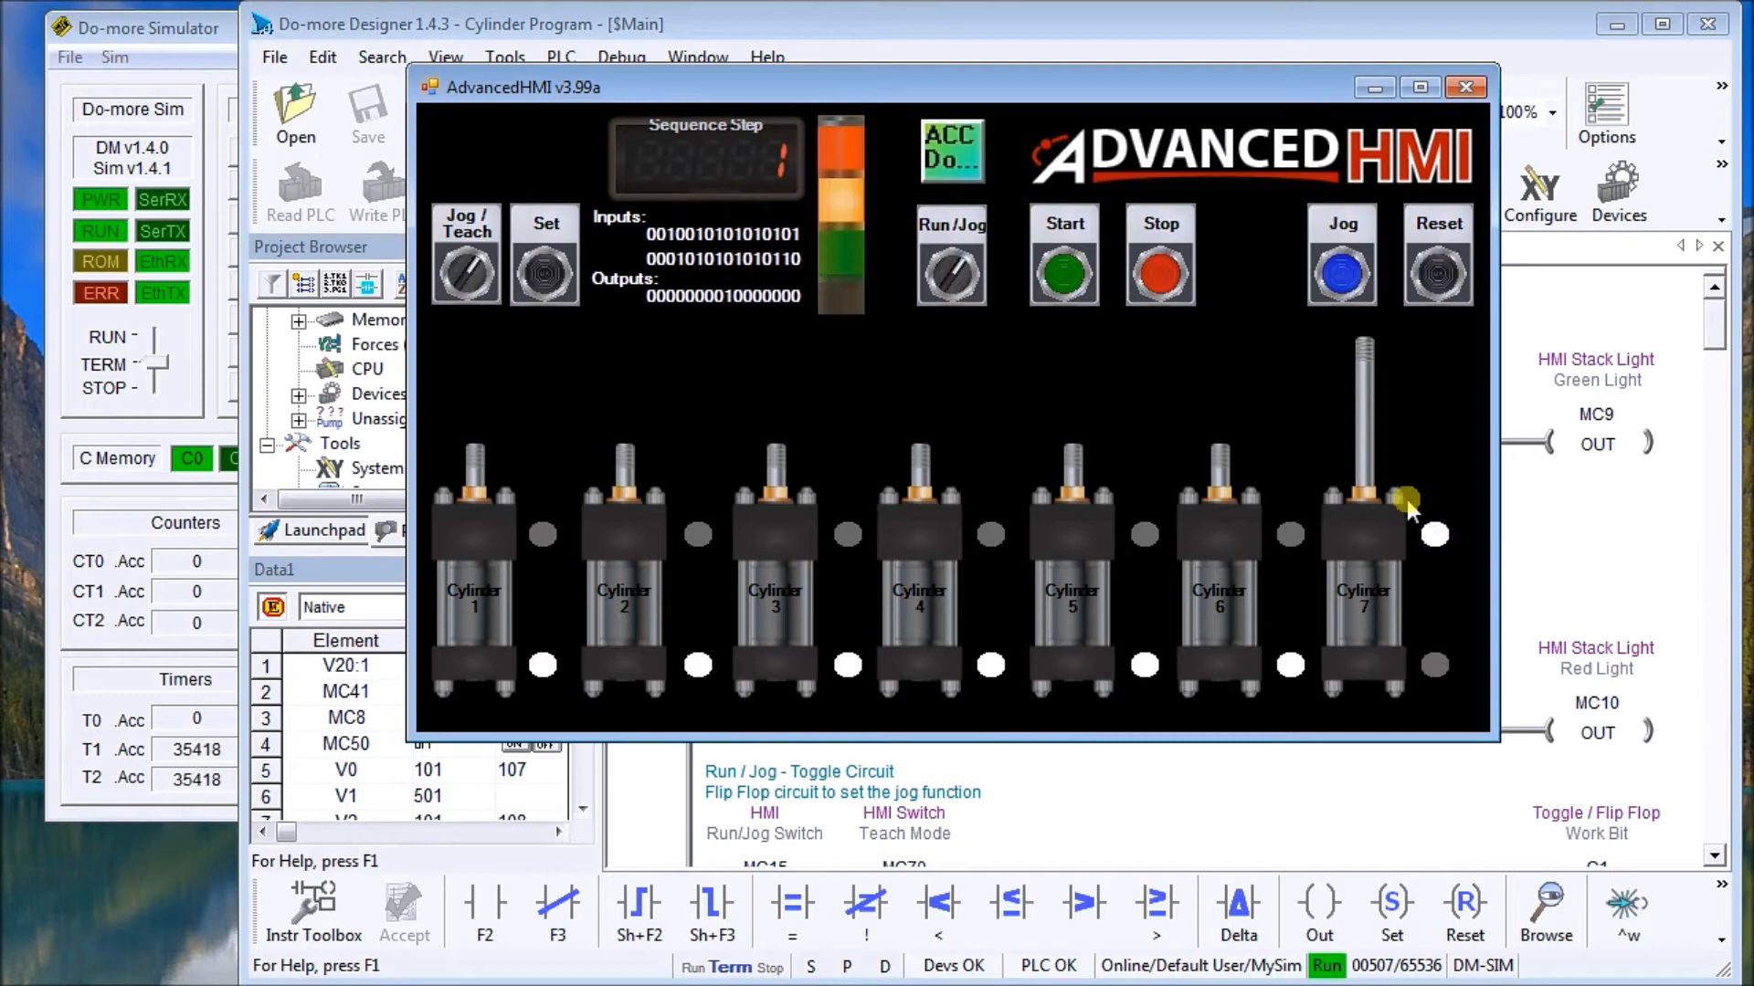
click(544, 269)
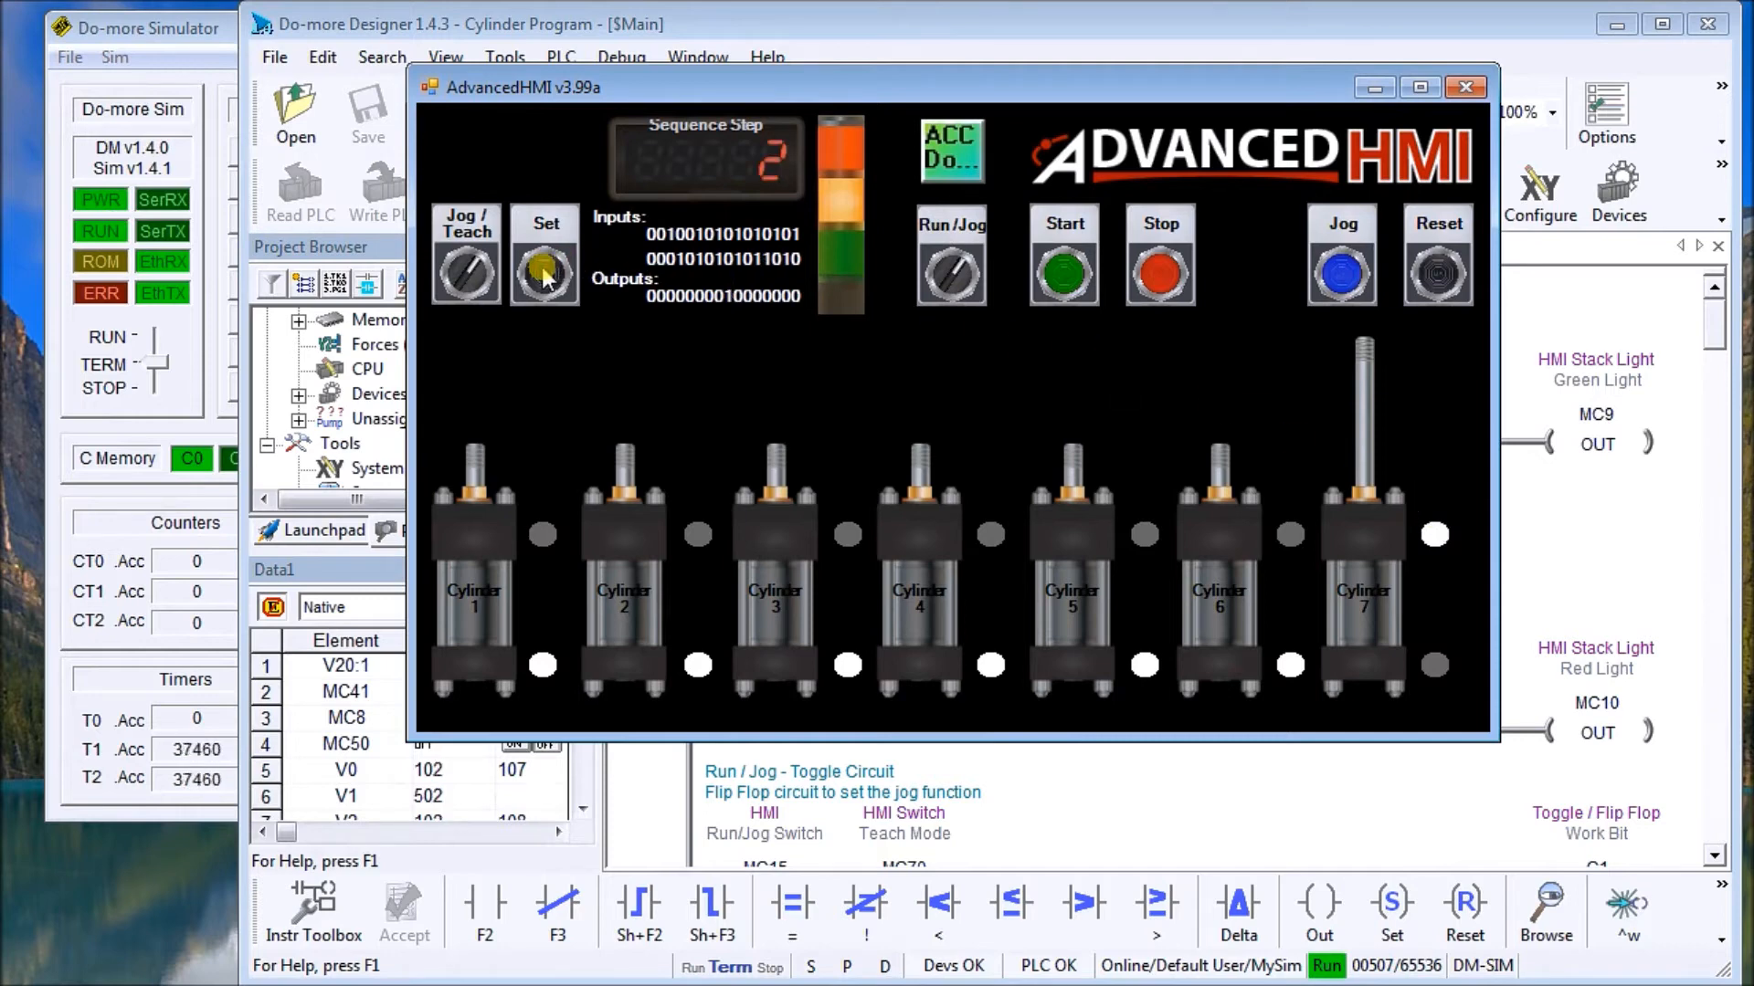
mouse_move(1366, 616)
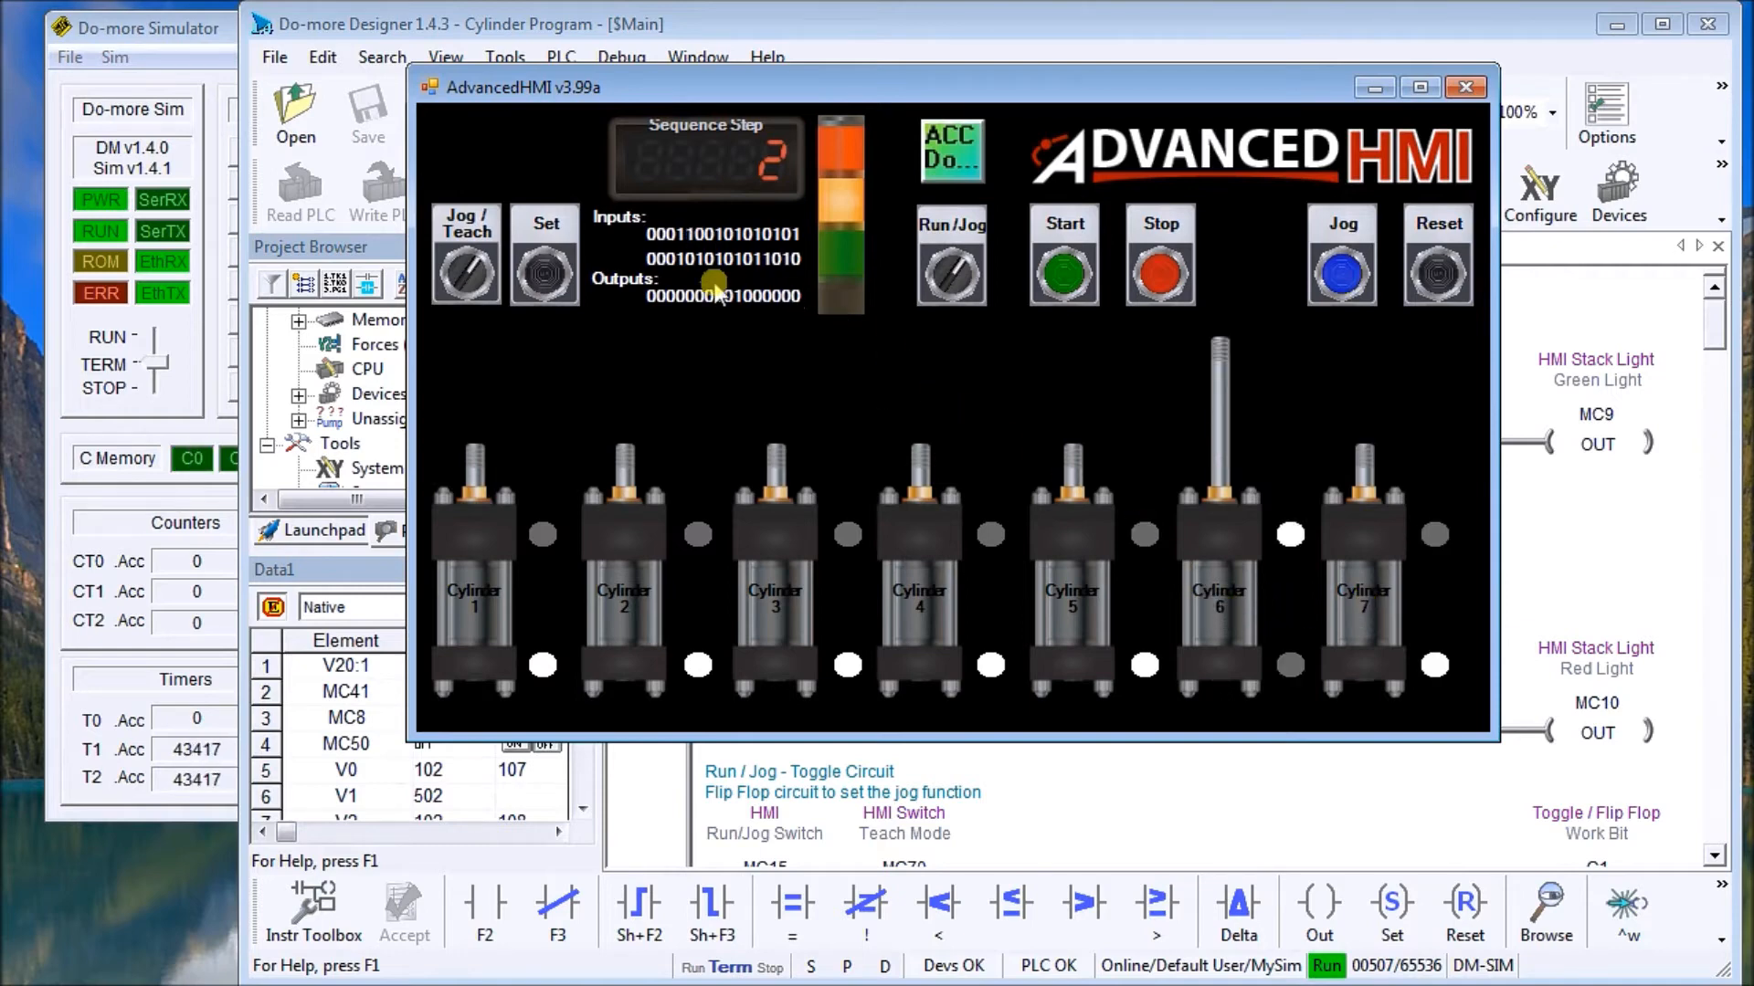
click(545, 258)
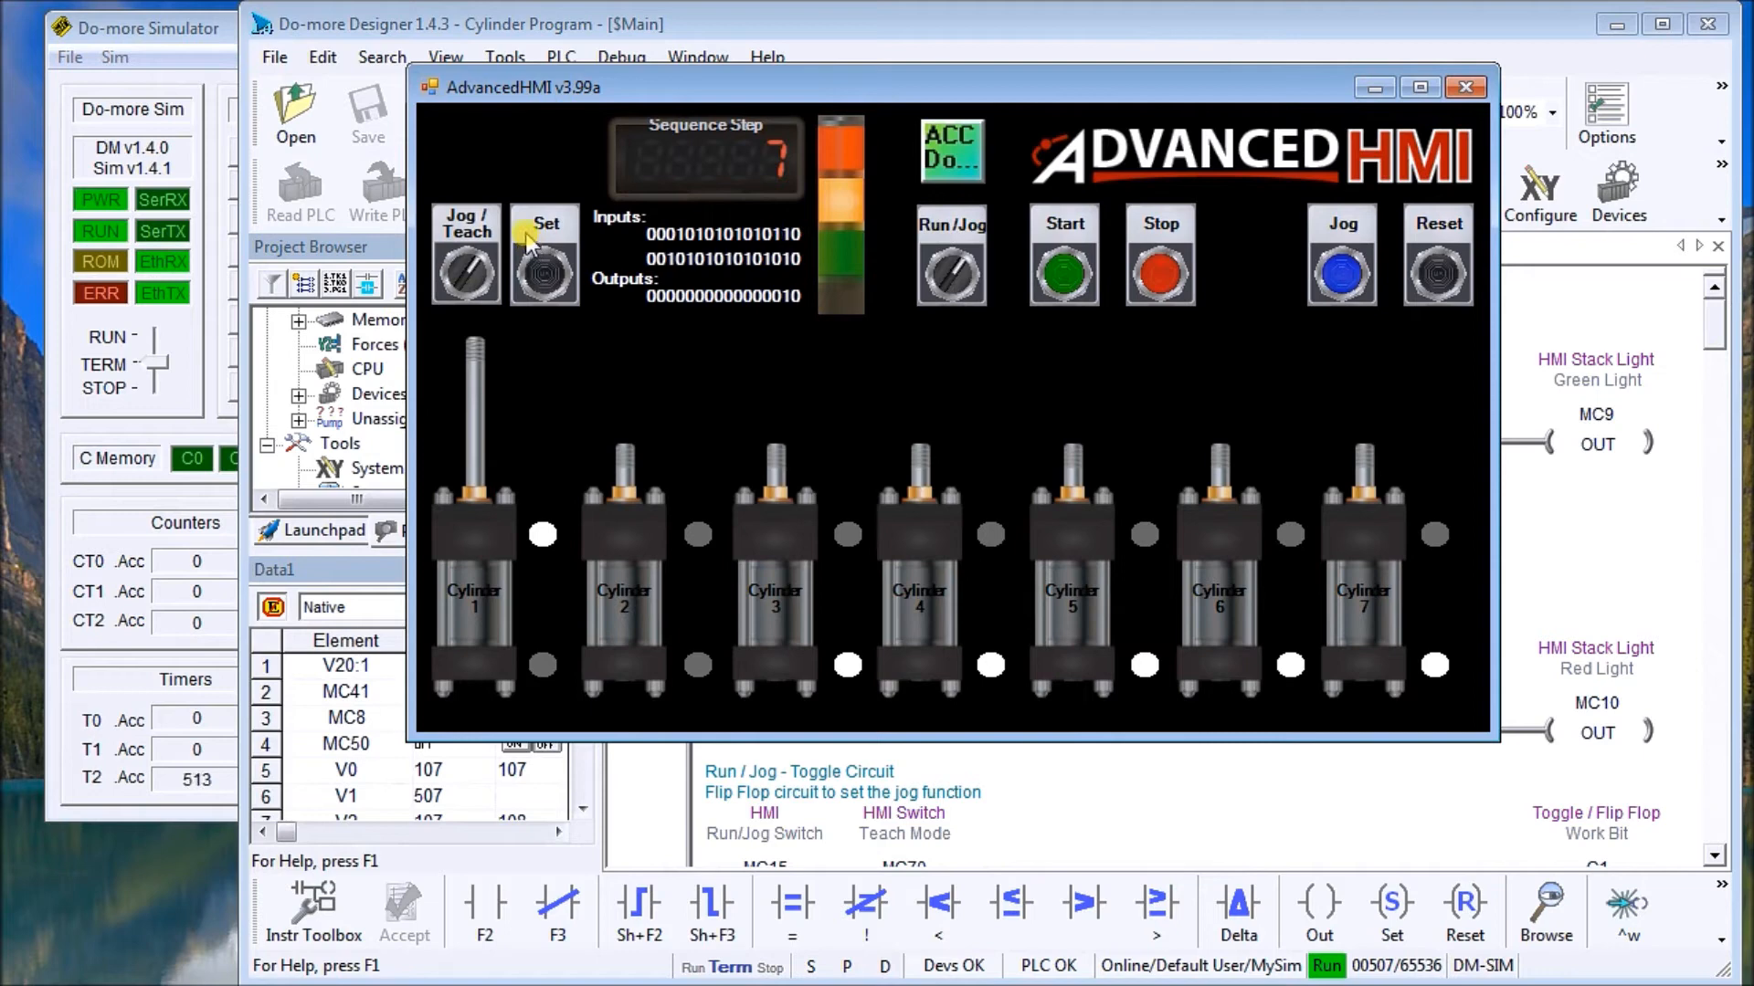
Store further cylinder patterns with Set, including cylinder 1 alone and cylinders 1–5 extended
click(545, 265)
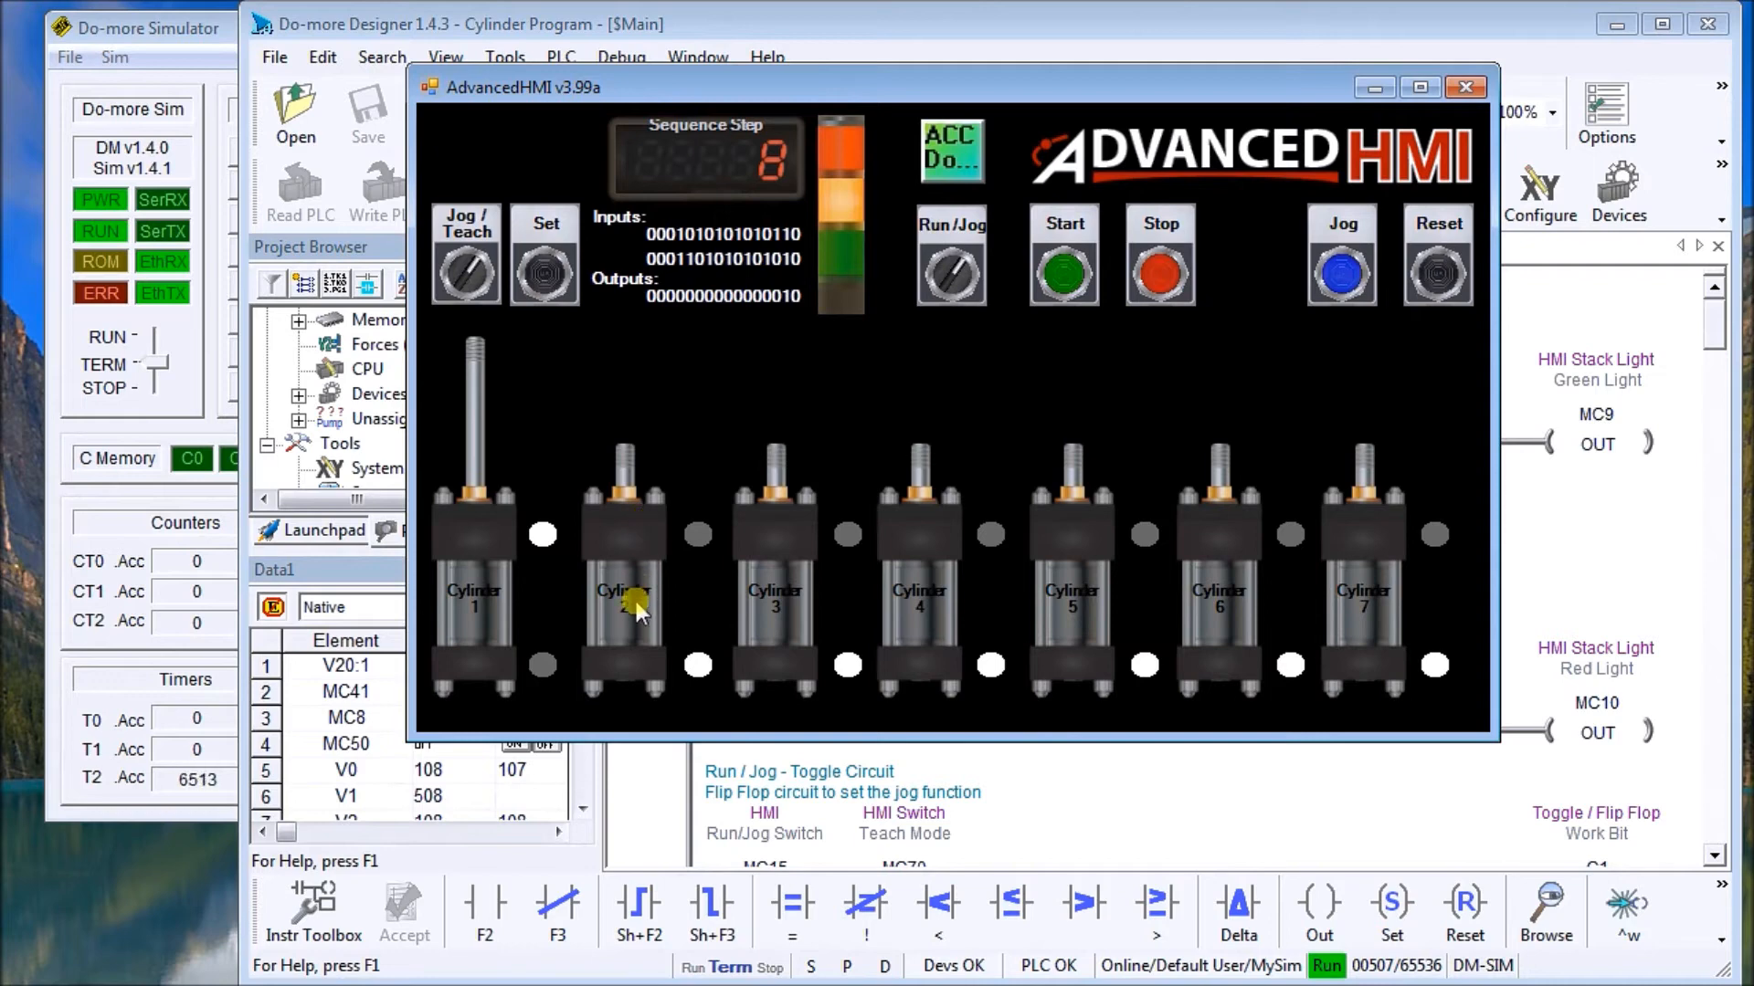
click(544, 256)
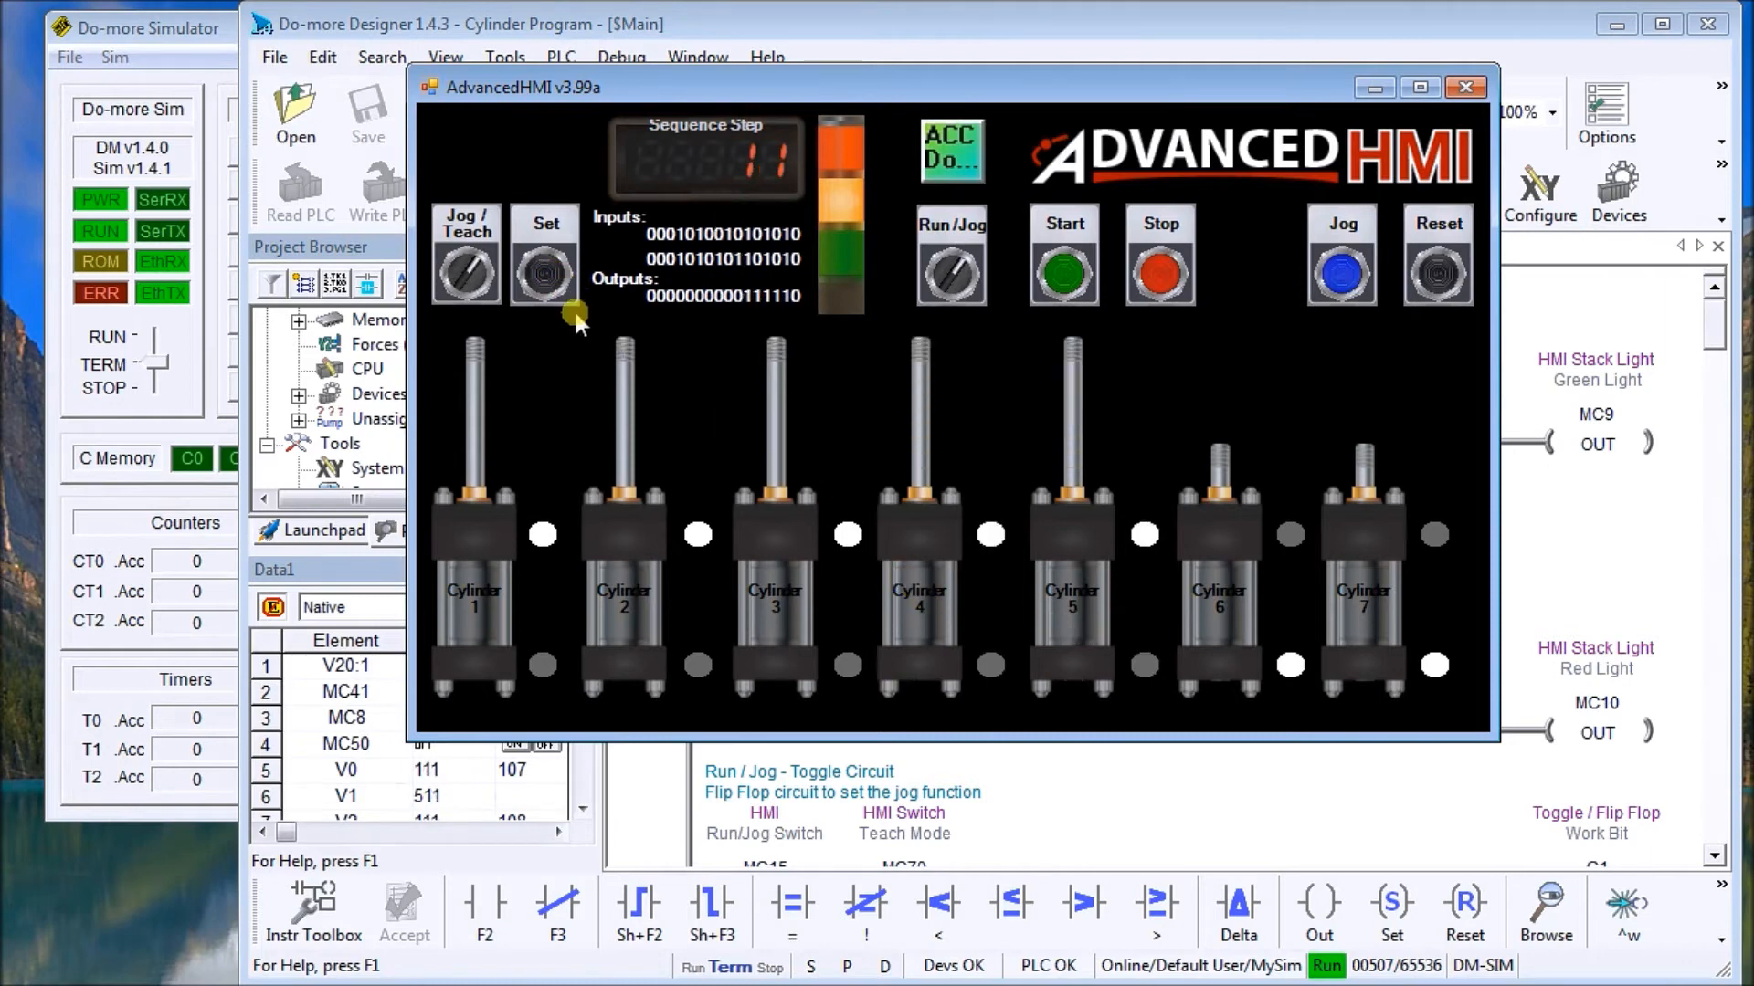
click(545, 256)
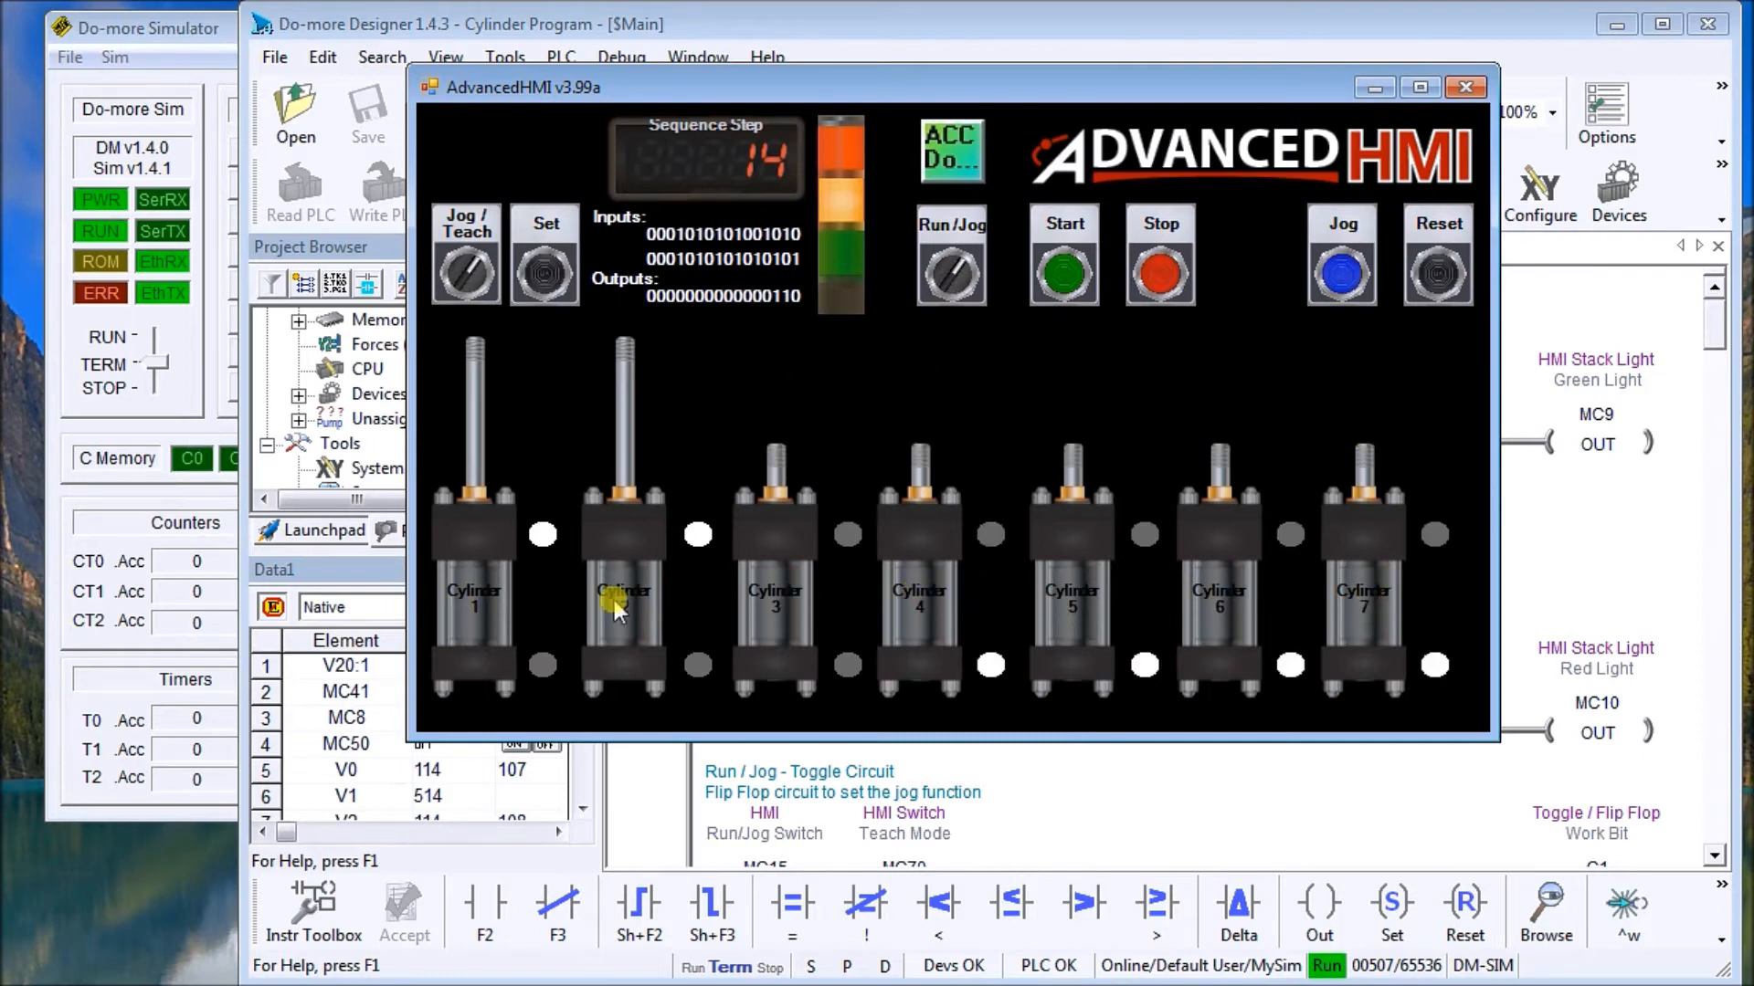
click(544, 258)
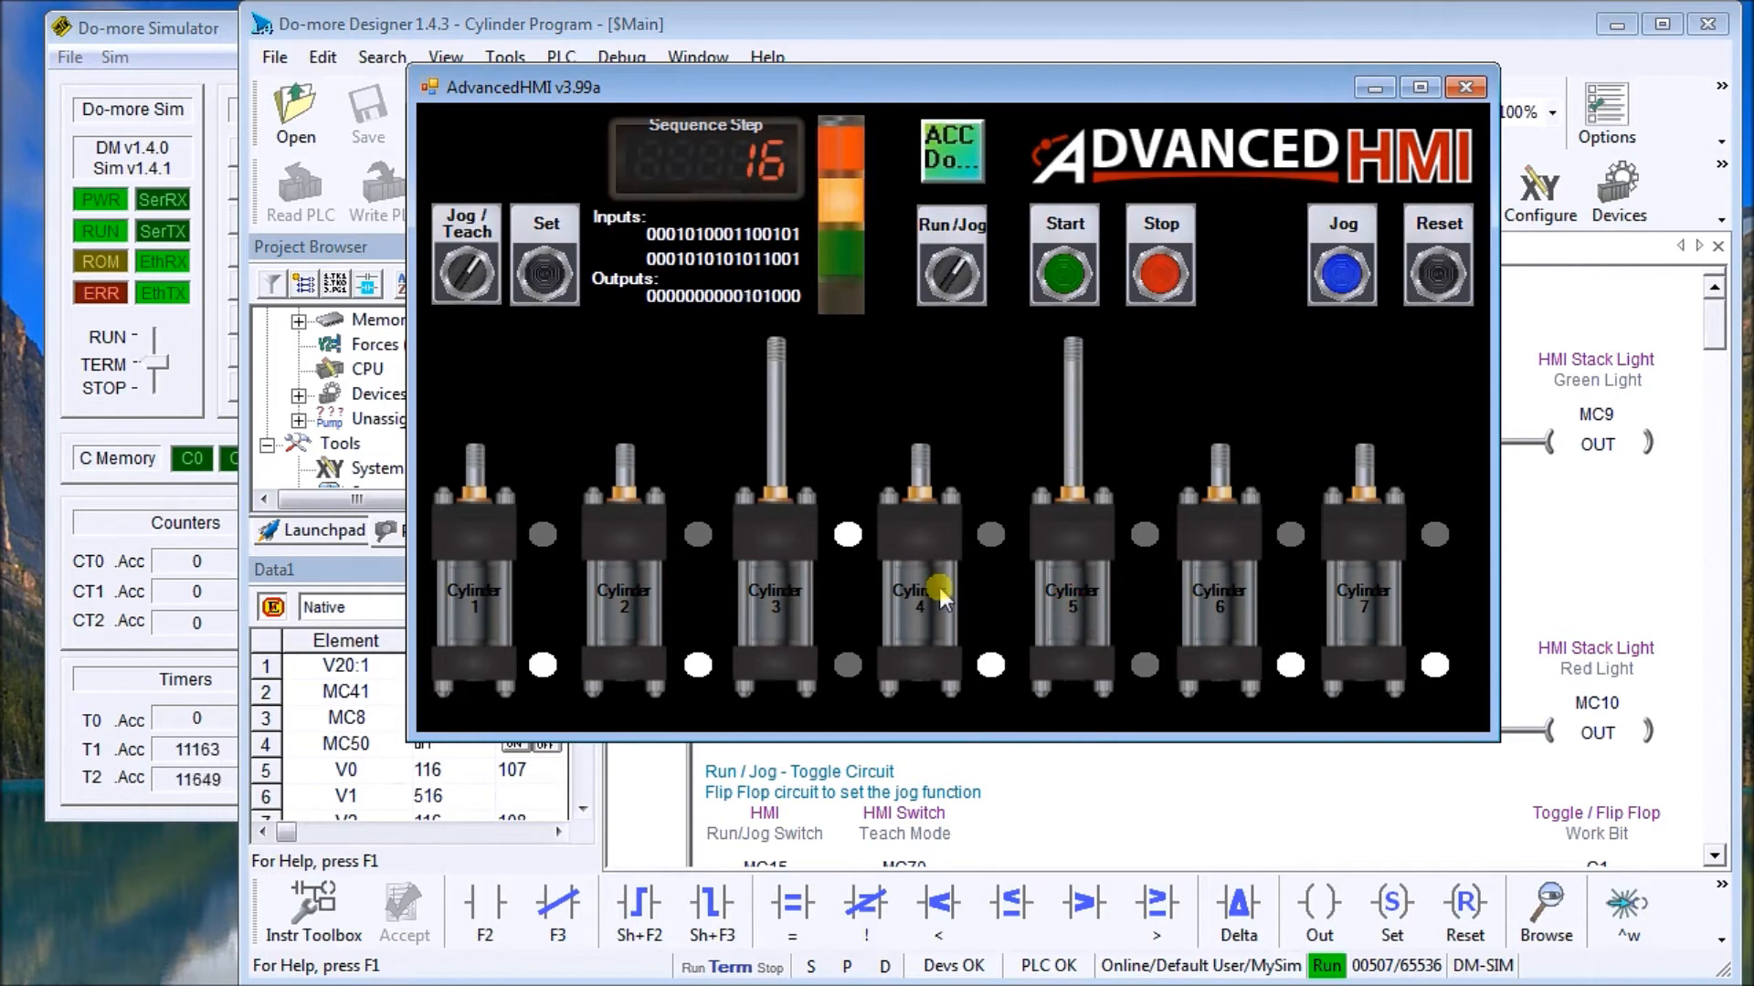
Keep storing steps with Set, toggling cylinders 4, 5 and 6, toward step 25 with all cylinders extended
click(545, 255)
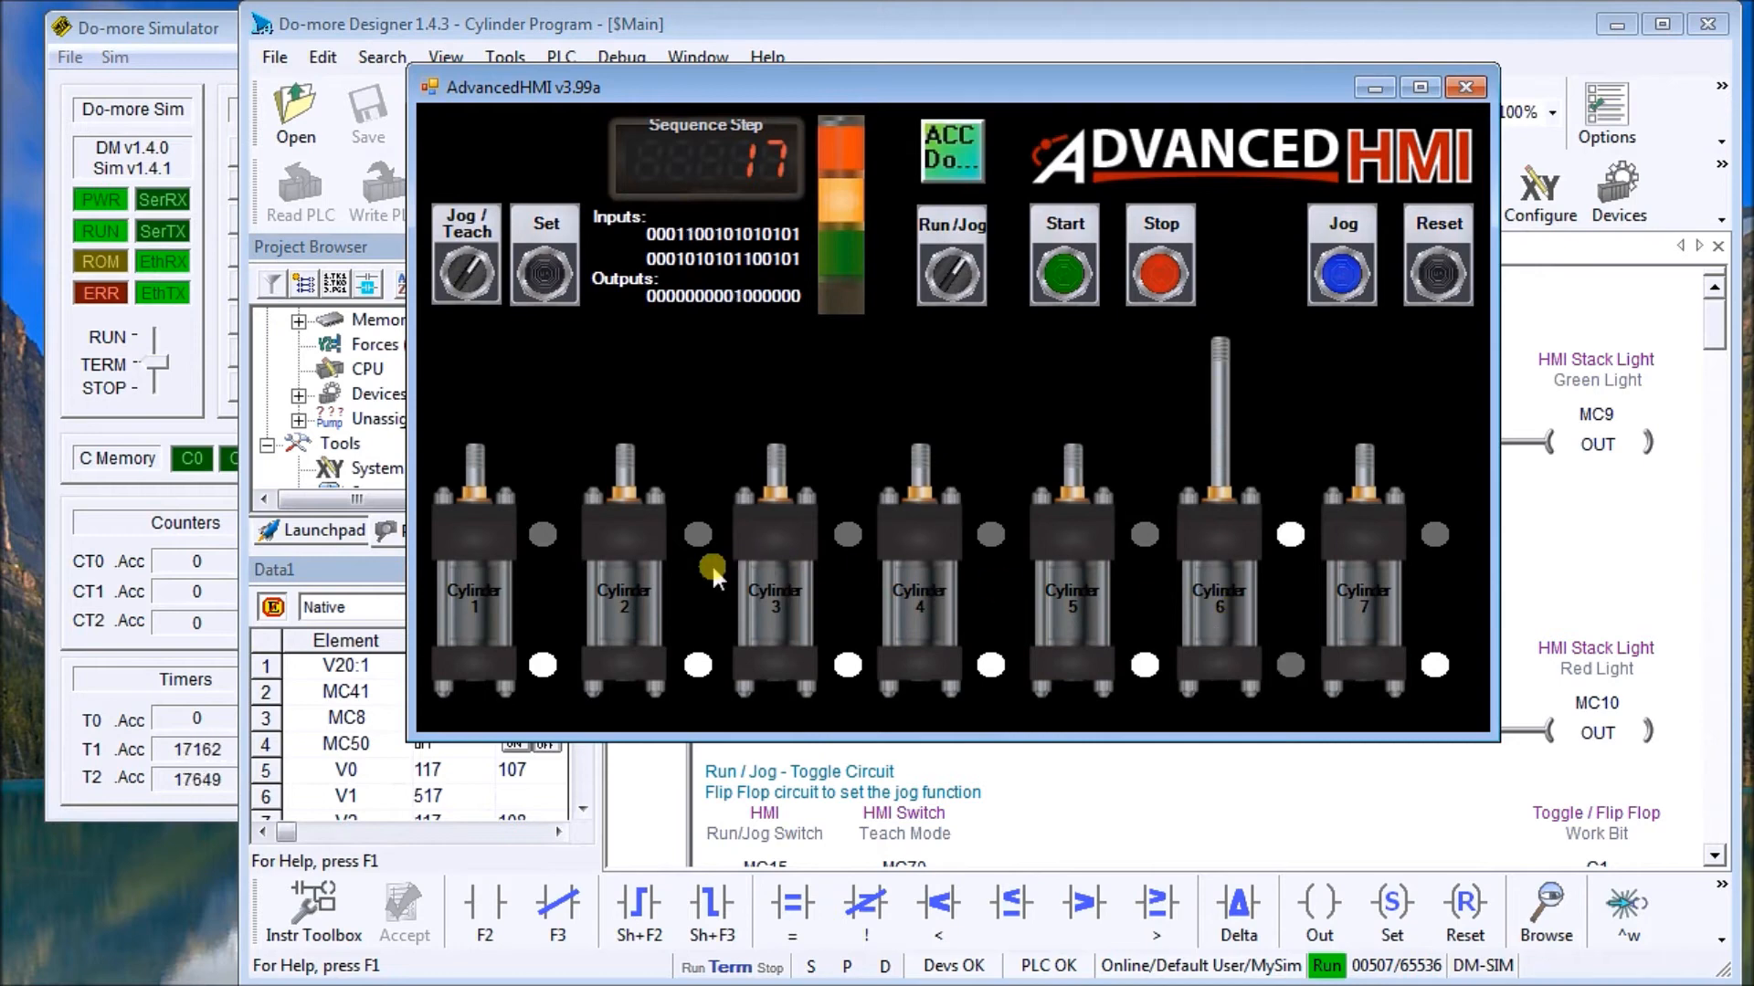
click(544, 256)
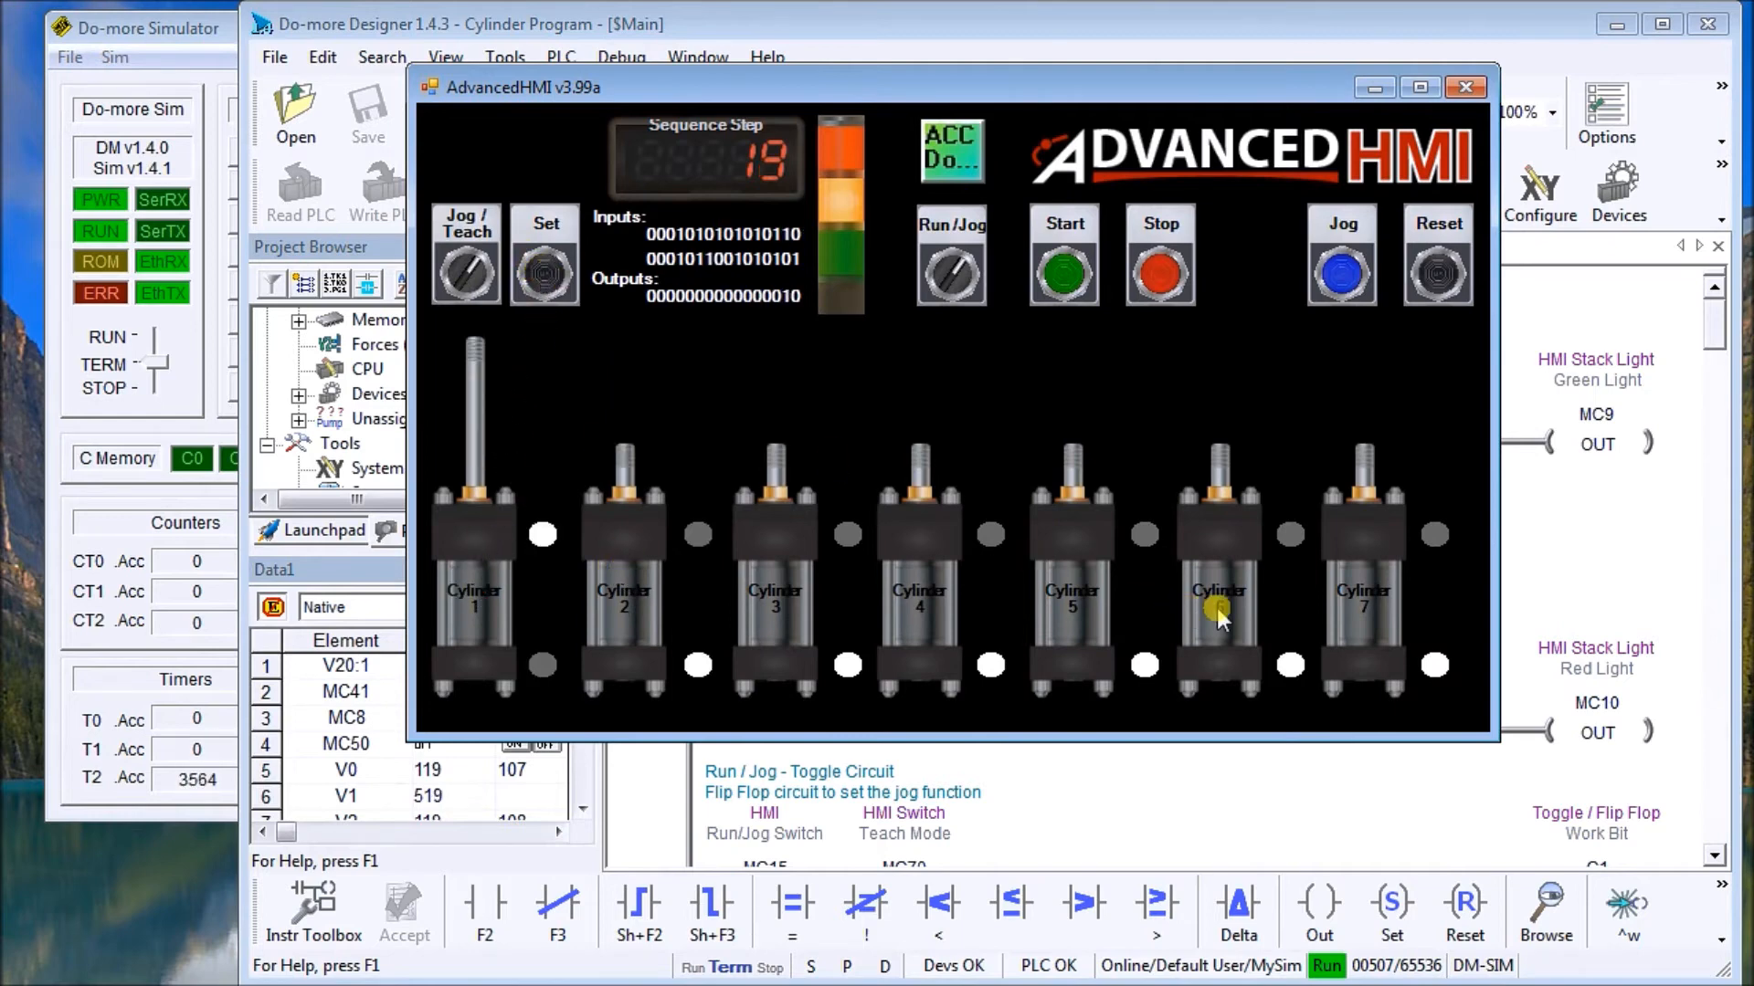
click(545, 256)
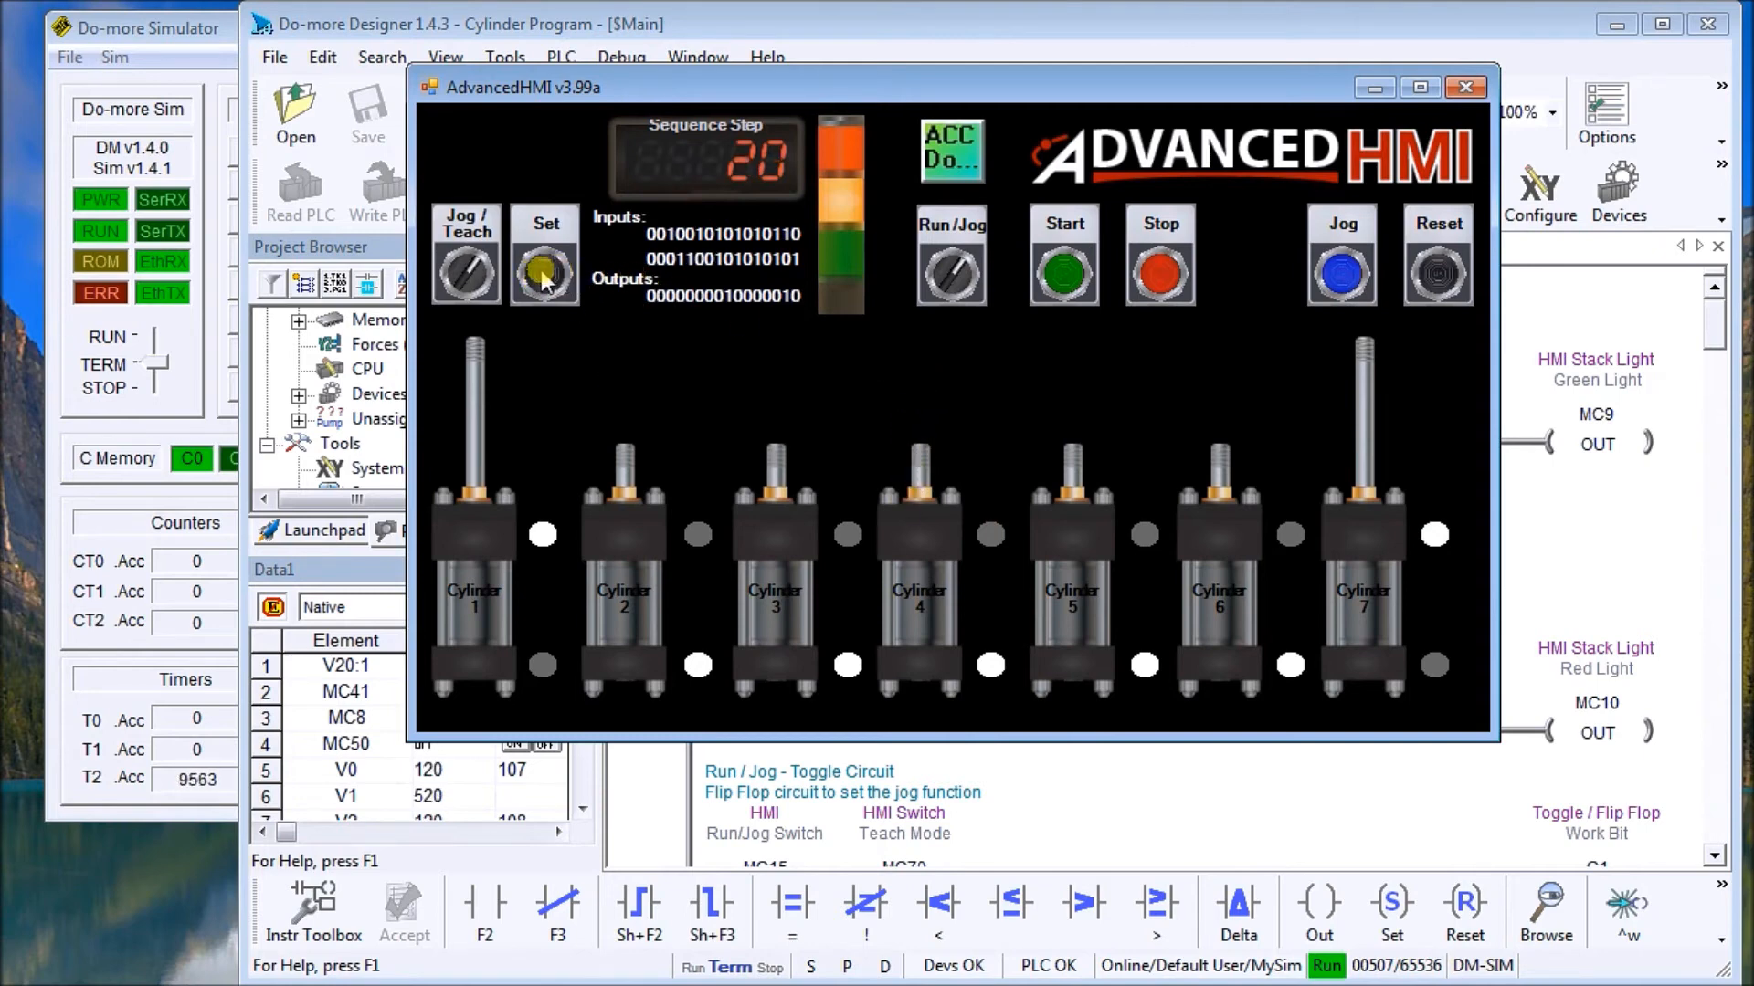
click(544, 272)
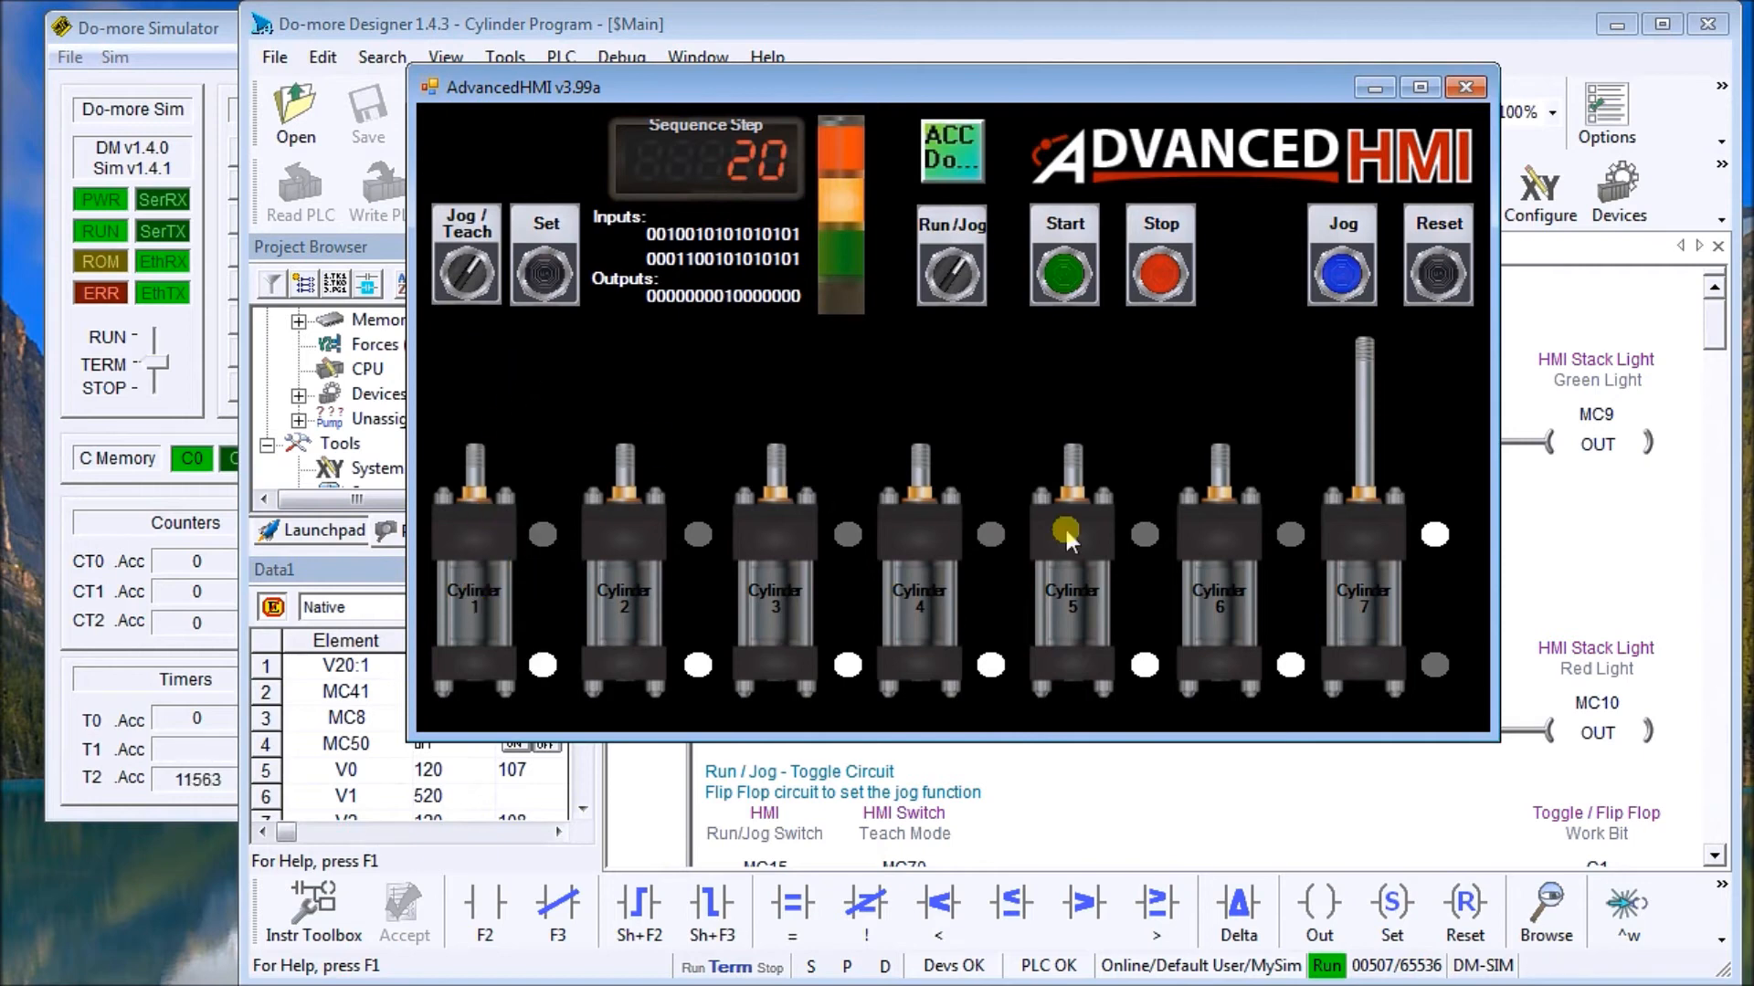
click(545, 255)
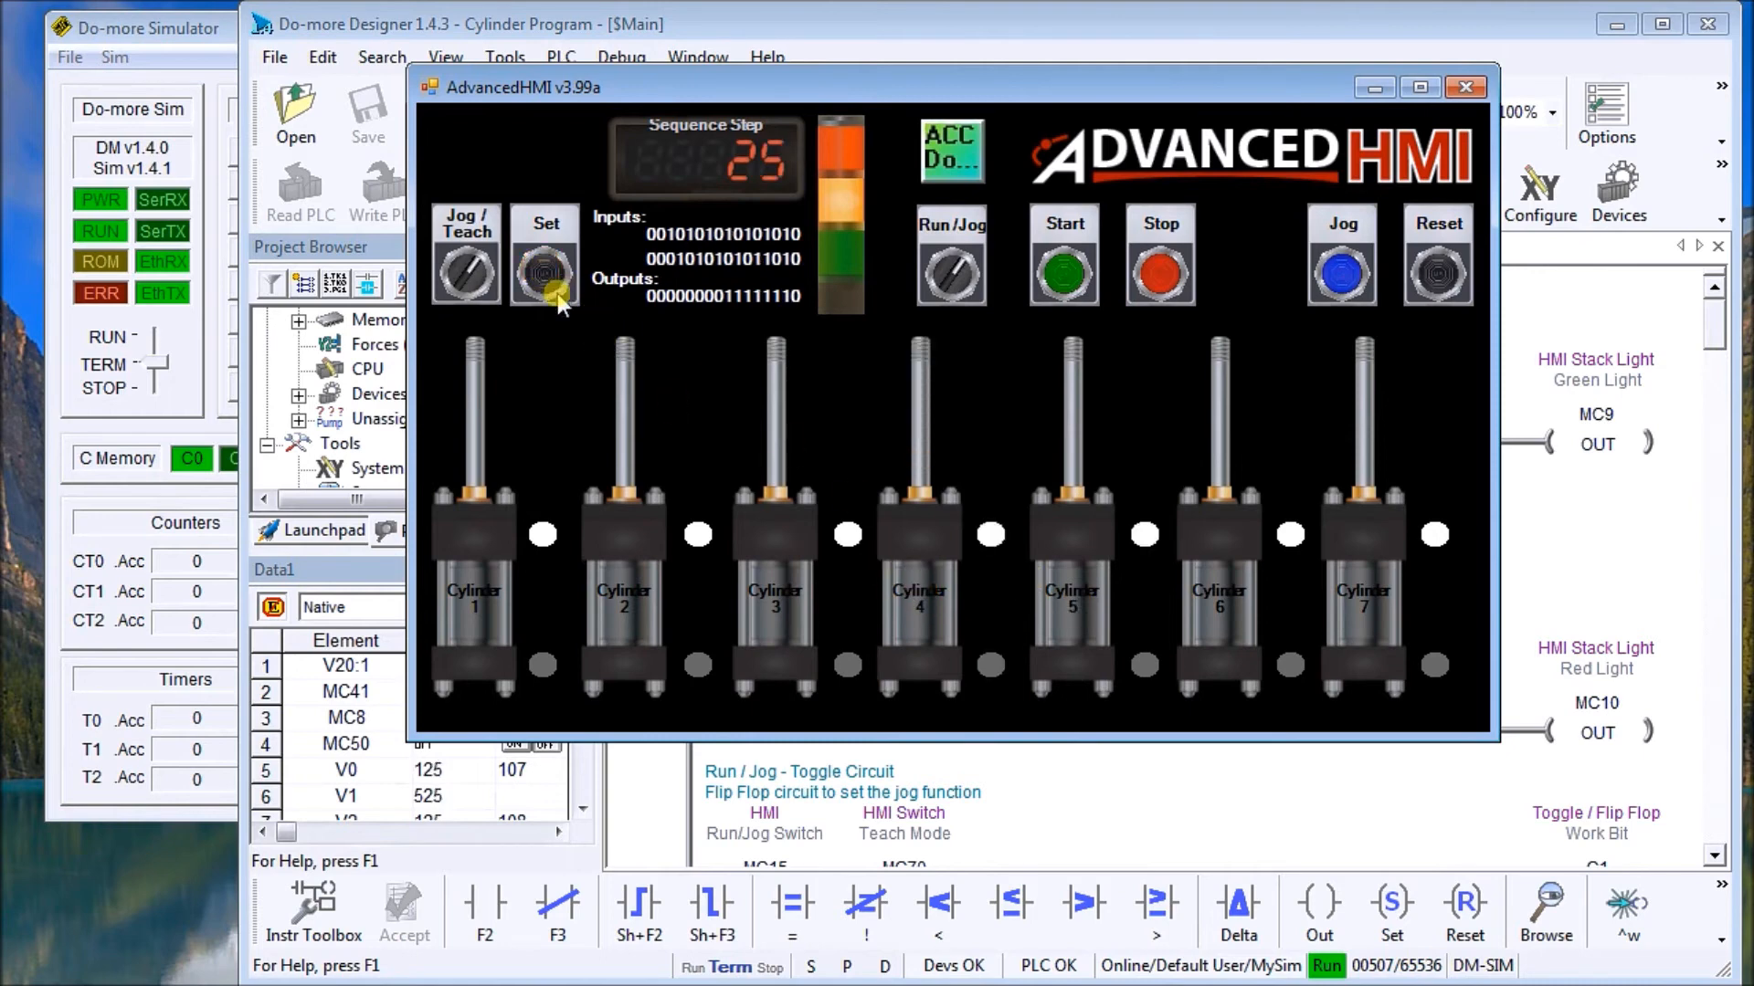
Store the all-cylinders-extended step and teach the final steps toggling cylinders 1 and 5
click(544, 254)
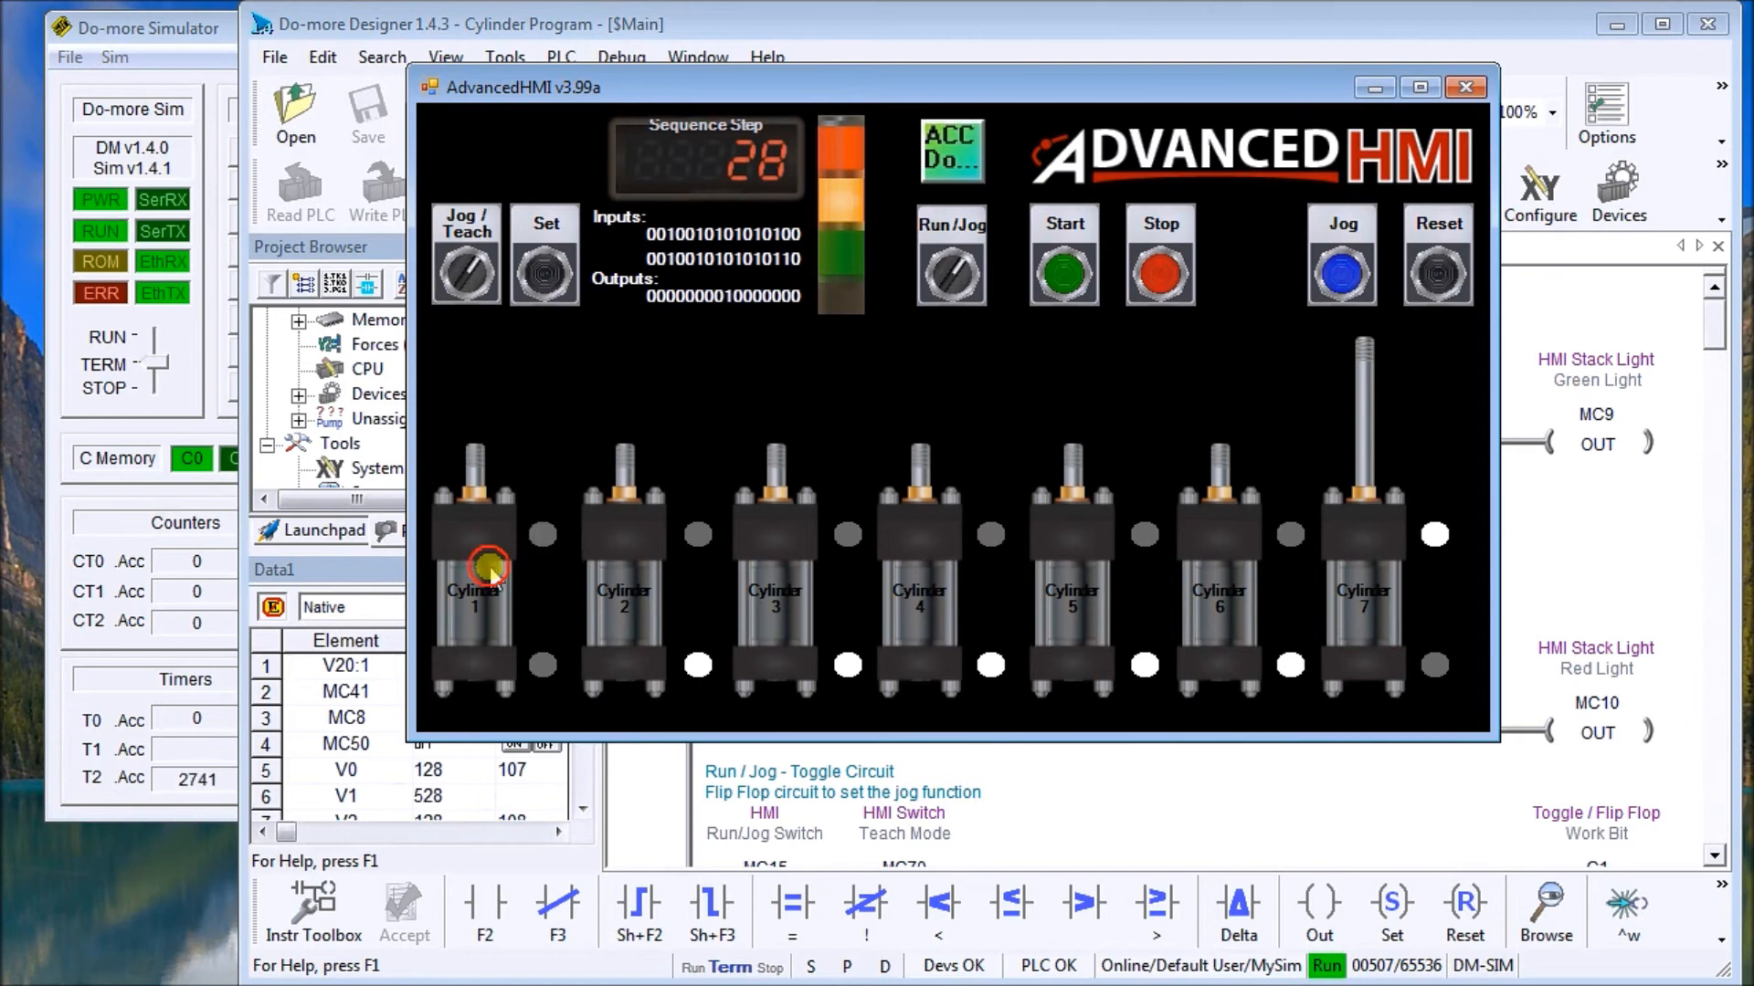
click(544, 269)
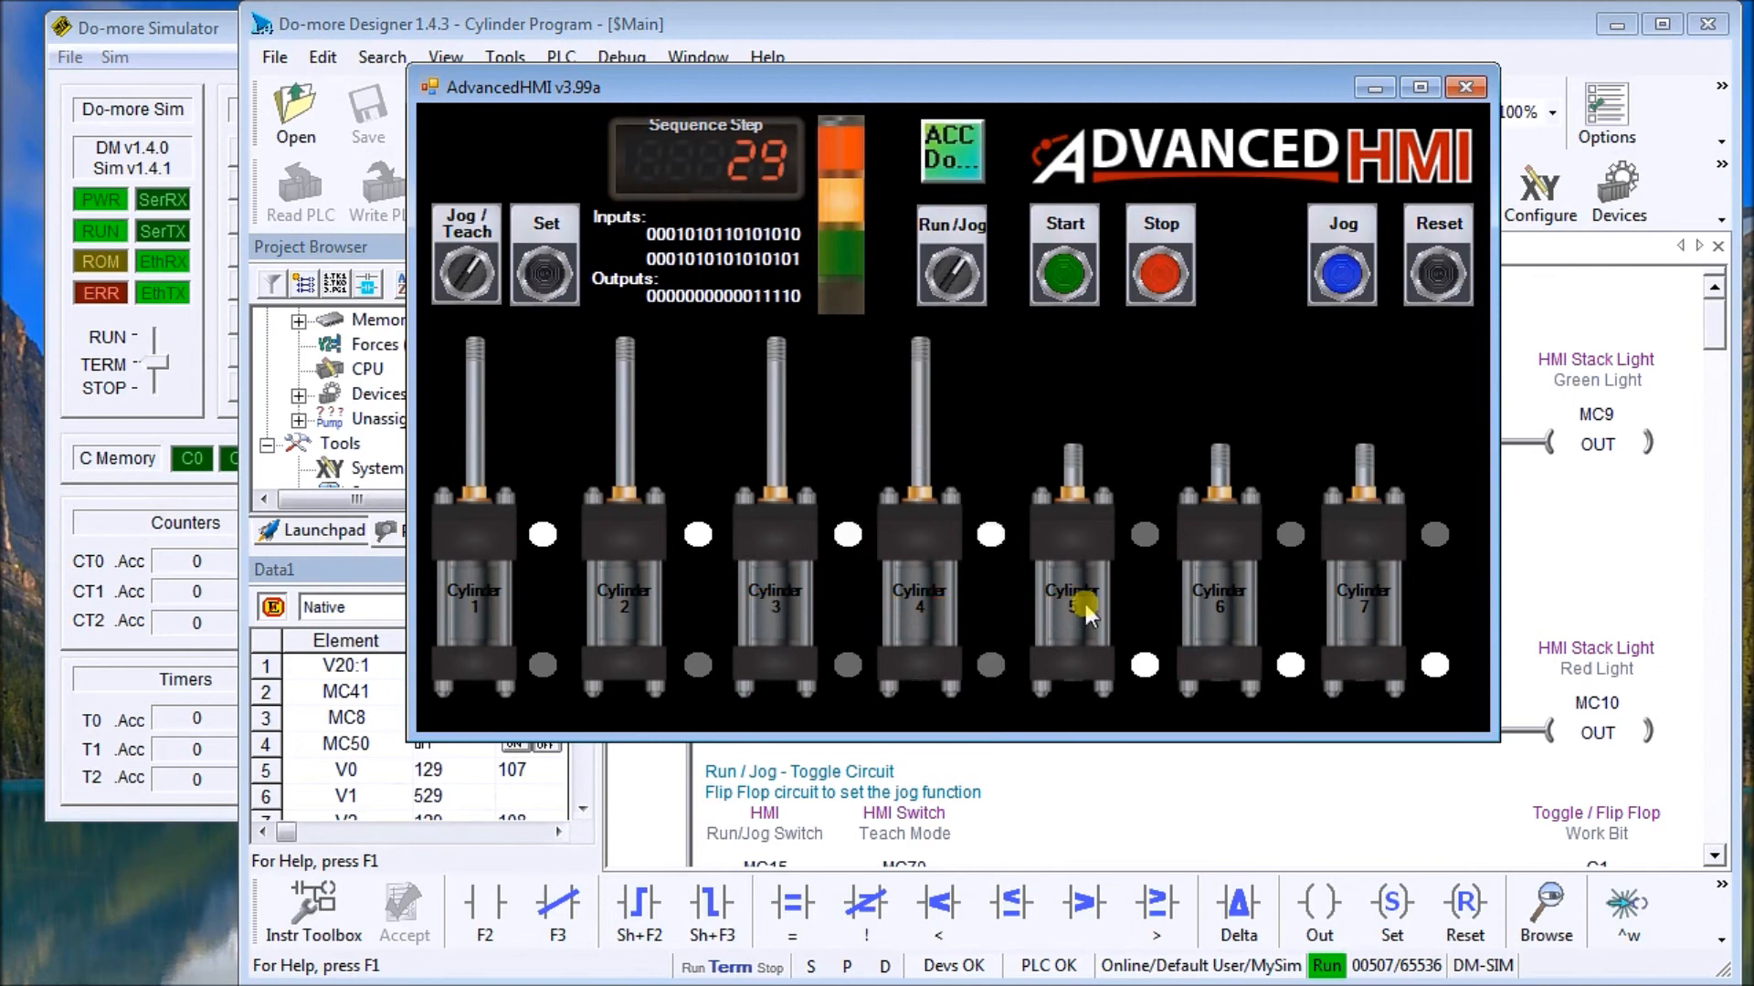
click(545, 259)
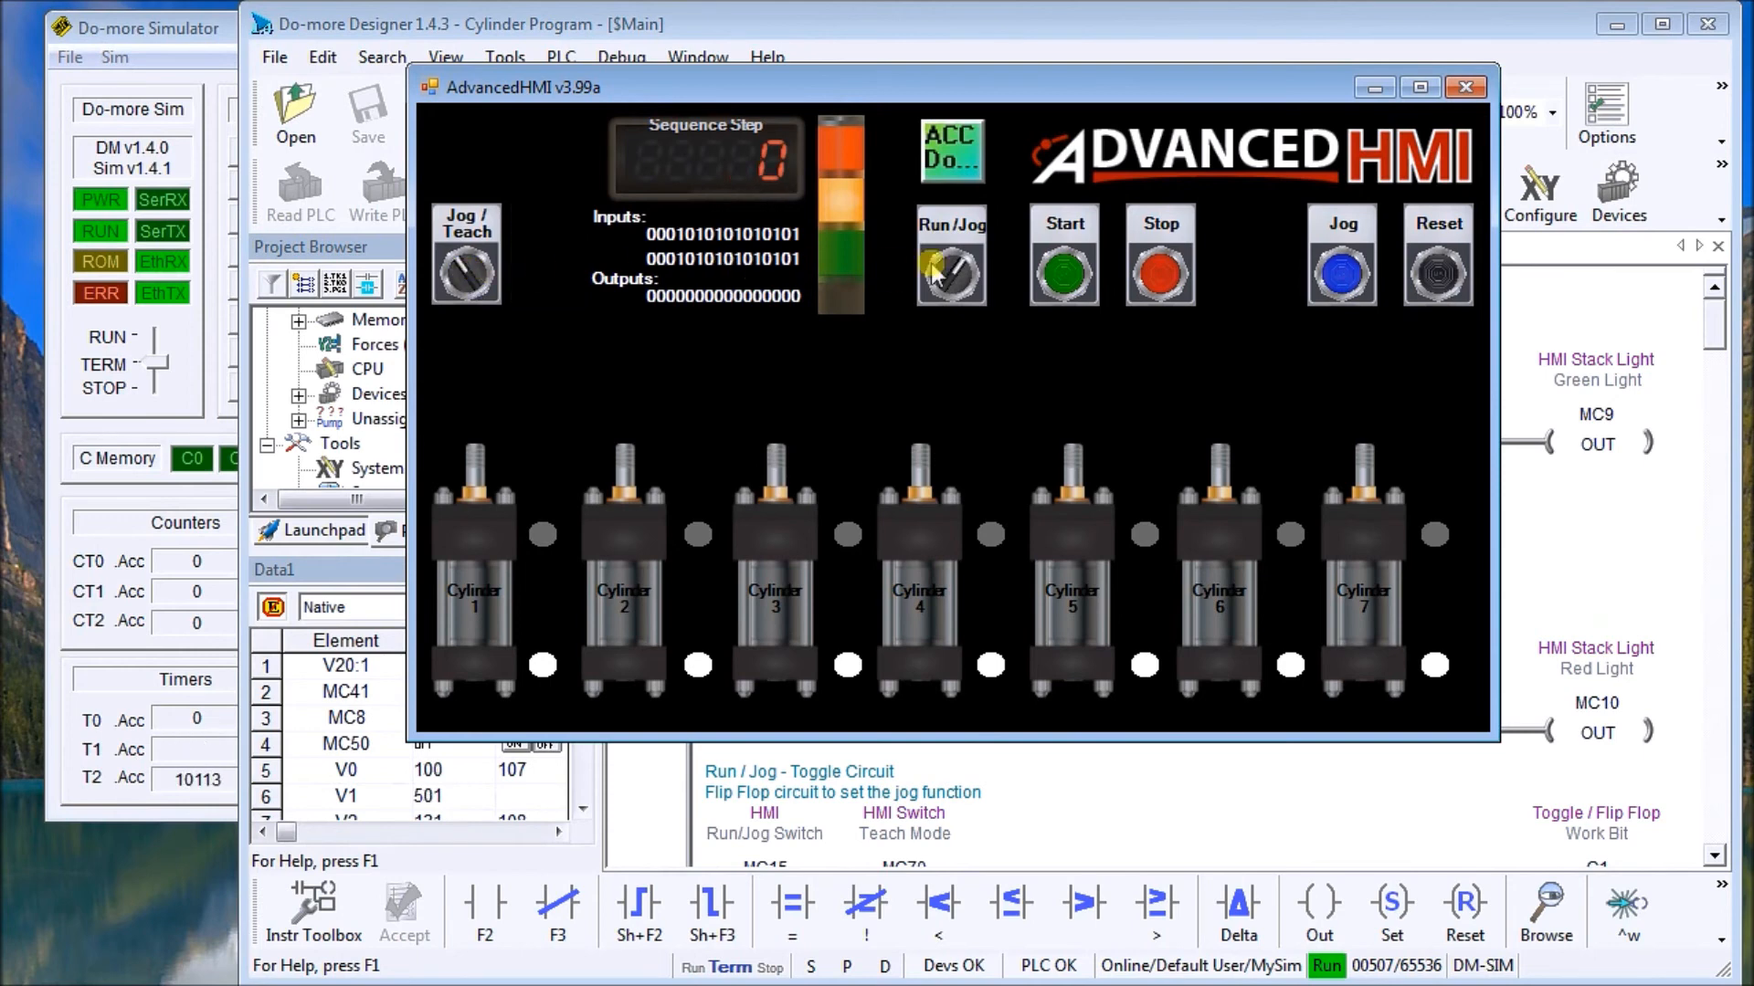
Turn the selector back to Run and start the taught sequence running automatically
click(950, 269)
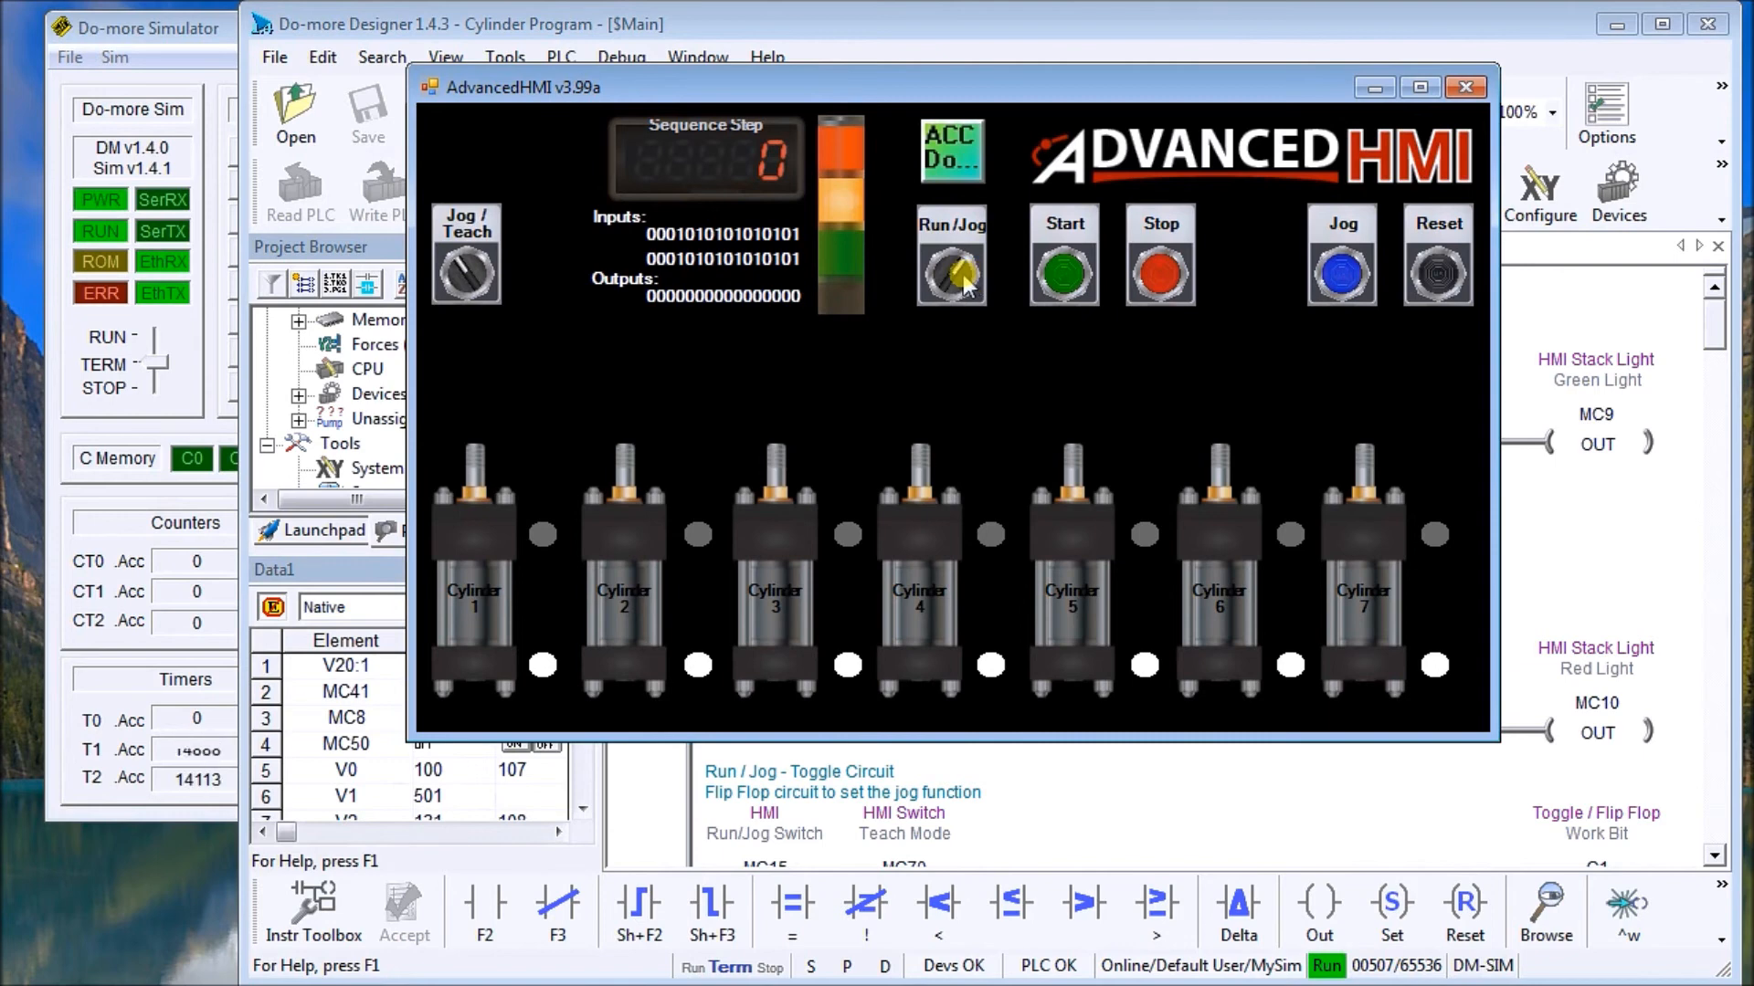
click(1339, 272)
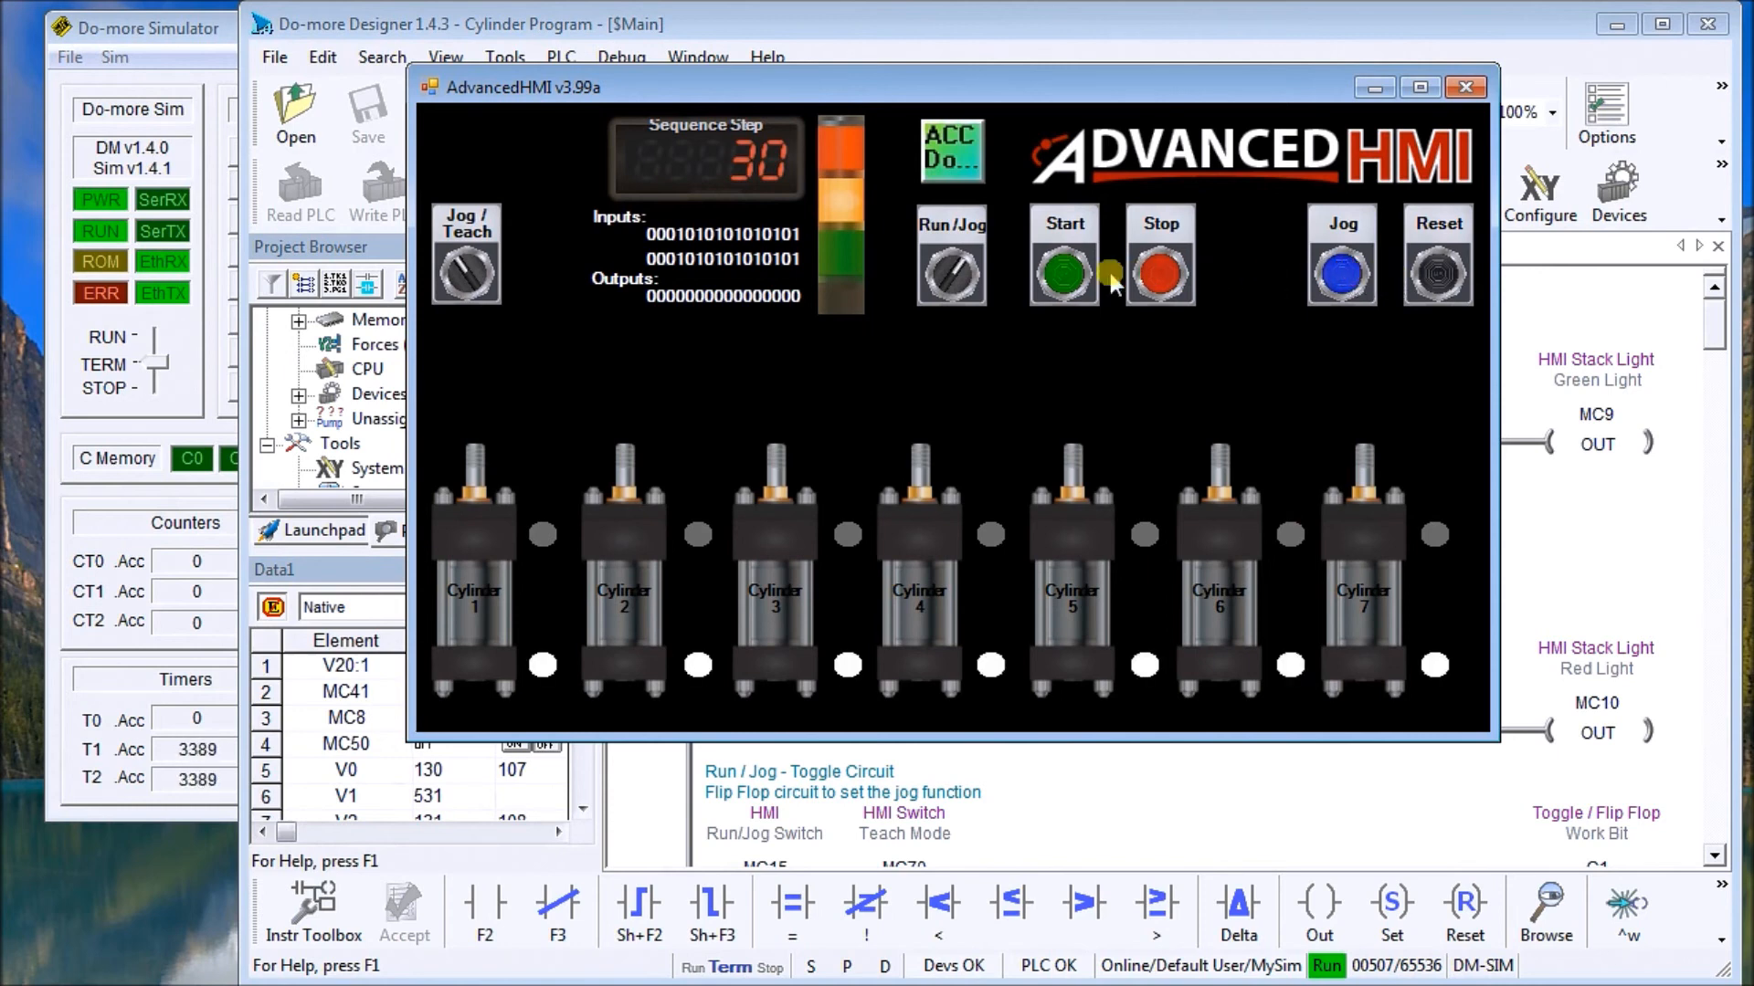
click(1062, 274)
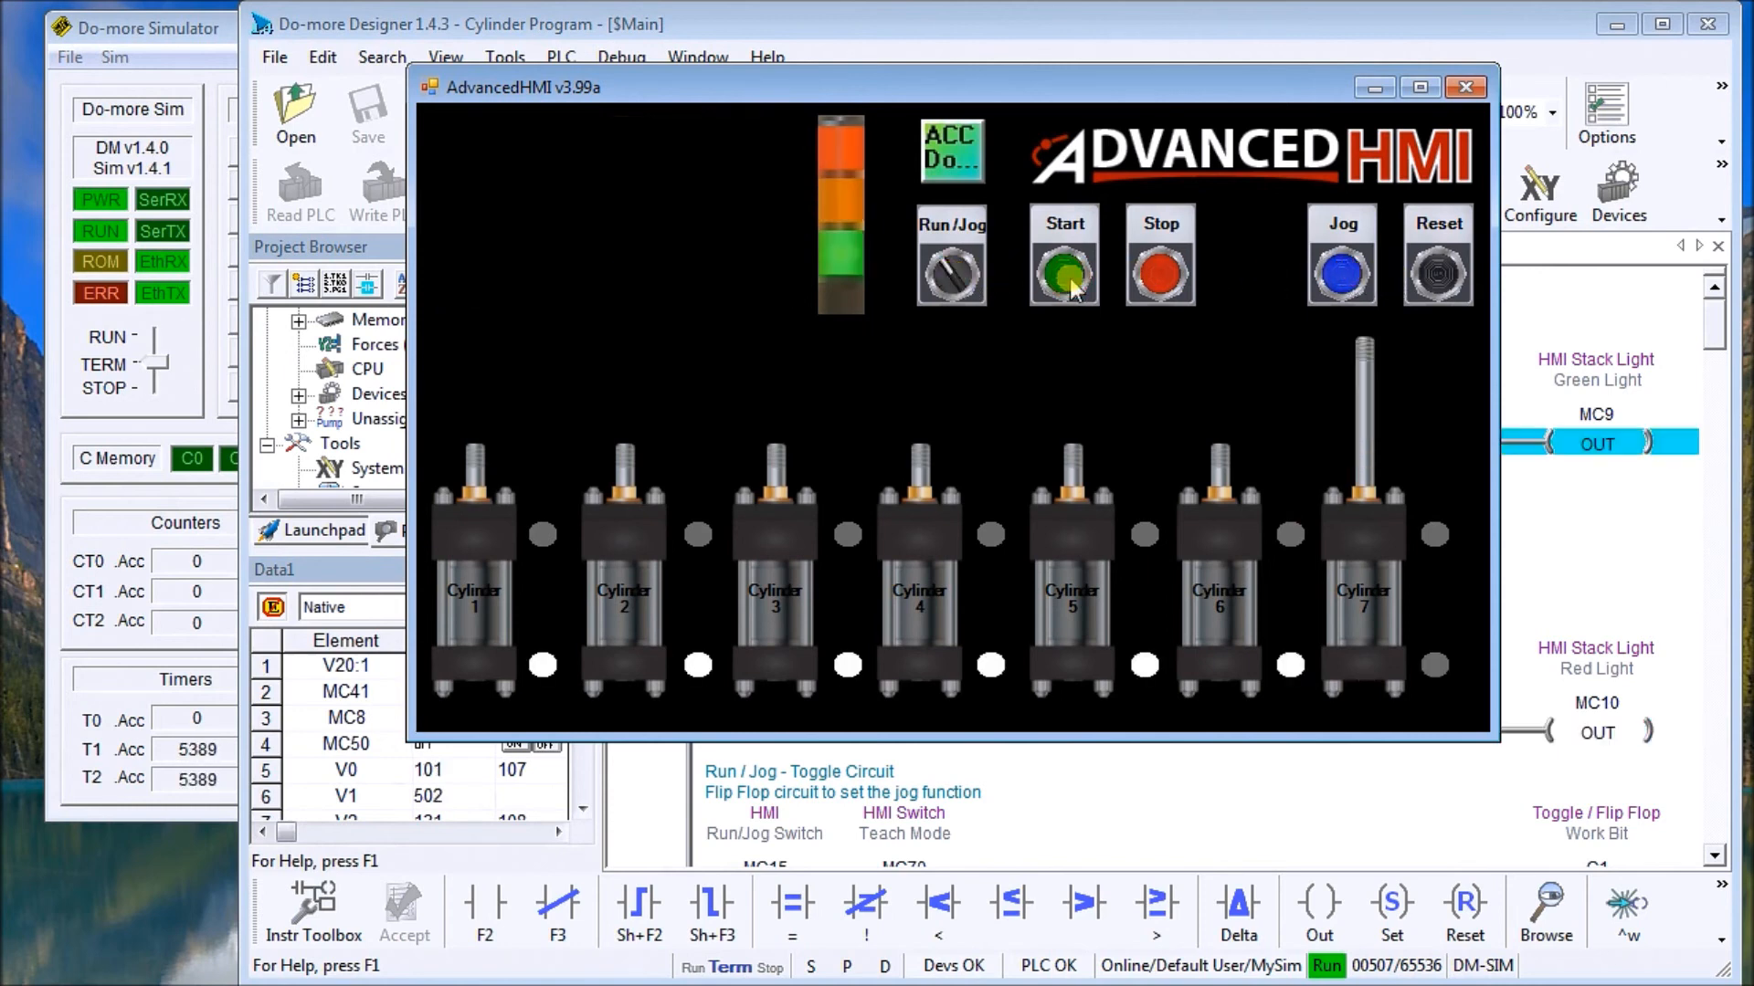